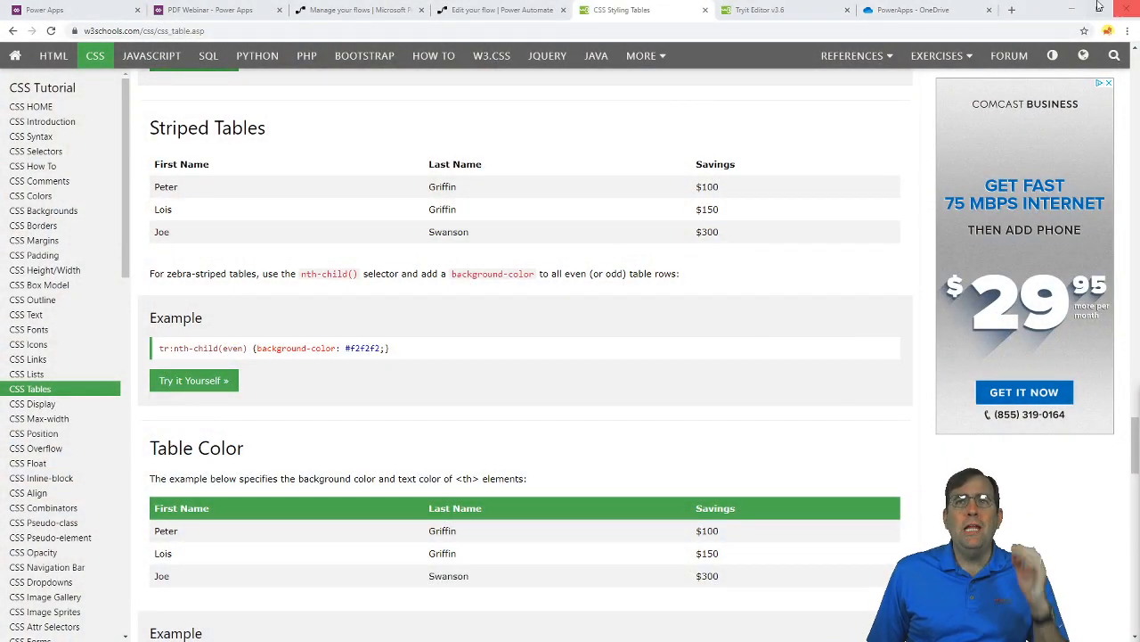
# Preview the six-project report PDF in OneDrive, then return to the PDF Webinar app
pyautogui.click(927, 10)
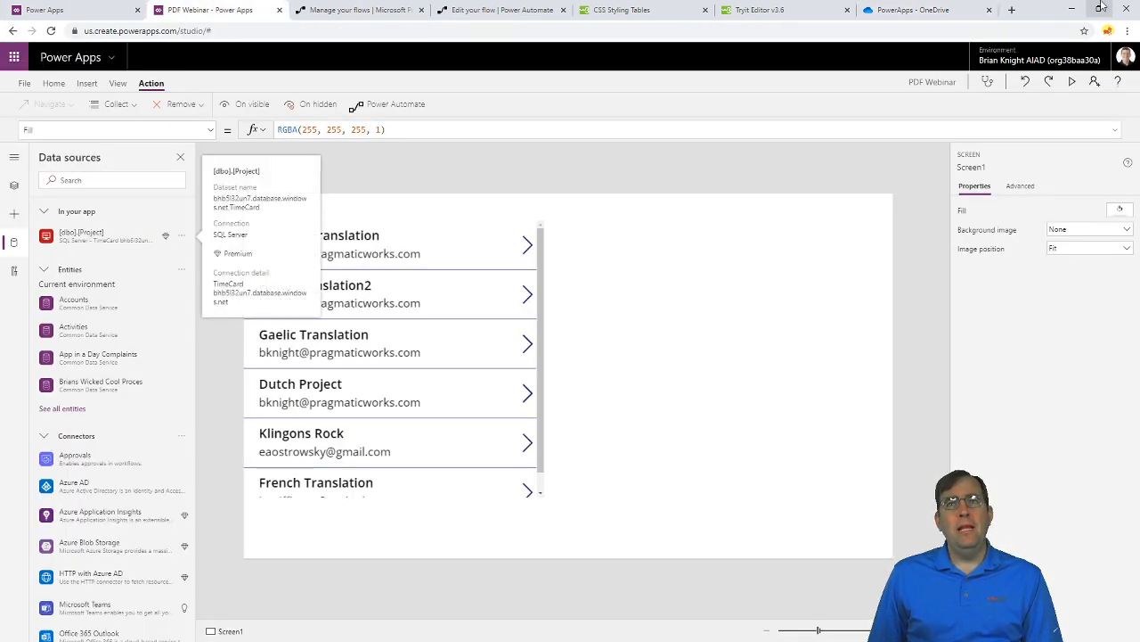
pyautogui.click(909, 10)
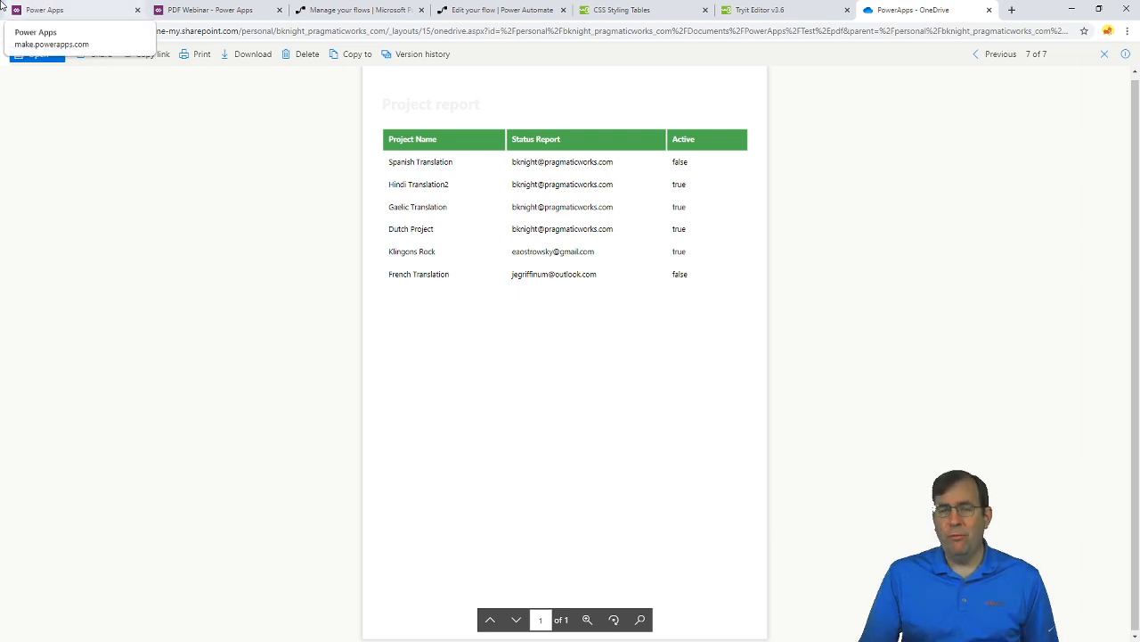
pyautogui.click(214, 9)
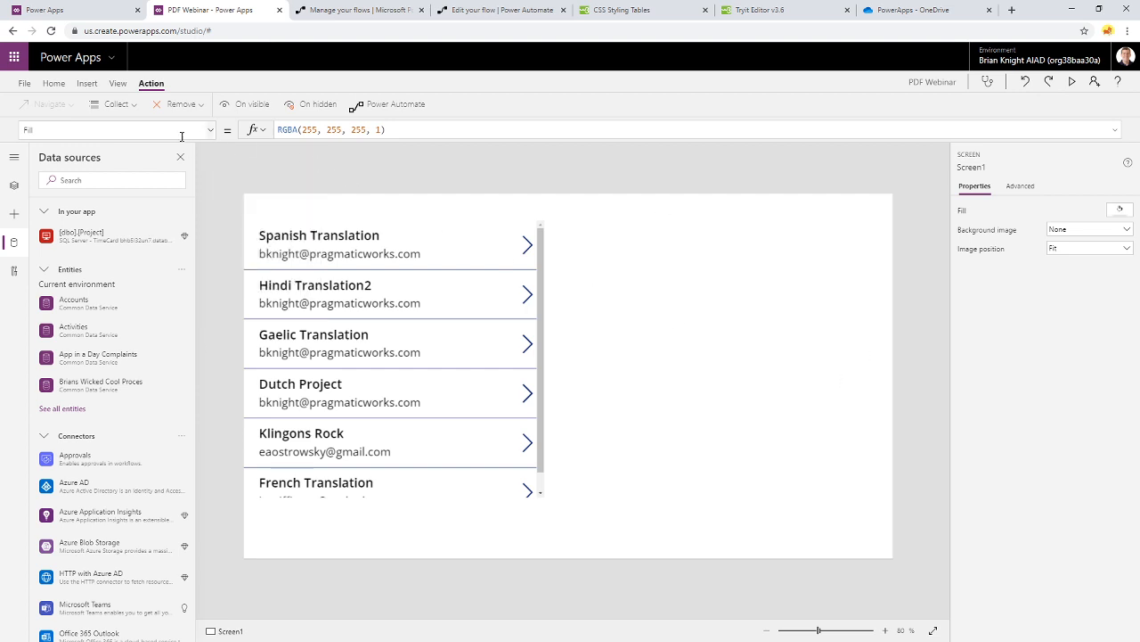
# Open the Insert controls to add an HTML text control beside the project gallery
pyautogui.click(87, 83)
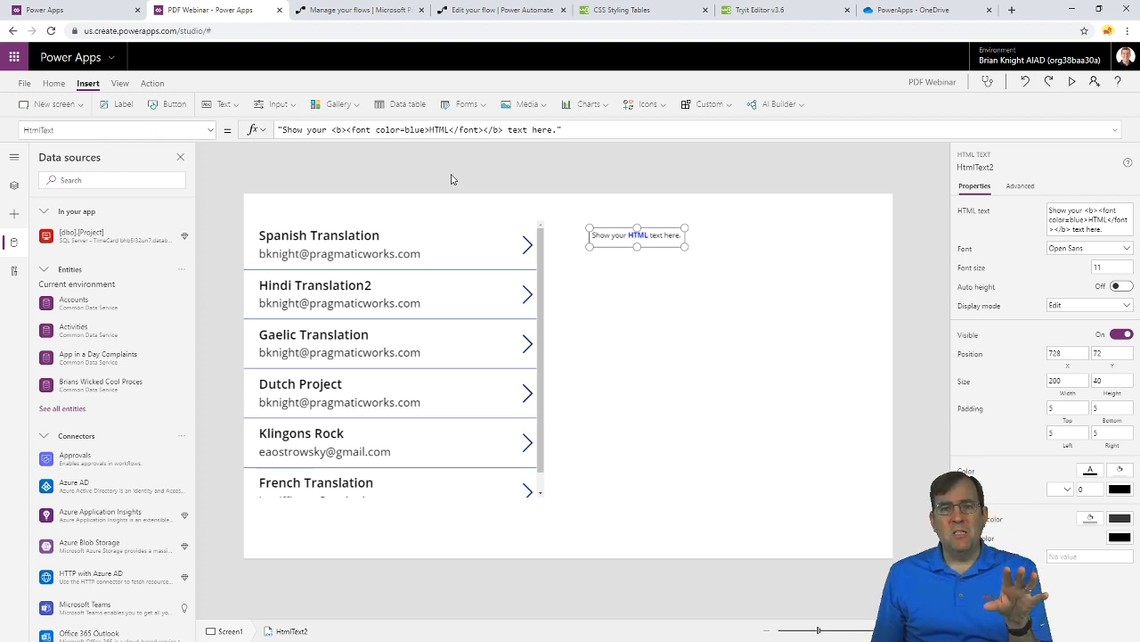
pyautogui.moveTo(686, 287)
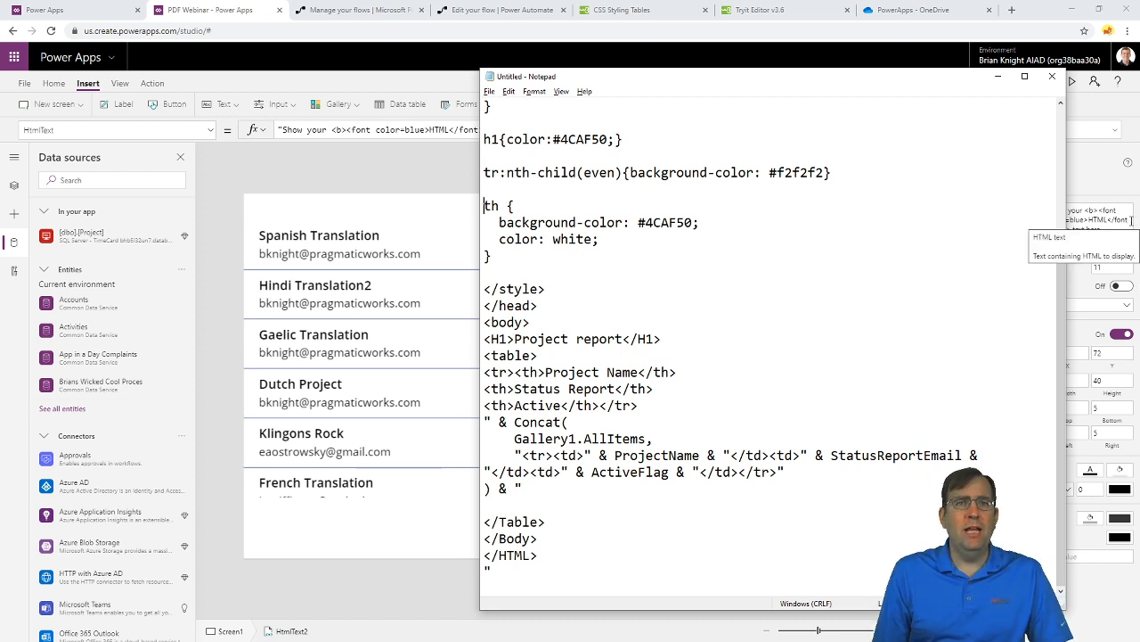
# Highlight the report code's Concat and ProjectName parts in Notepad, then select all the code
pyautogui.tripleClick(572, 338)
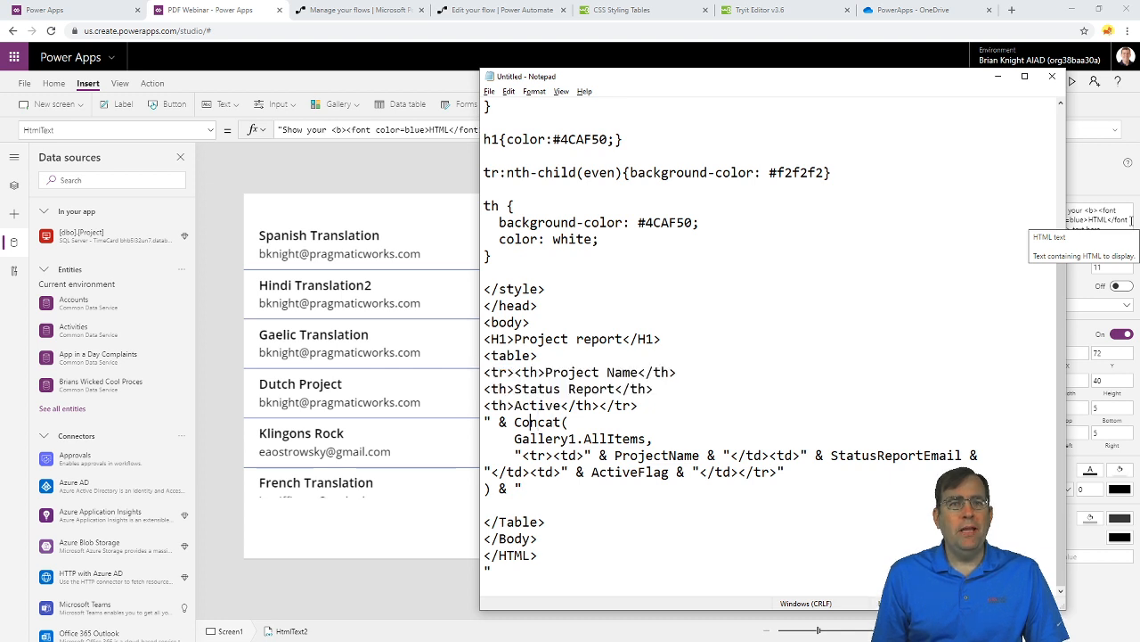
pyautogui.doubleClick(539, 421)
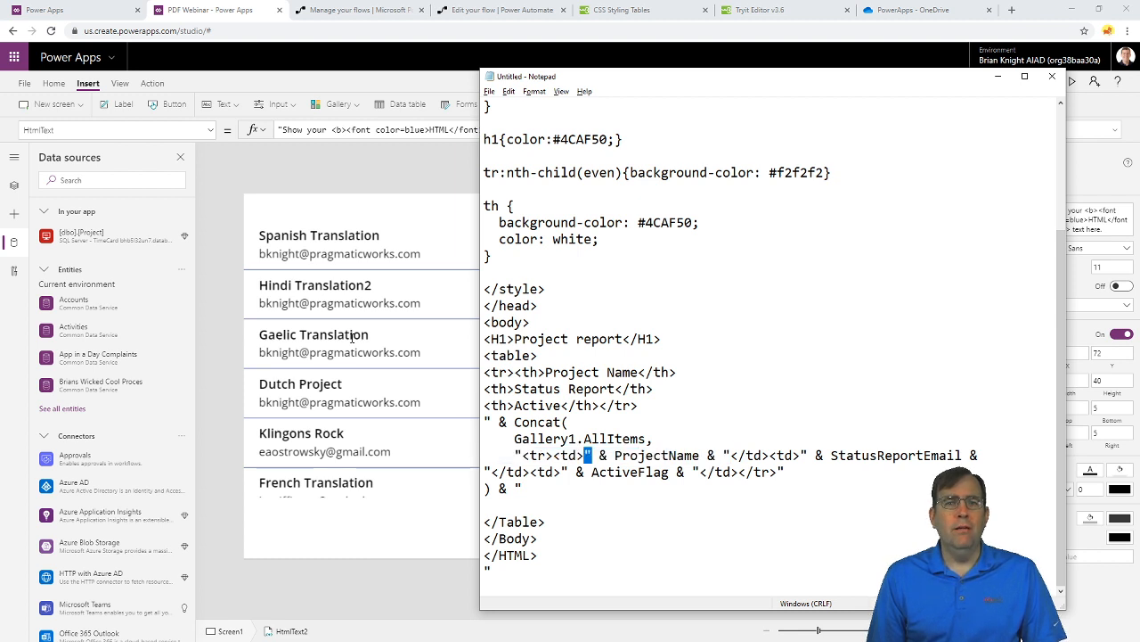
pyautogui.moveTo(588, 455); pyautogui.dragTo(672, 455)
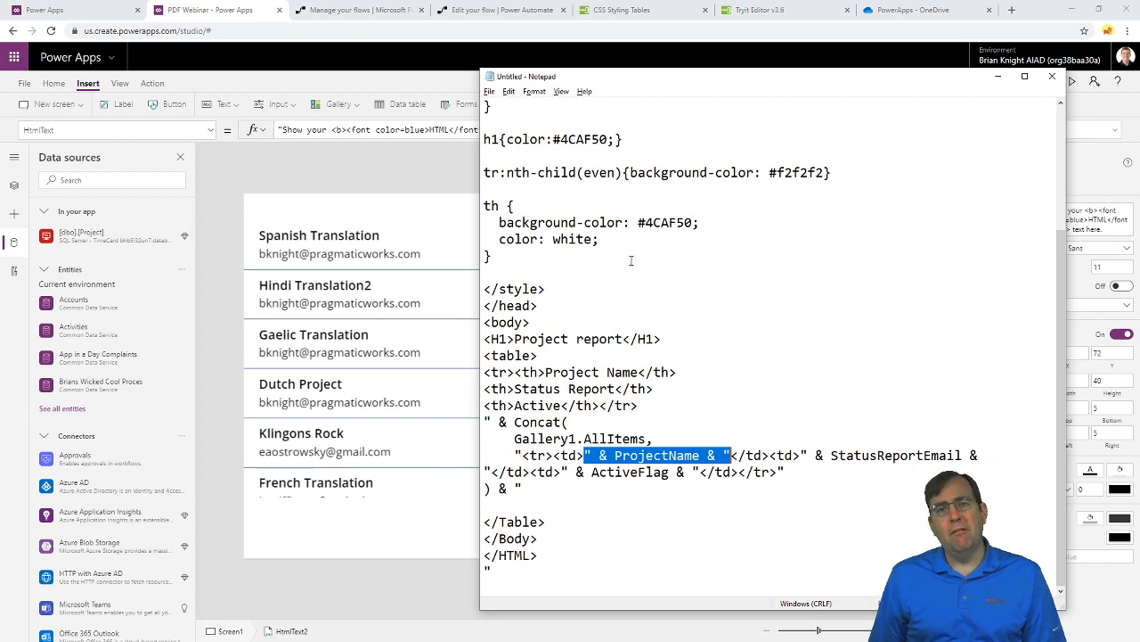
pyautogui.press('ctrl+a')
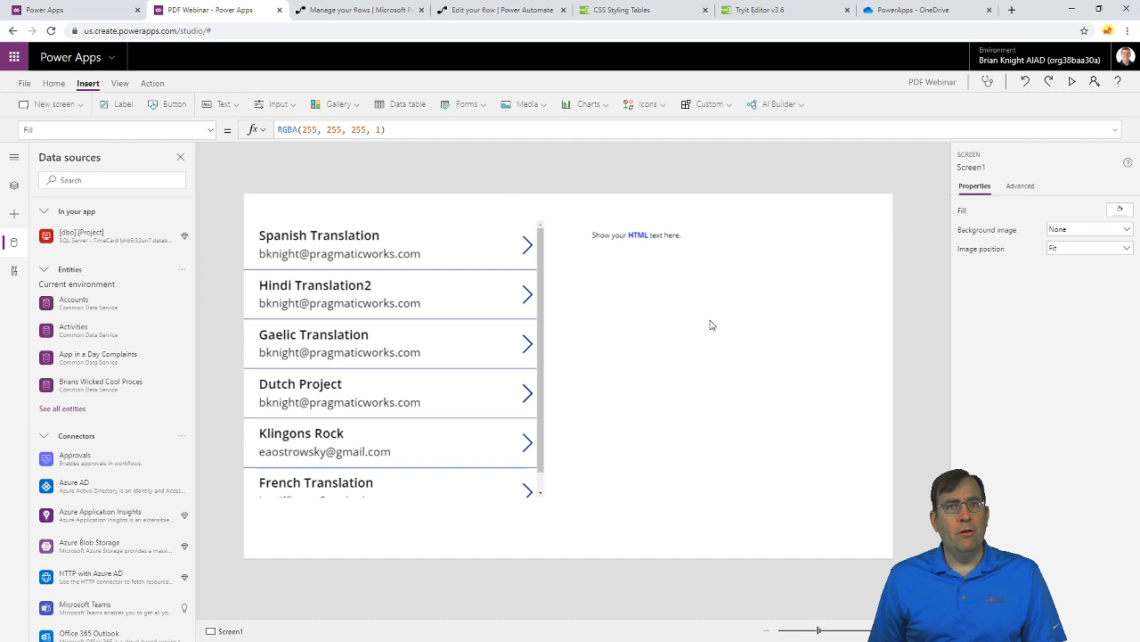
# Select the report-rendering HTML text control, then browse W3Schools hoverable and striped table examples
pyautogui.click(636, 234)
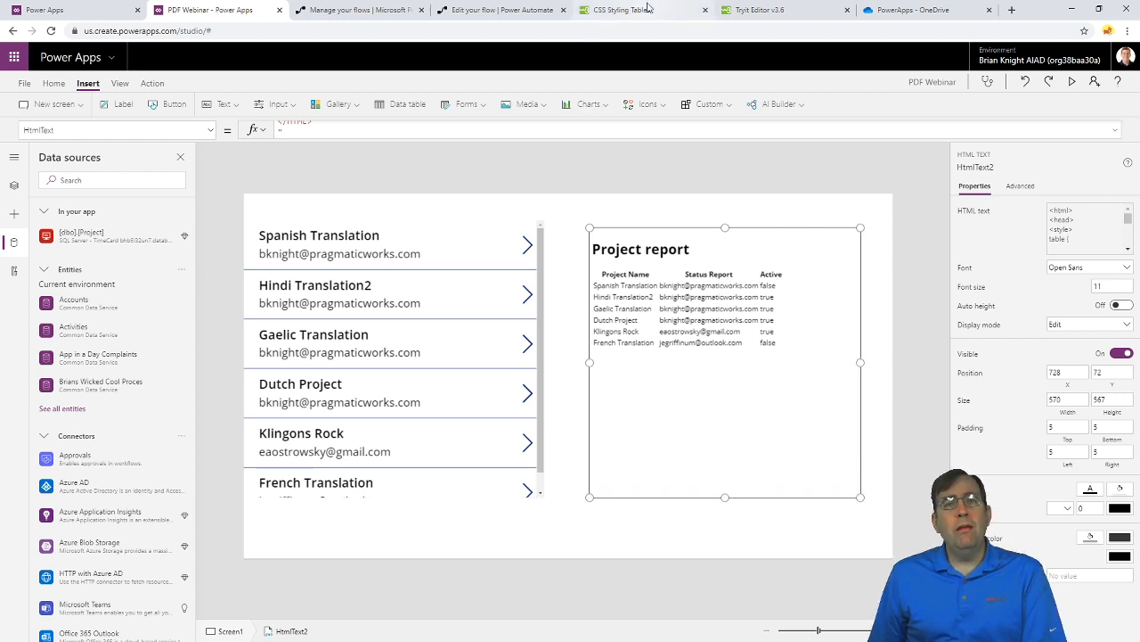
pyautogui.click(635, 10)
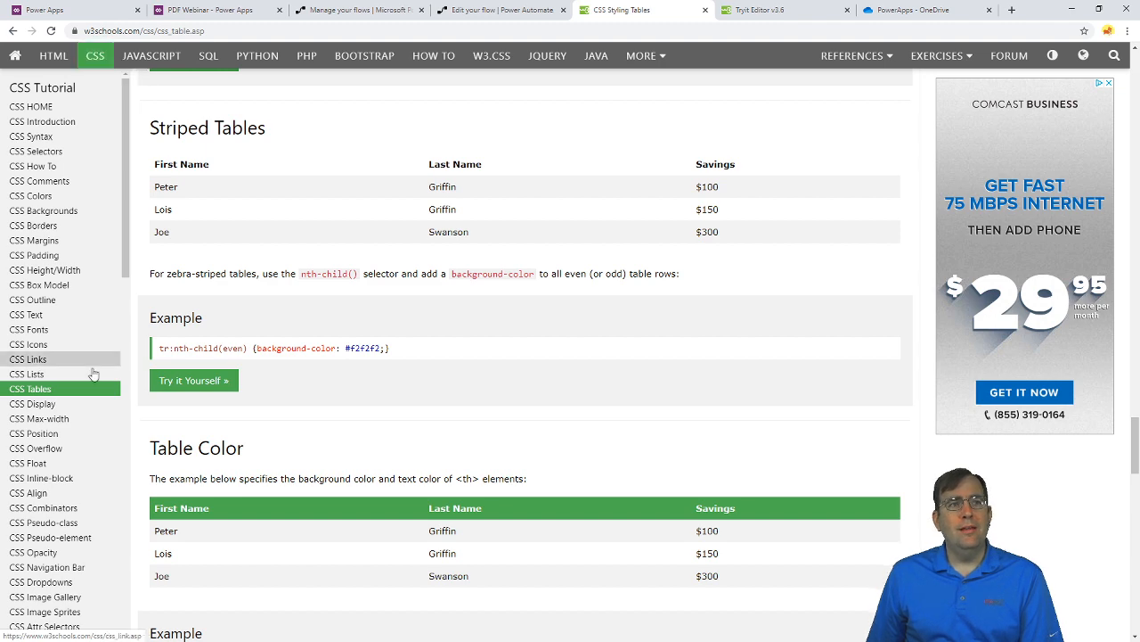
pyautogui.scroll(3)
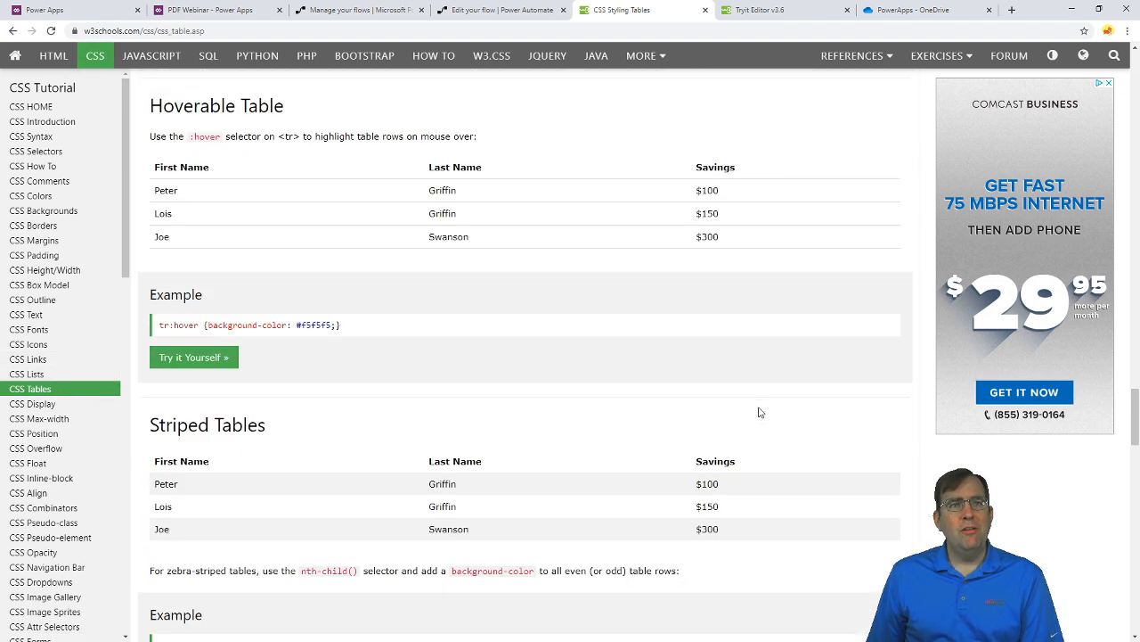
pyautogui.scroll(-3)
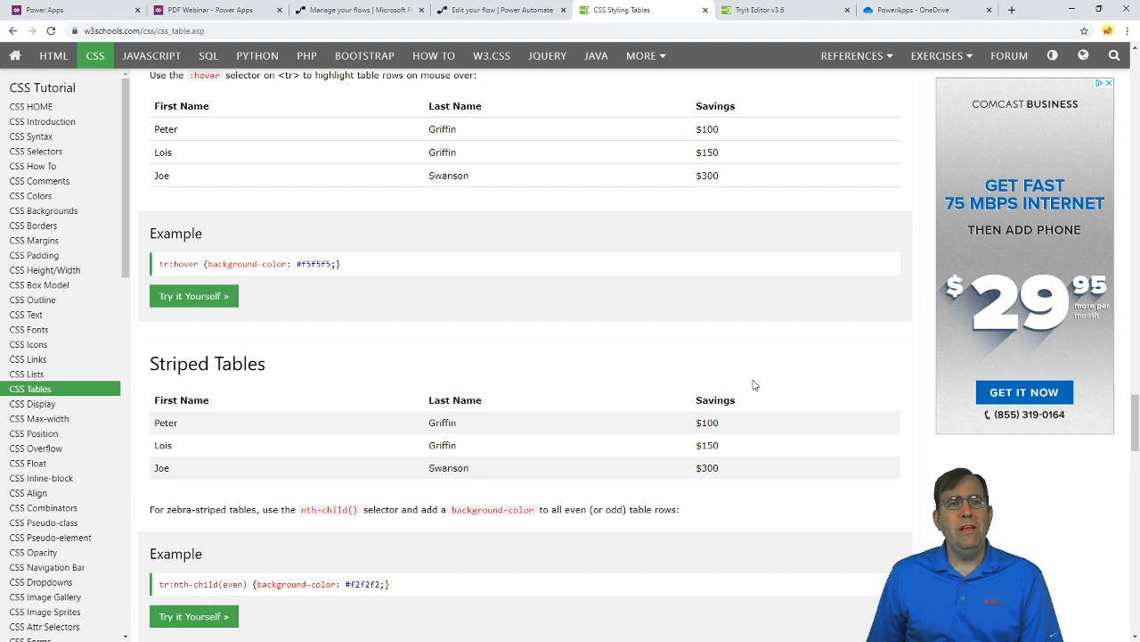
pyautogui.scroll(-3)
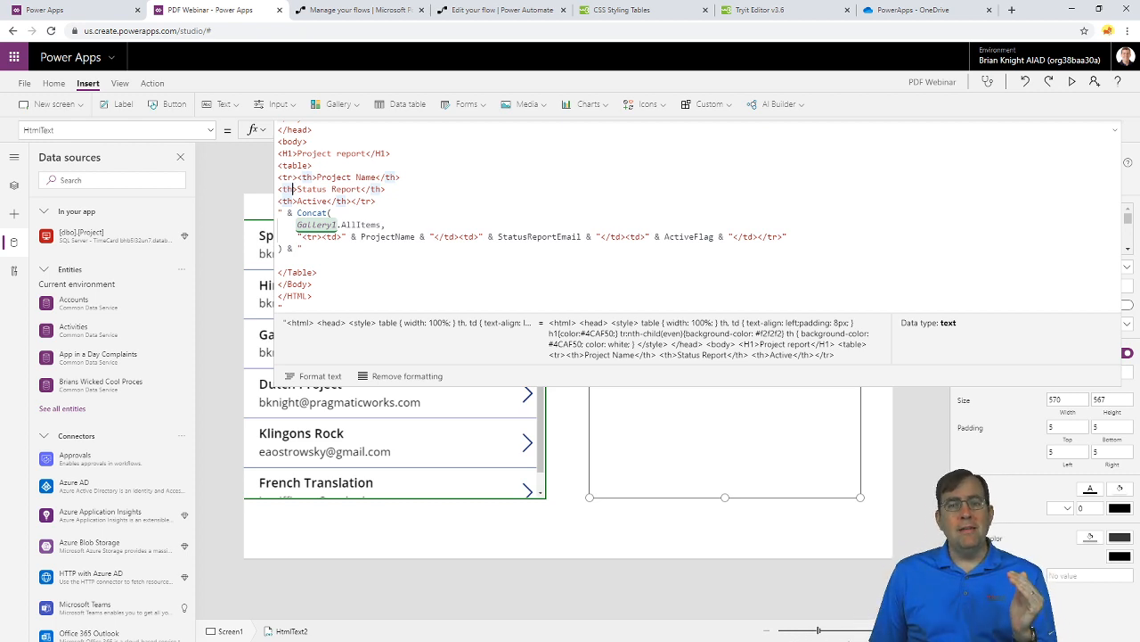
pyautogui.moveTo(693, 568)
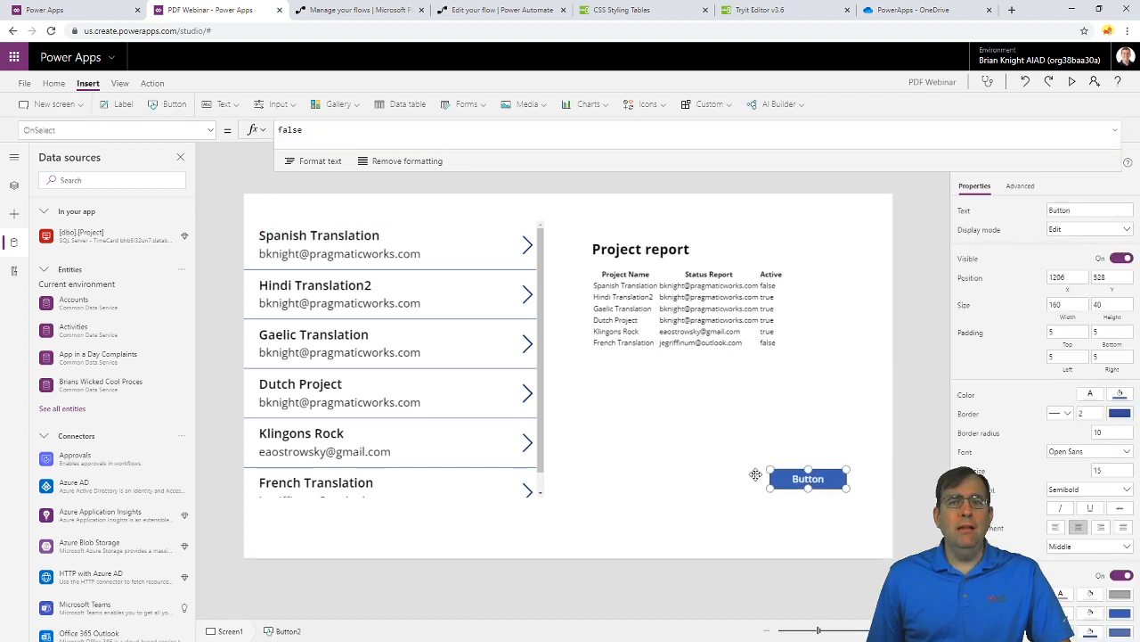
# Move the new button below the report table and label it 'Create PDF'
pyautogui.moveTo(808, 479); pyautogui.dragTo(746, 475)
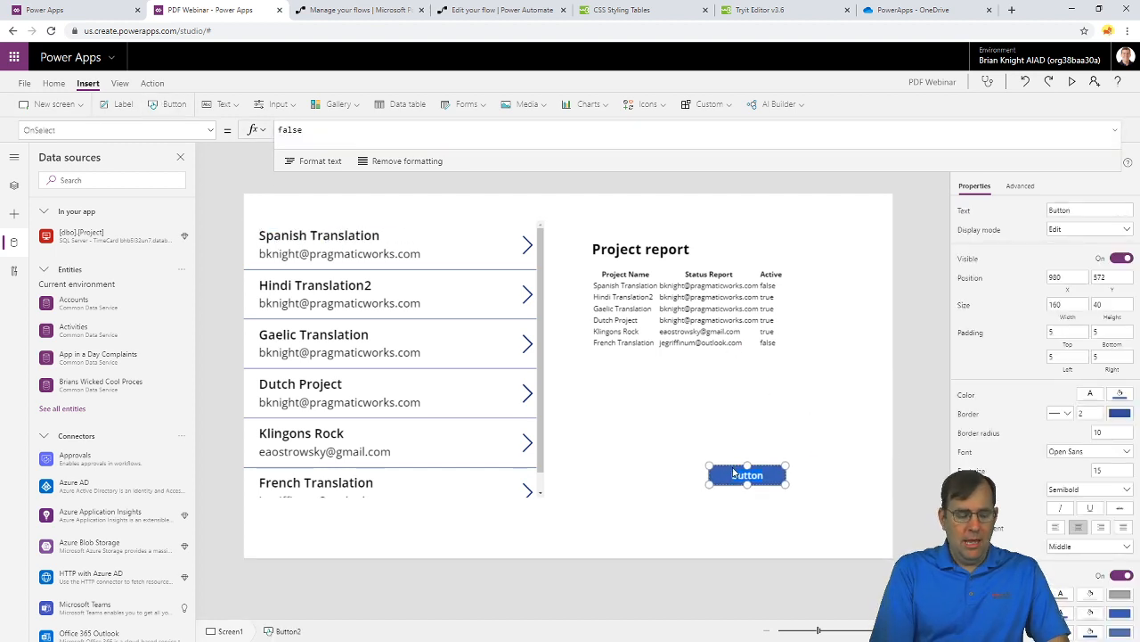
pyautogui.write('Create PDF')
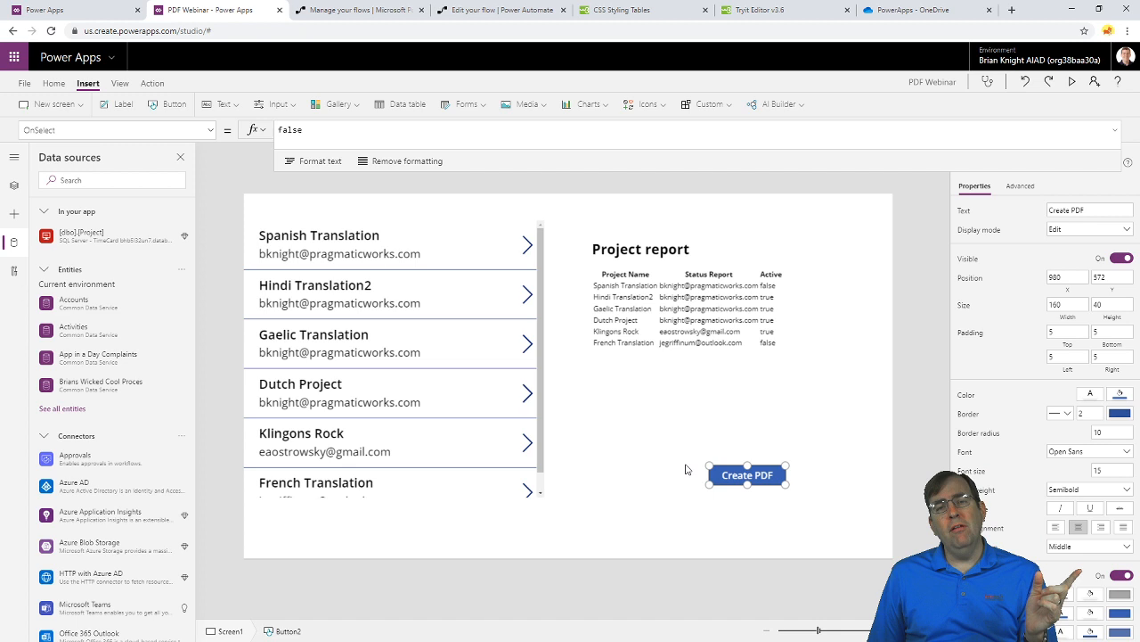
pyautogui.moveTo(671, 464)
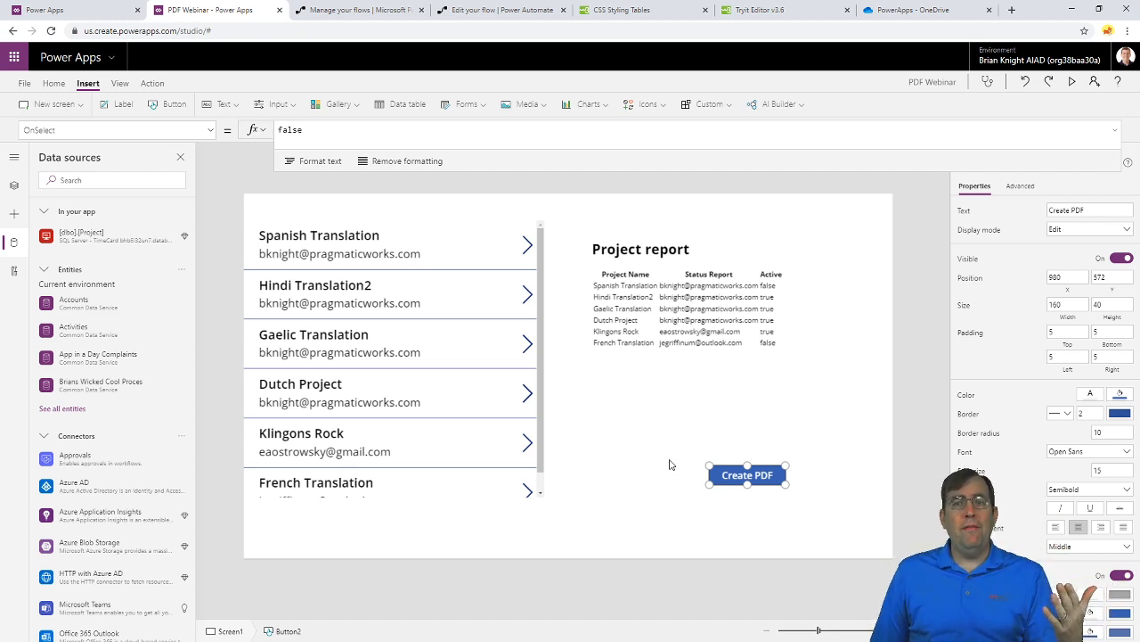
pyautogui.moveTo(580, 354)
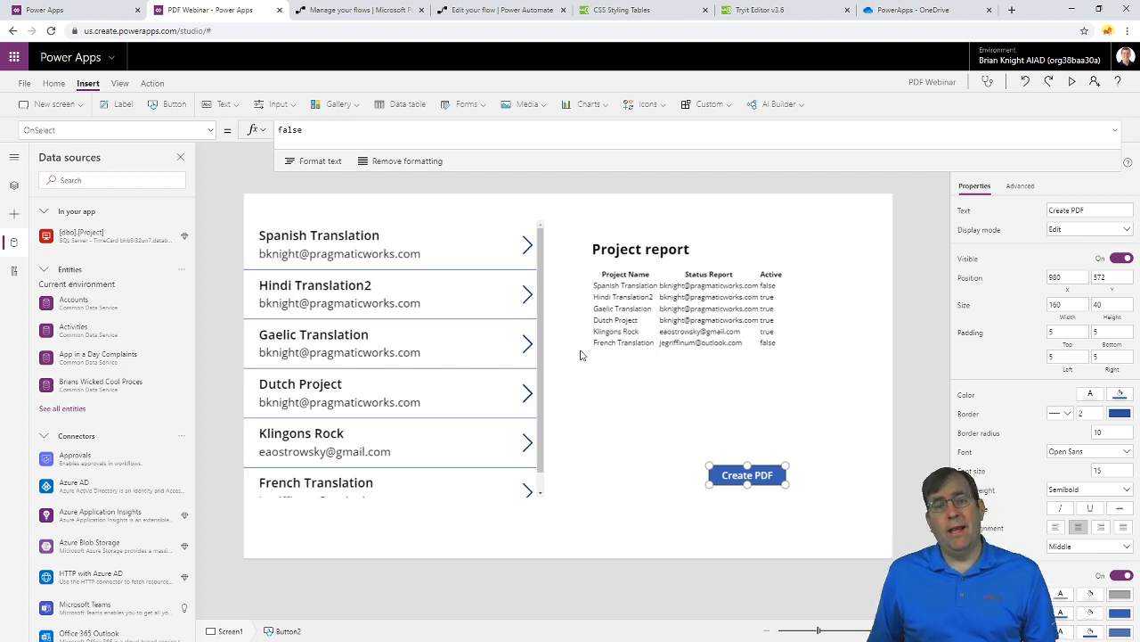
pyautogui.moveTo(762, 410)
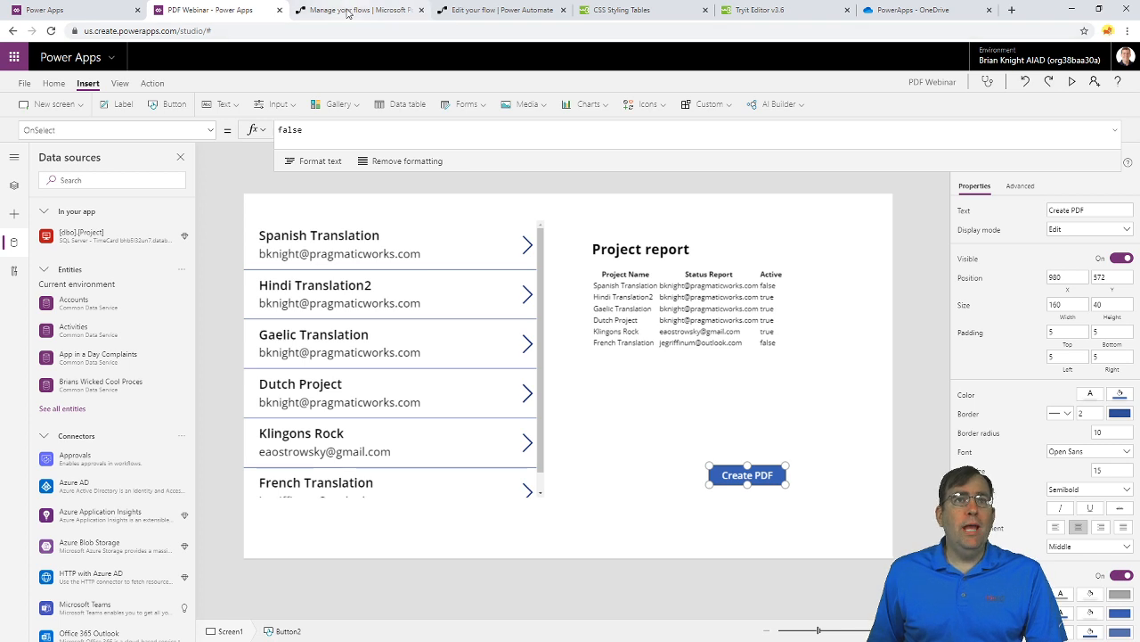
# Create an instant flow named 'Create PDF from Gall' with a PowerApps trigger
pyautogui.click(357, 9)
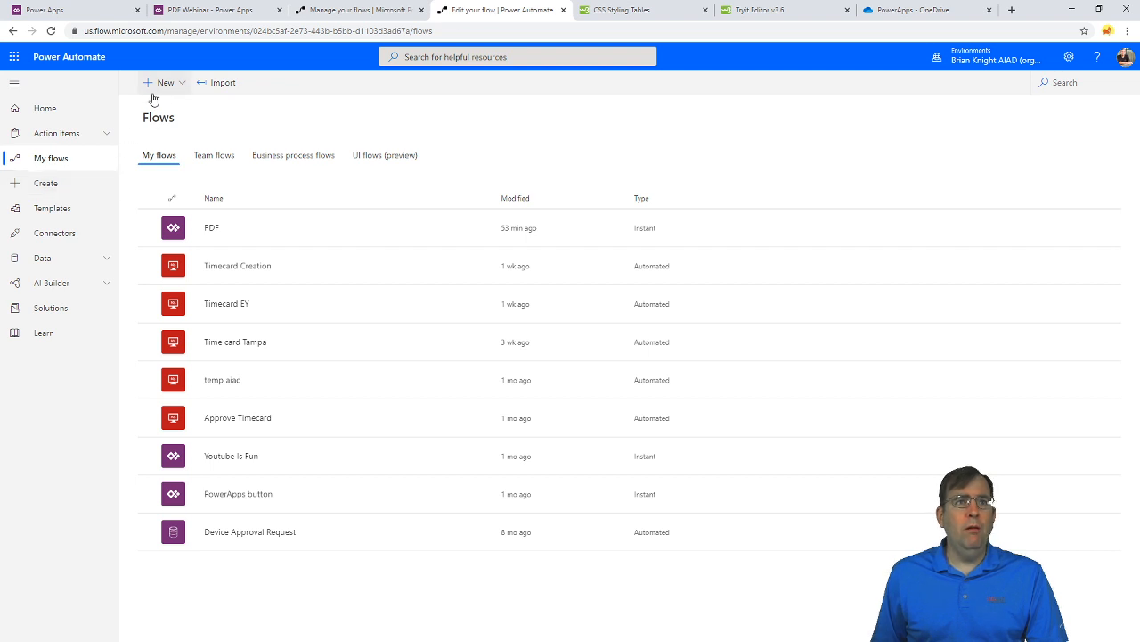
pyautogui.click(164, 82)
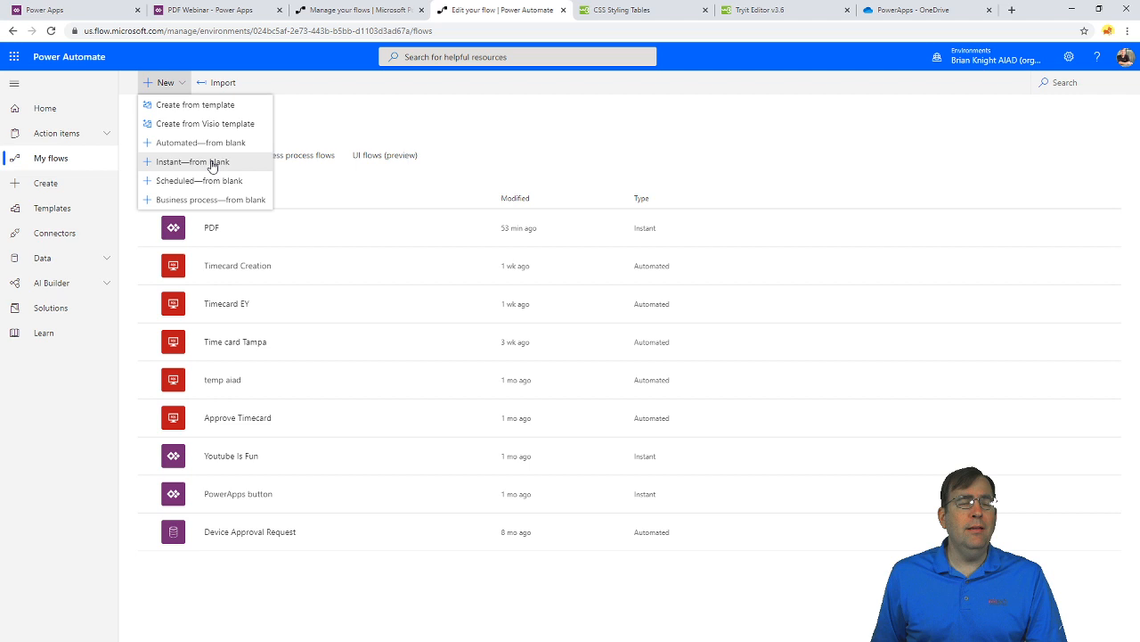
pyautogui.click(192, 161)
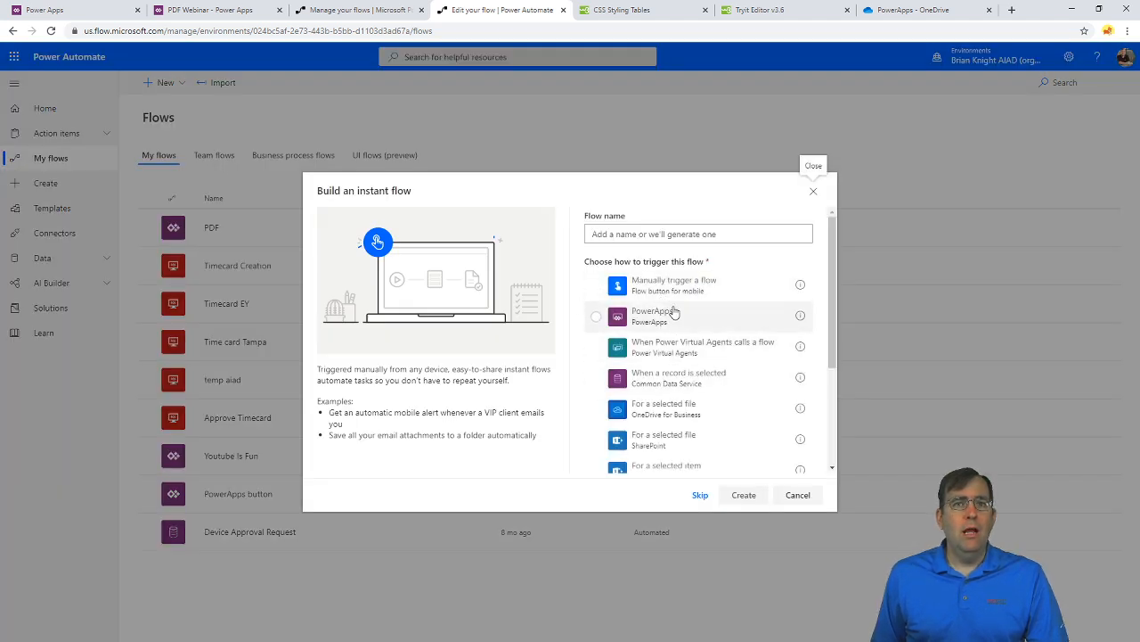
pyautogui.click(596, 316)
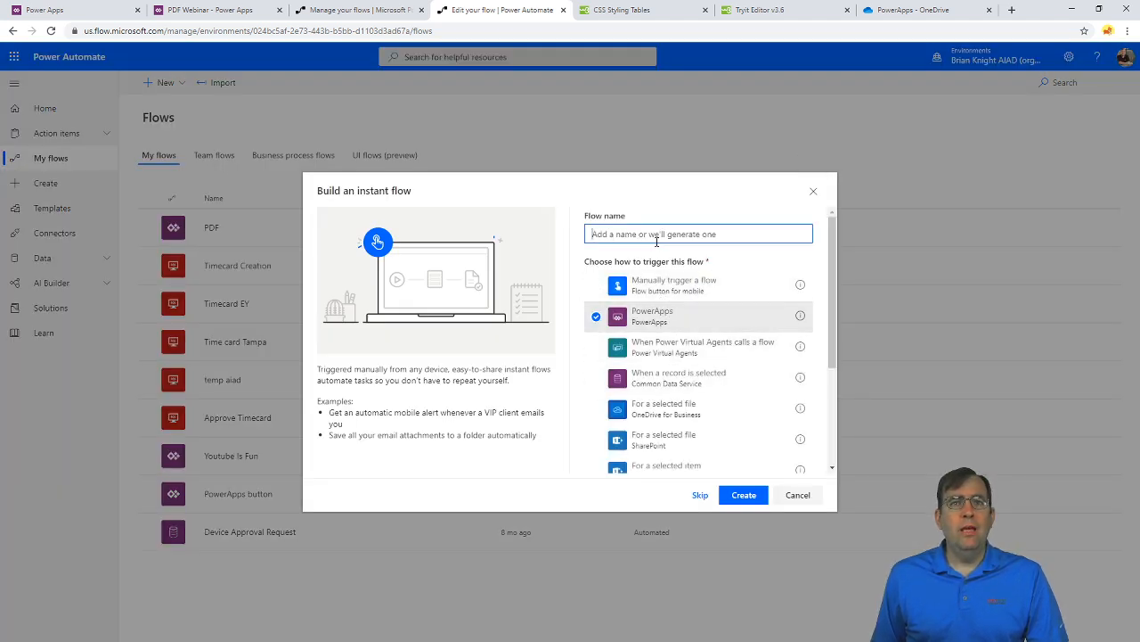
pyautogui.write('C')
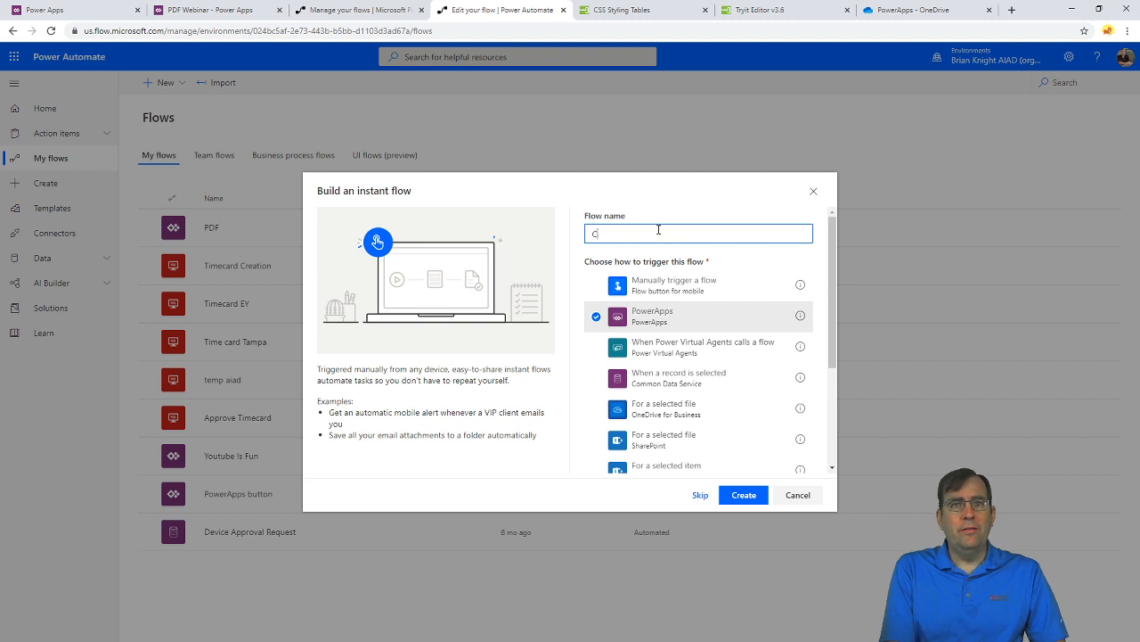
pyautogui.write('reate PDF from Call')
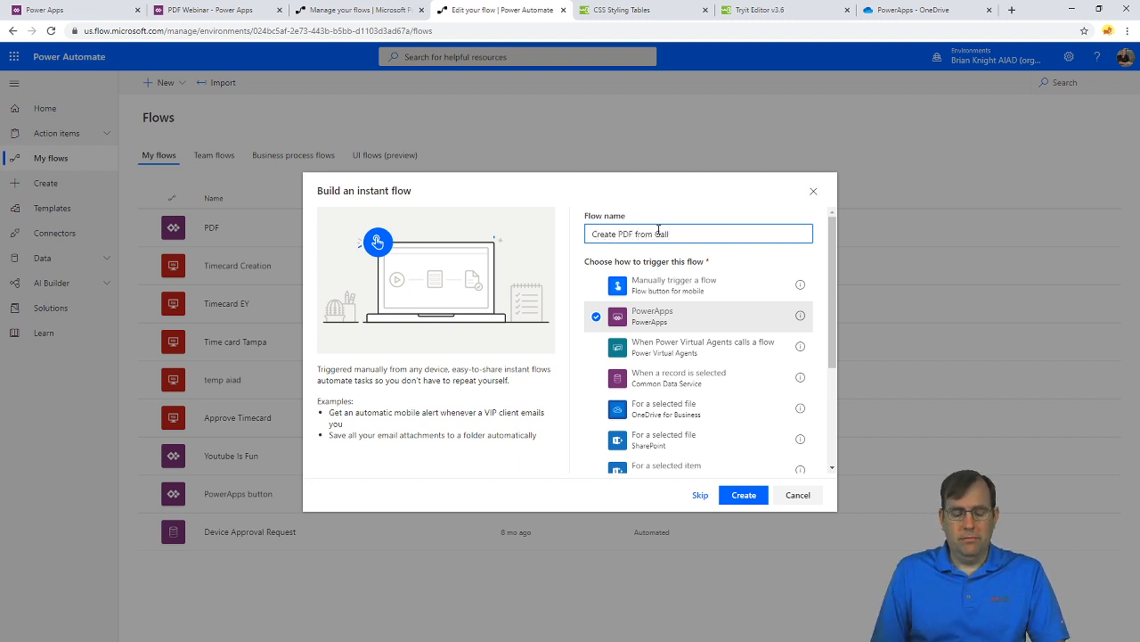
pyautogui.click(744, 494)
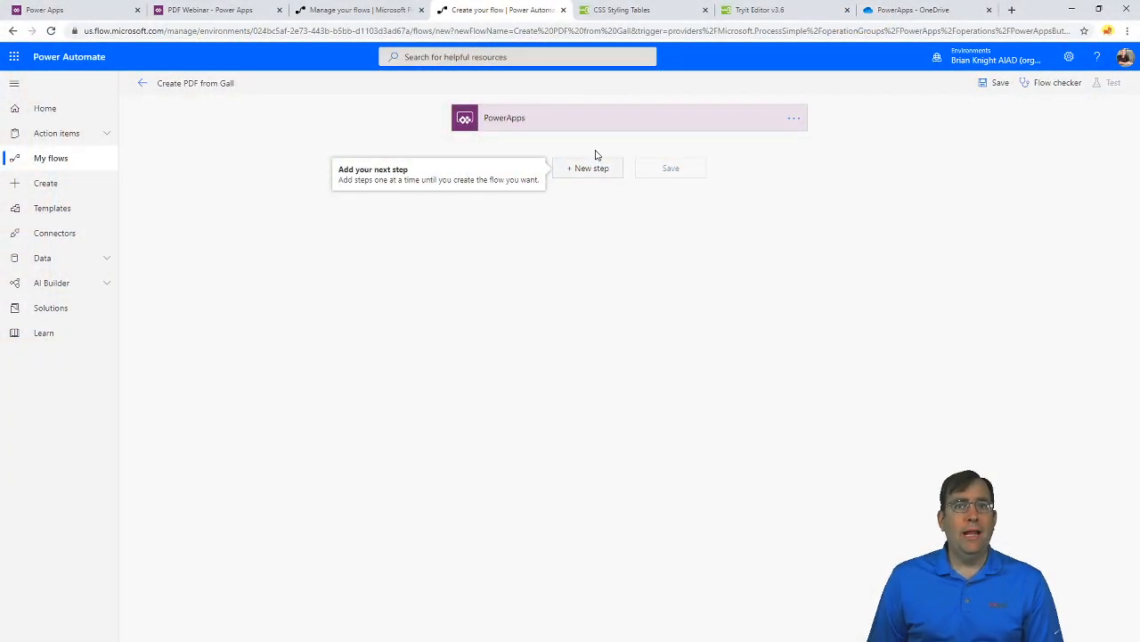
# Add a OneDrive for Business Create file action after the trigger, briefly checking OneDrive files
pyautogui.click(588, 168)
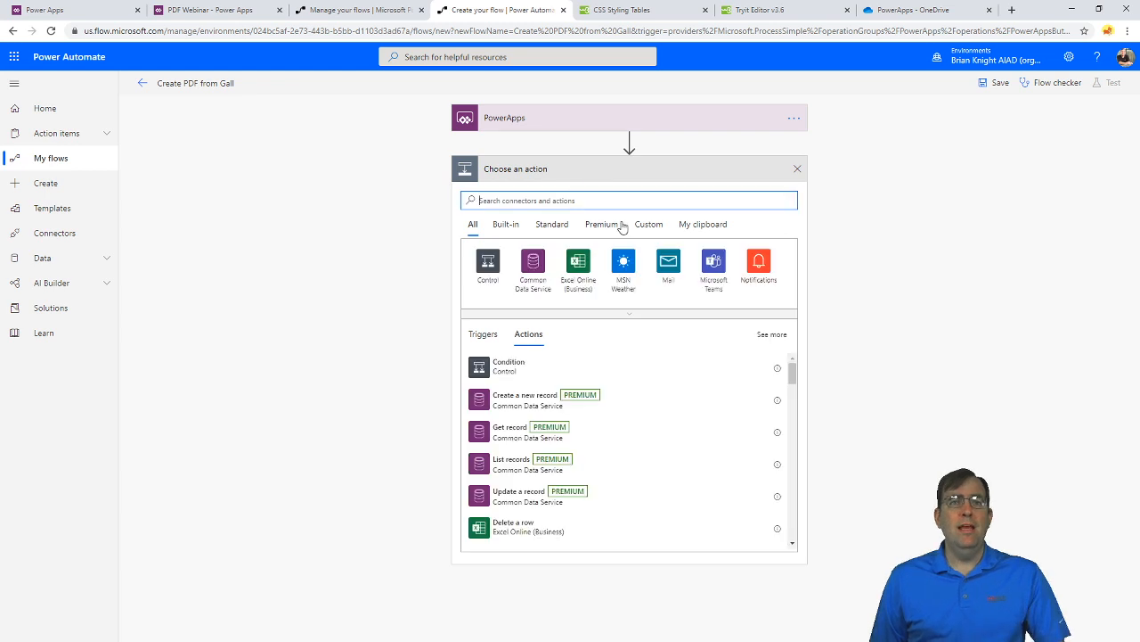
pyautogui.write('cr')
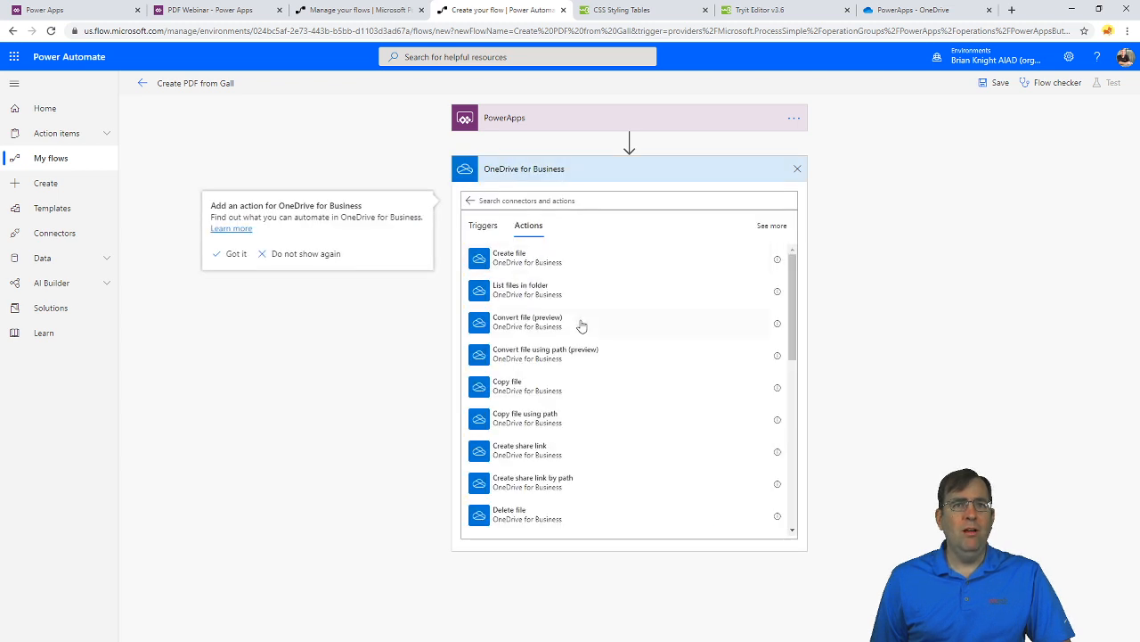
pyautogui.click(509, 256)
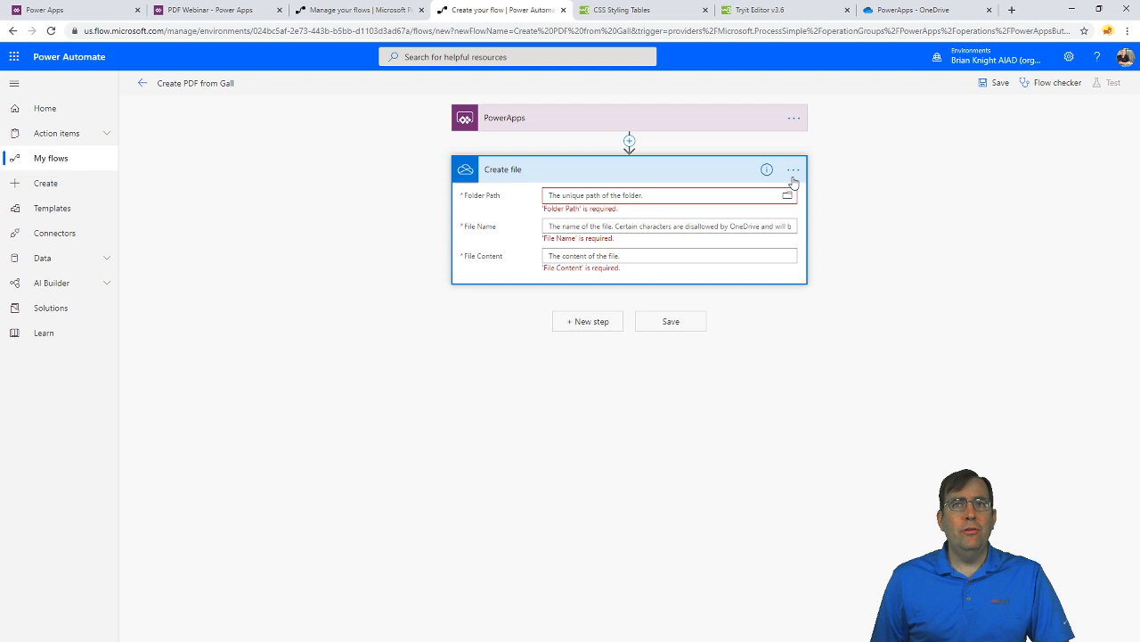
pyautogui.click(926, 10)
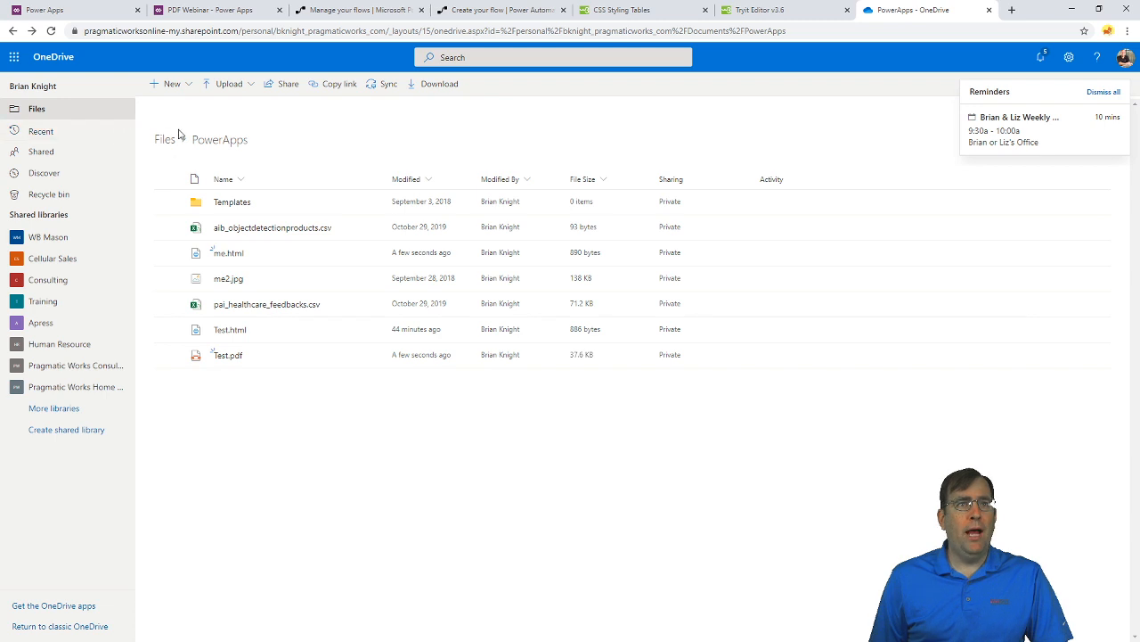
pyautogui.click(499, 10)
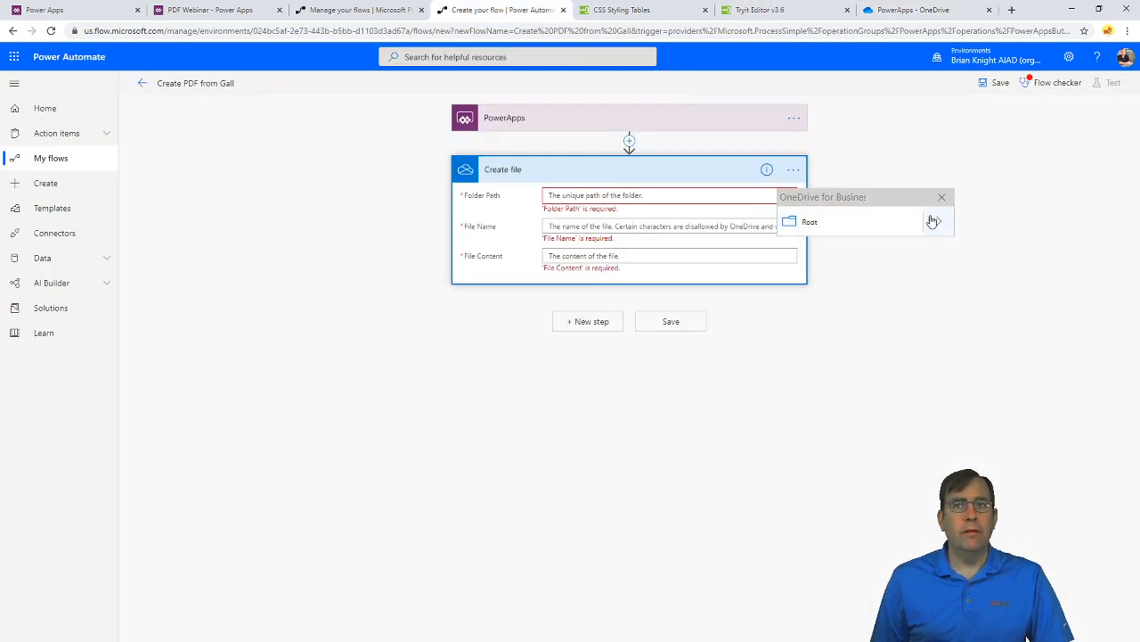
# Set the Create file folder path to /PowerApps and attempt renaming the step
pyautogui.click(809, 221)
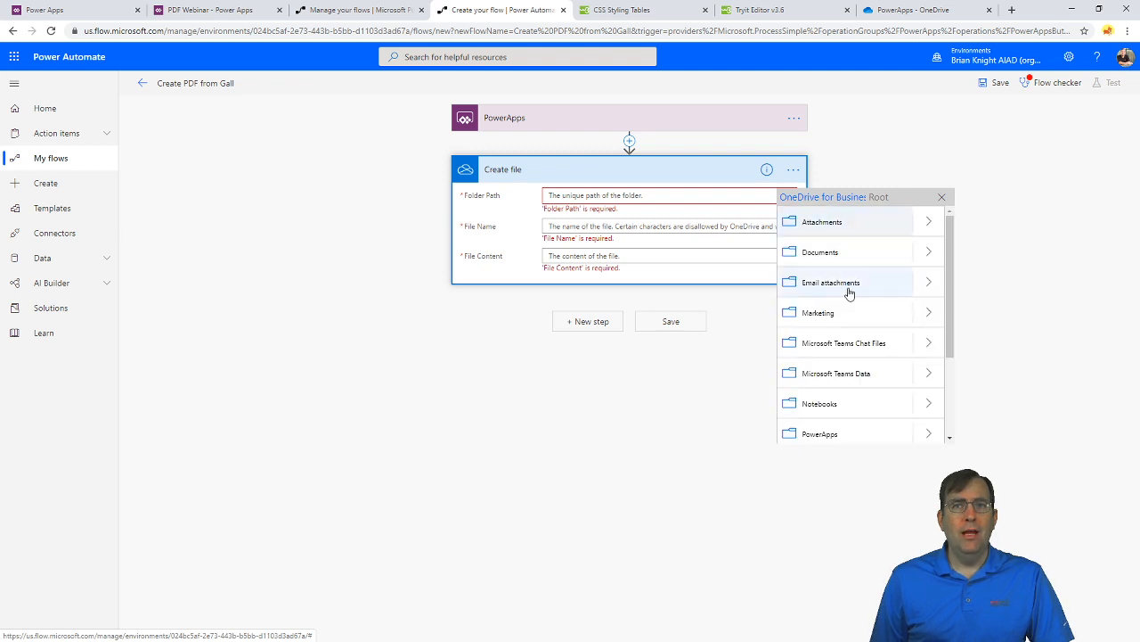
pyautogui.click(819, 433)
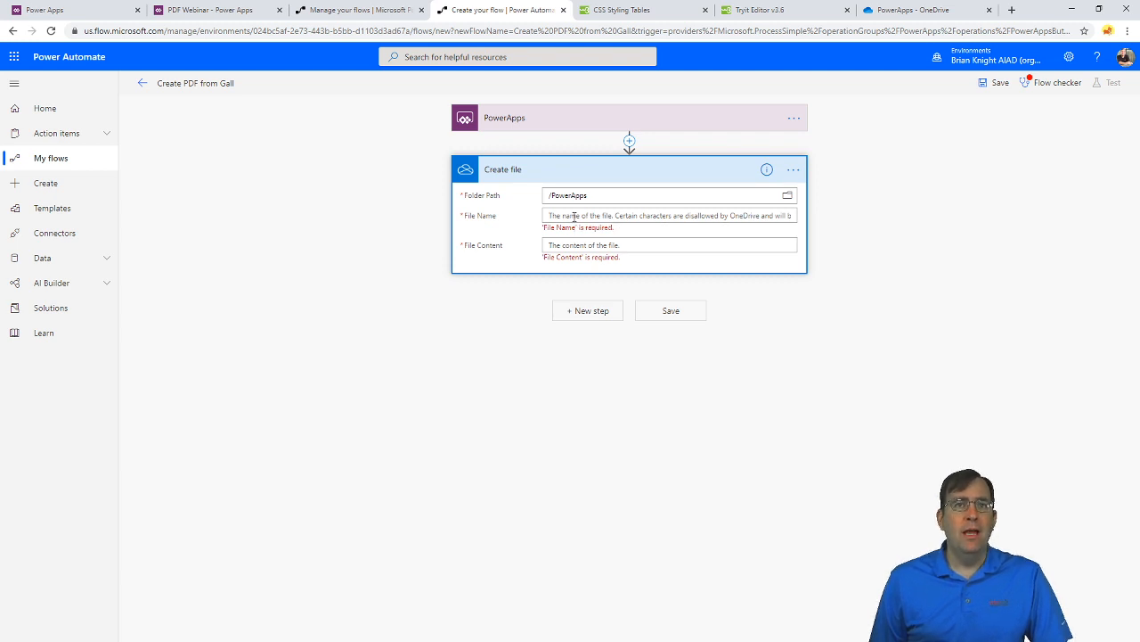
pyautogui.click(668, 214)
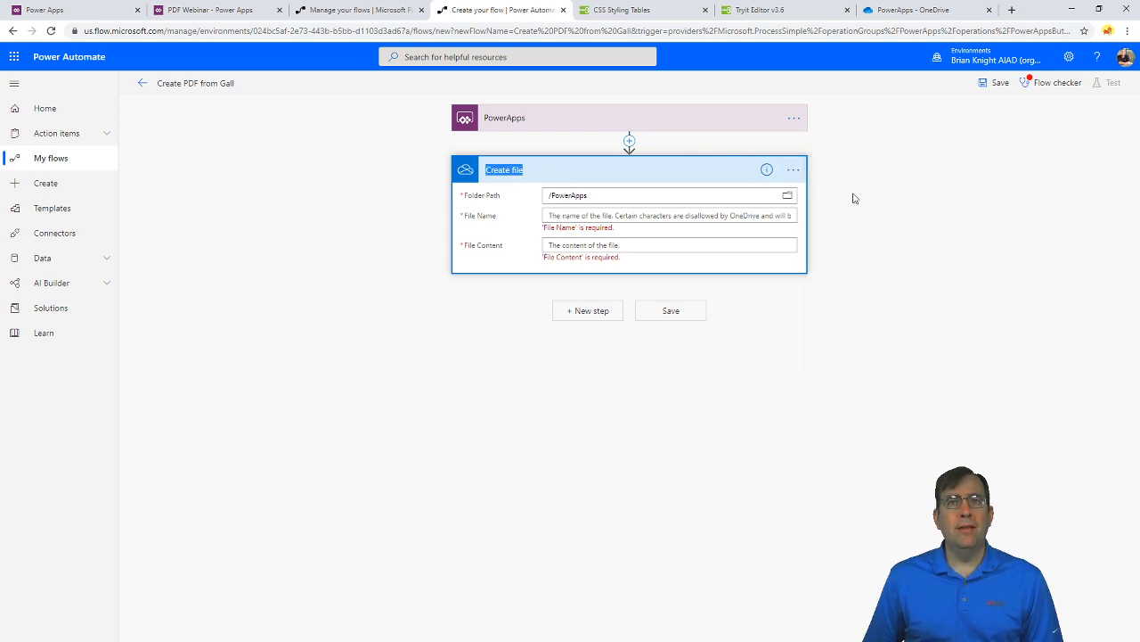
pyautogui.write('Create H')
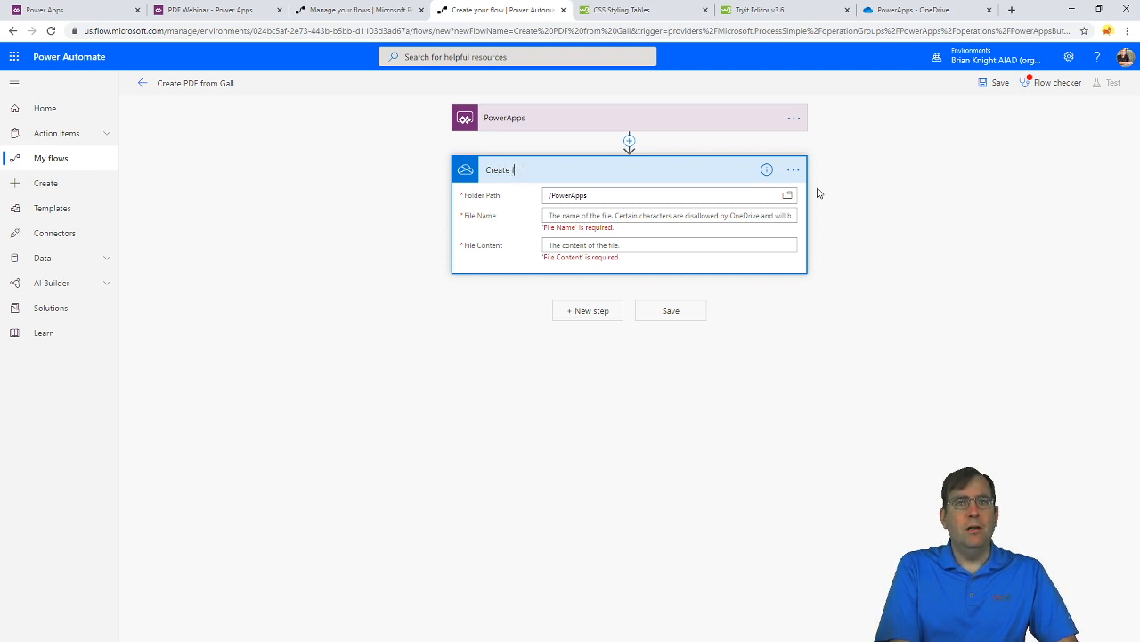
pyautogui.write('ile')
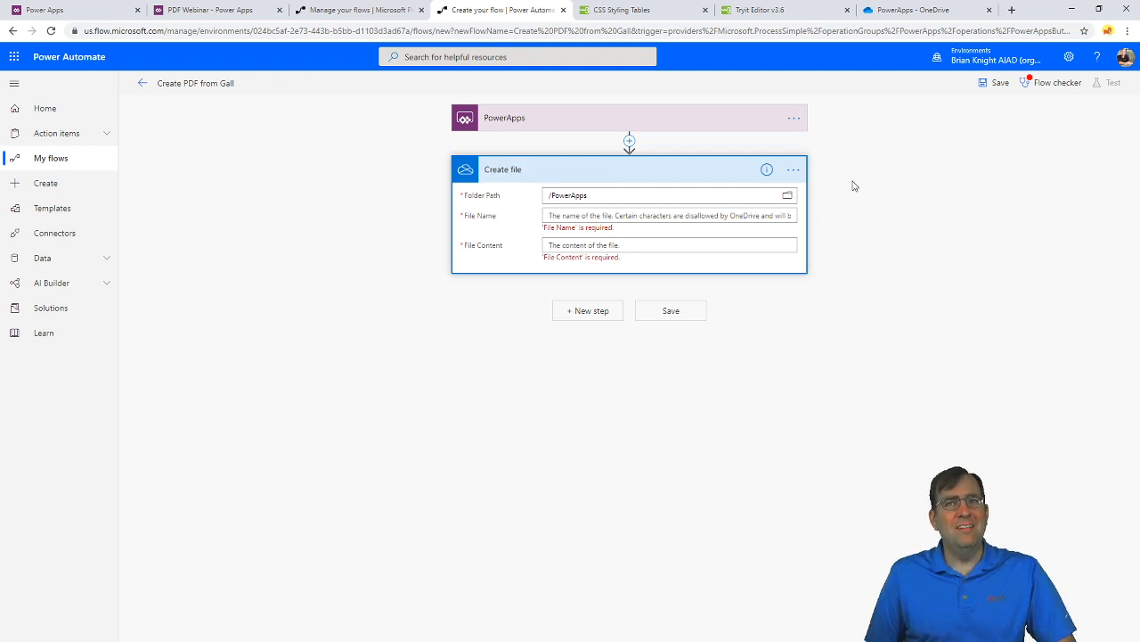
pyautogui.click(792, 169)
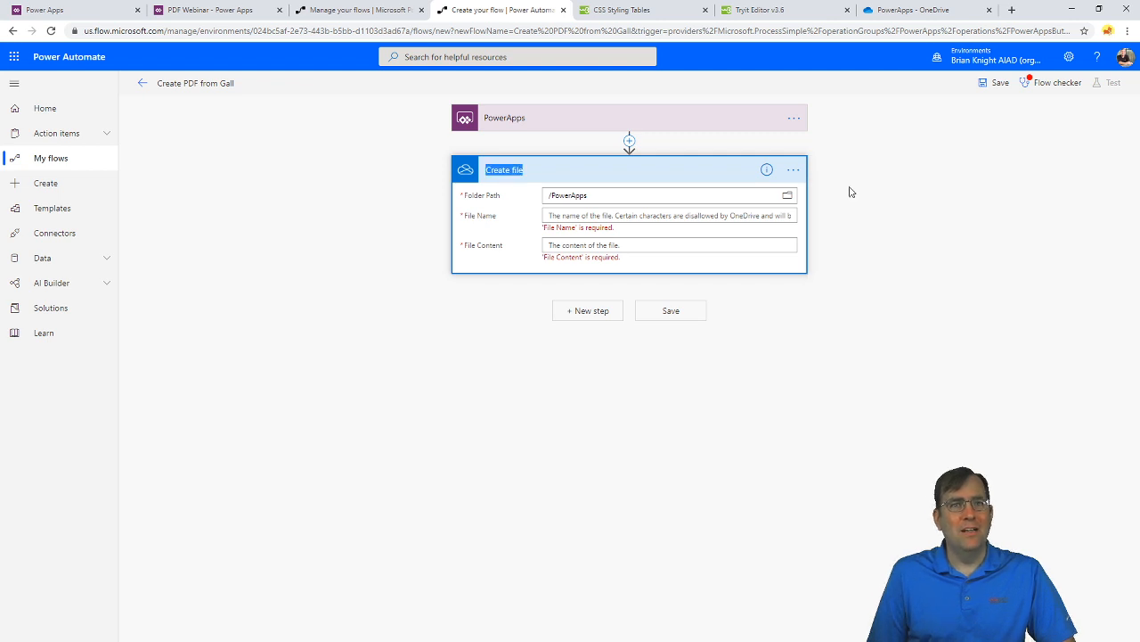
pyautogui.write('Create H')
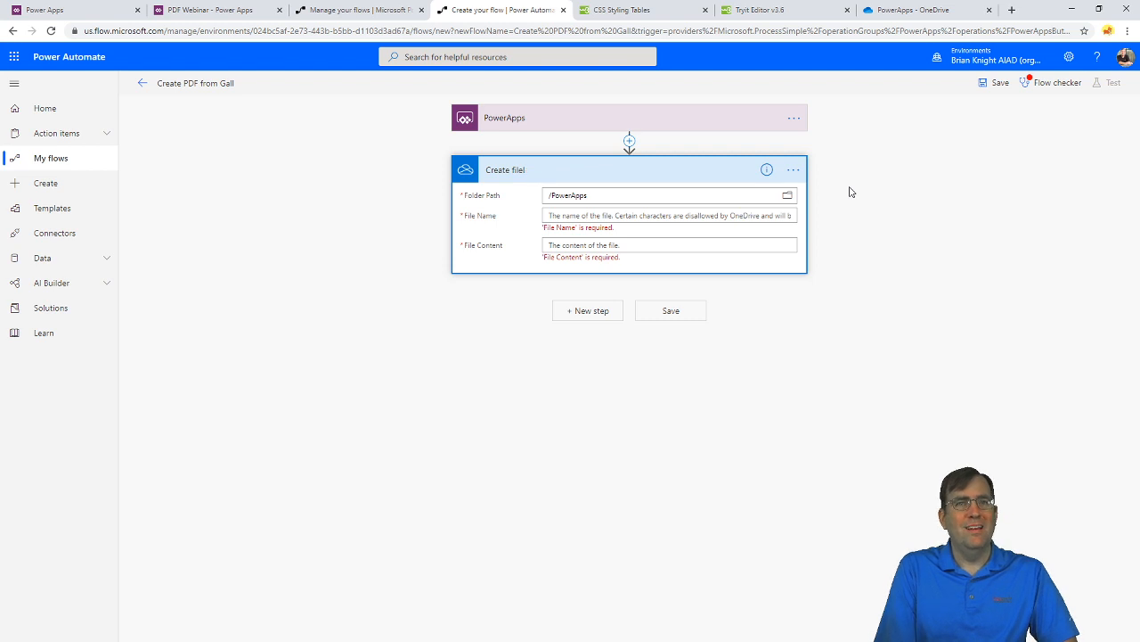
pyautogui.write('M')
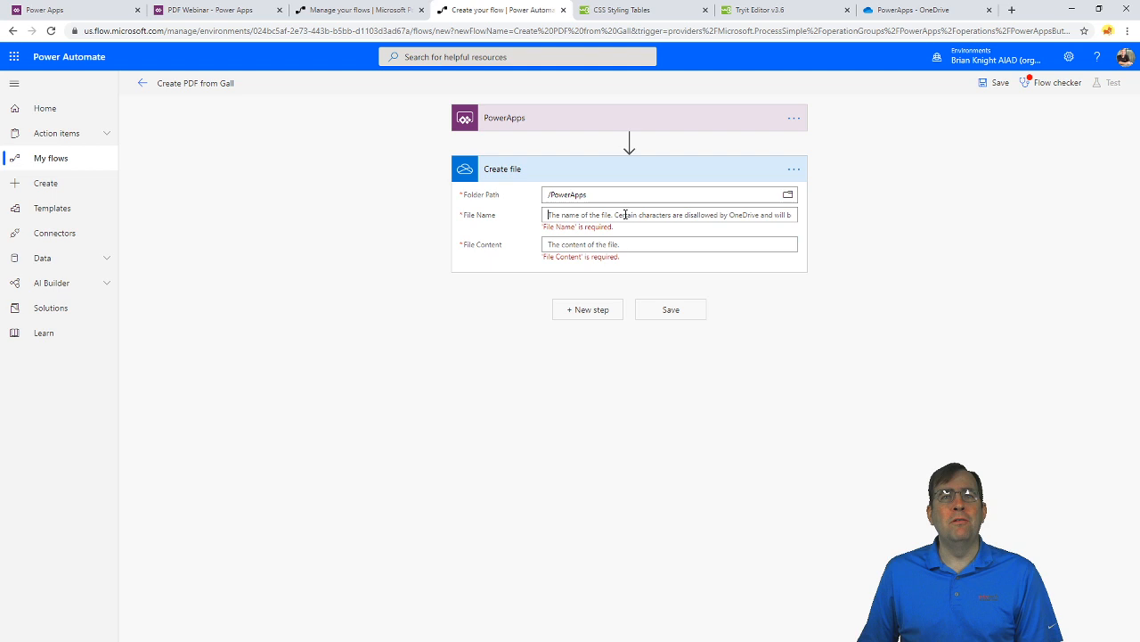
# Fill File Name and Content with 'Ask in PowerApps' and rename the step 'Create HTML'
pyautogui.click(668, 215)
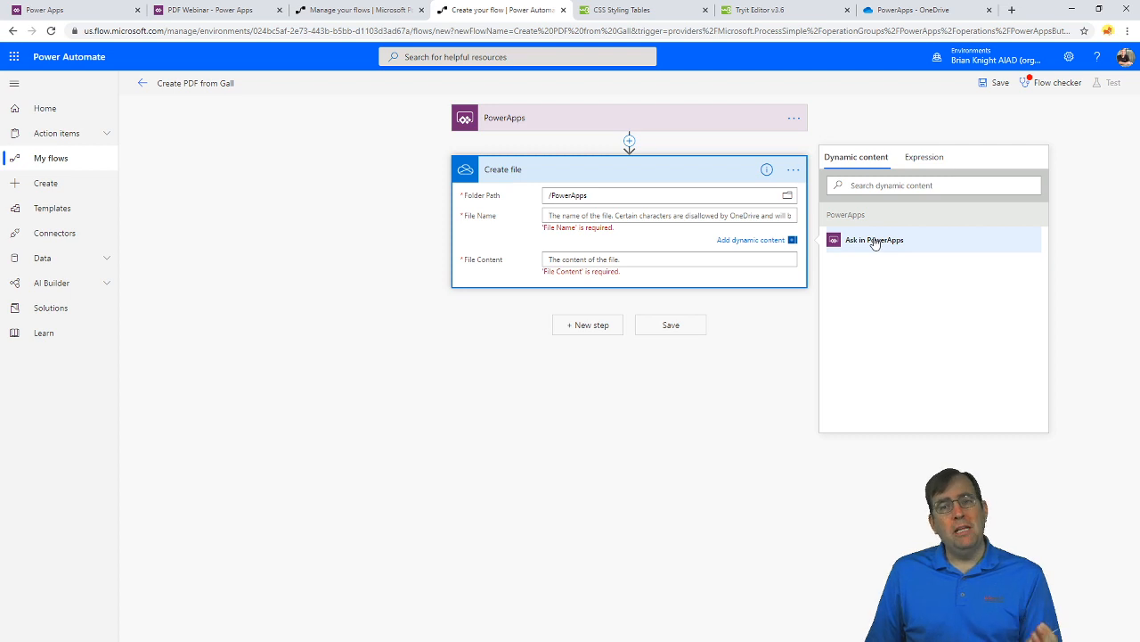
pyautogui.click(873, 240)
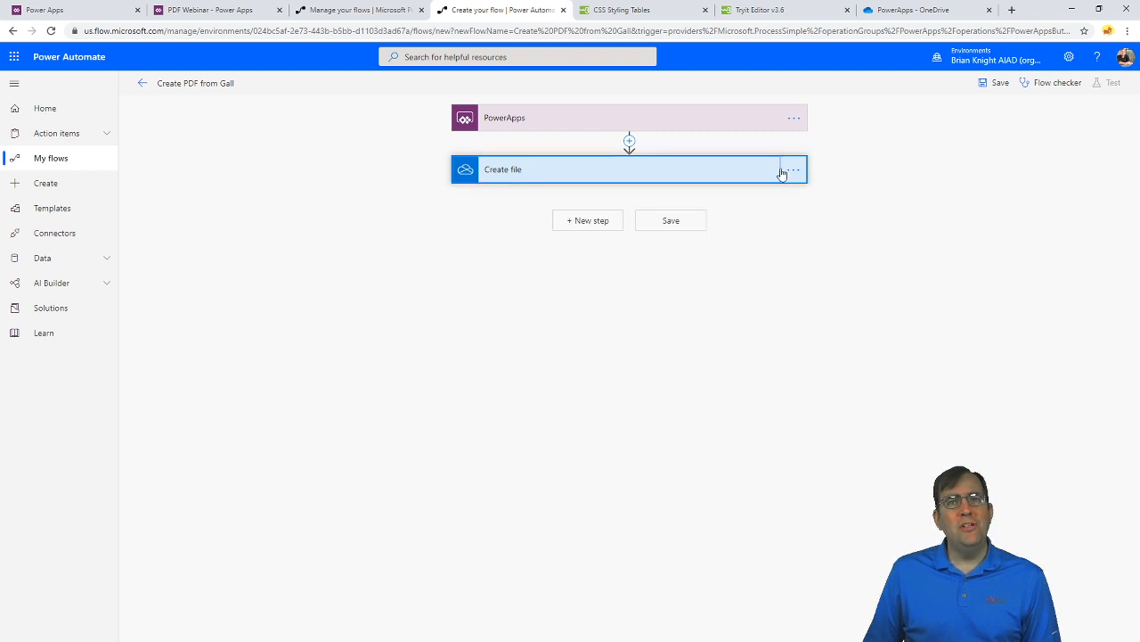
pyautogui.click(792, 170)
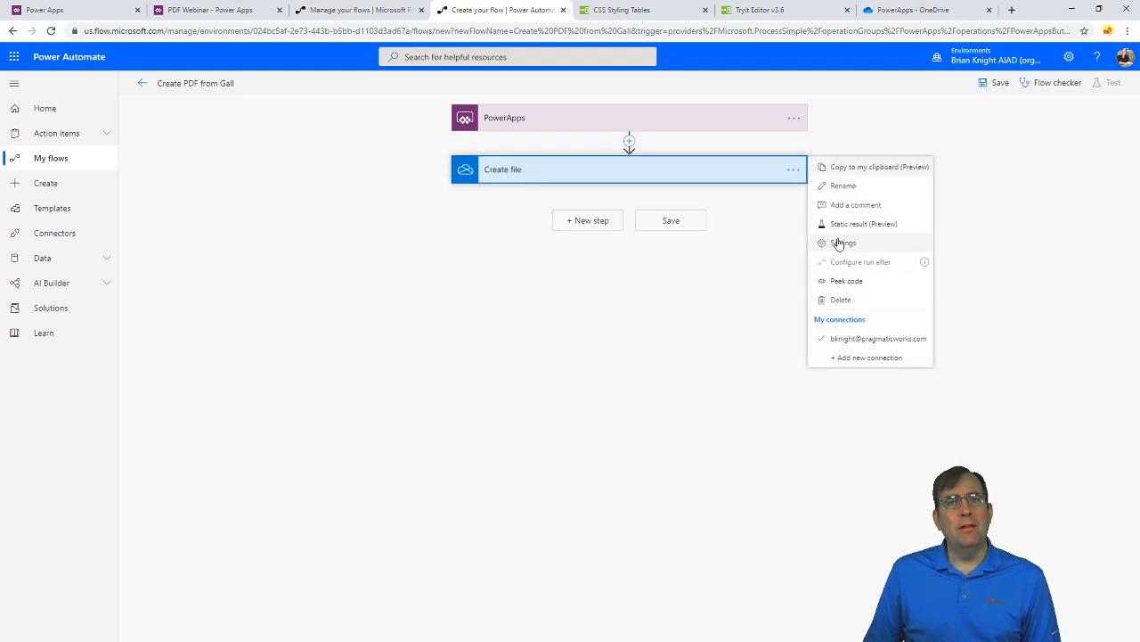
pyautogui.click(842, 185)
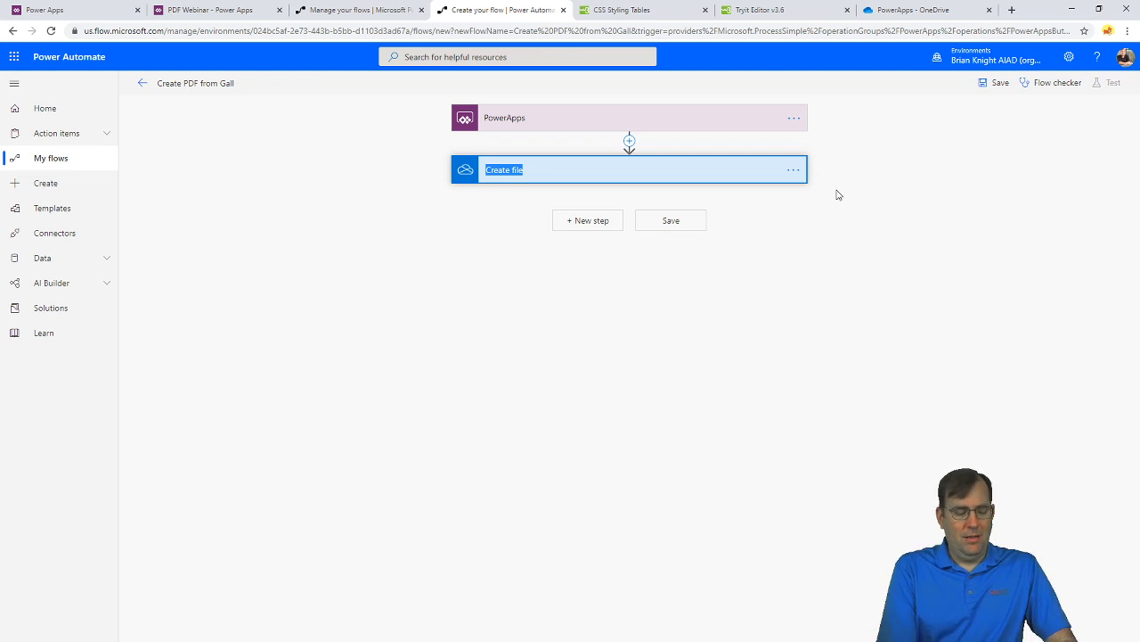
pyautogui.write('Create HTML')
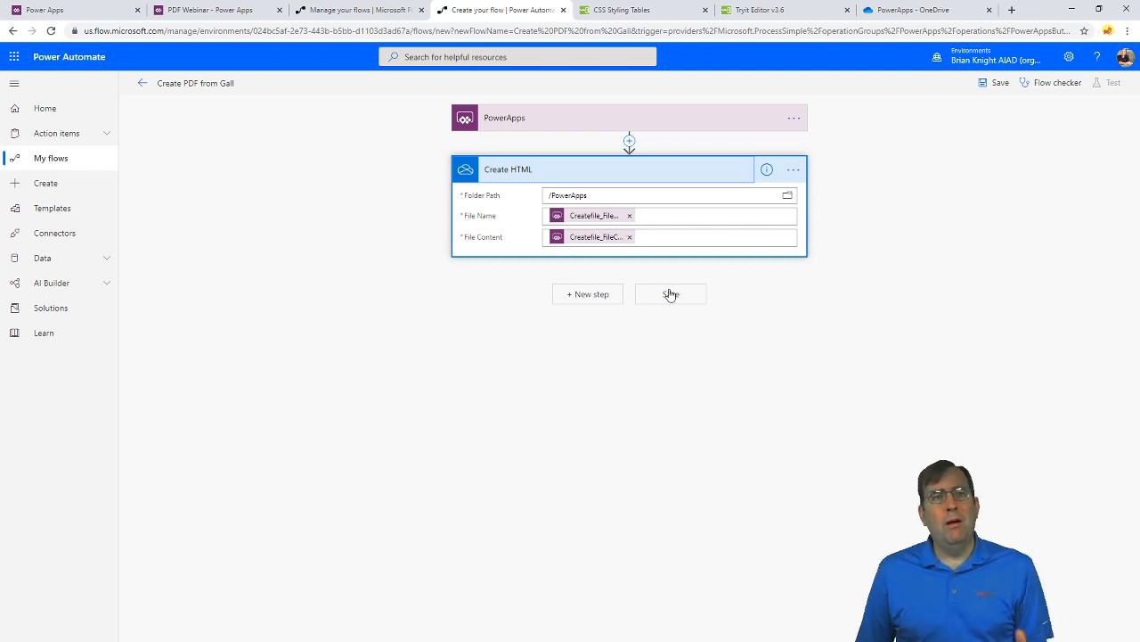
# Add a OneDrive Convert file step whose File is the Create HTML step's Id
pyautogui.click(587, 294)
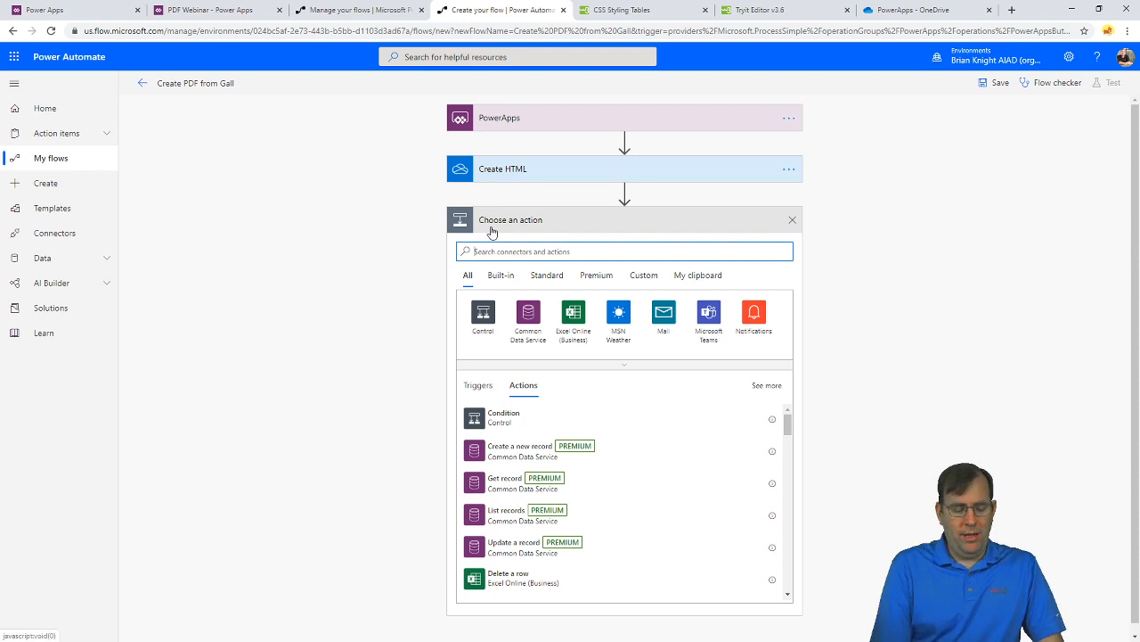
pyautogui.write('convert file')
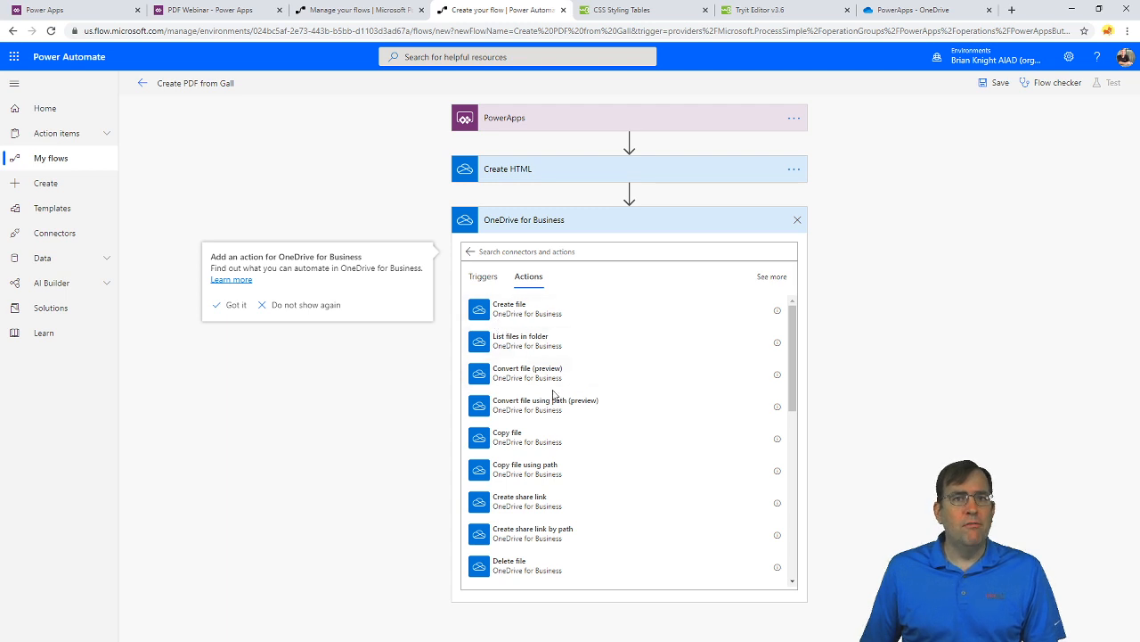
pyautogui.moveTo(557, 449)
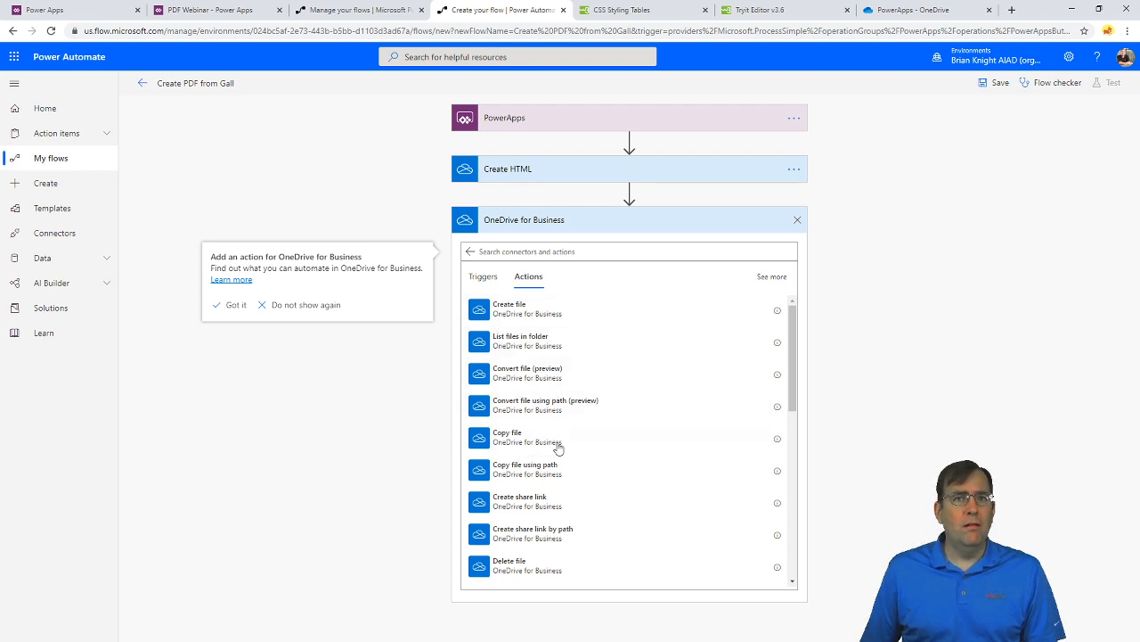
pyautogui.scroll(-3)
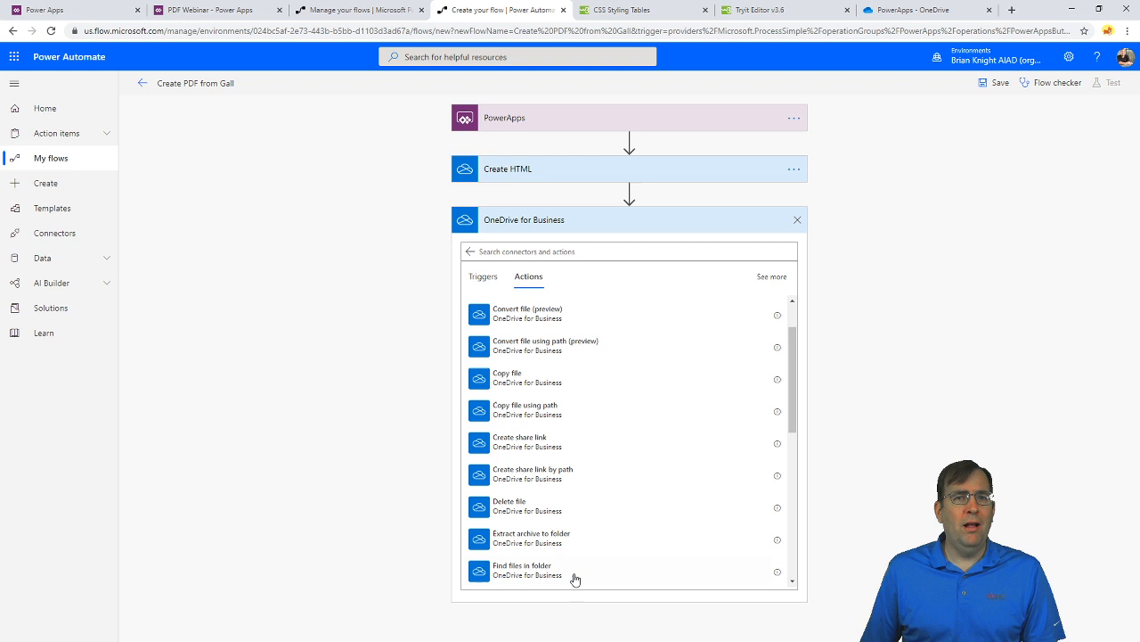
pyautogui.scroll(-3)
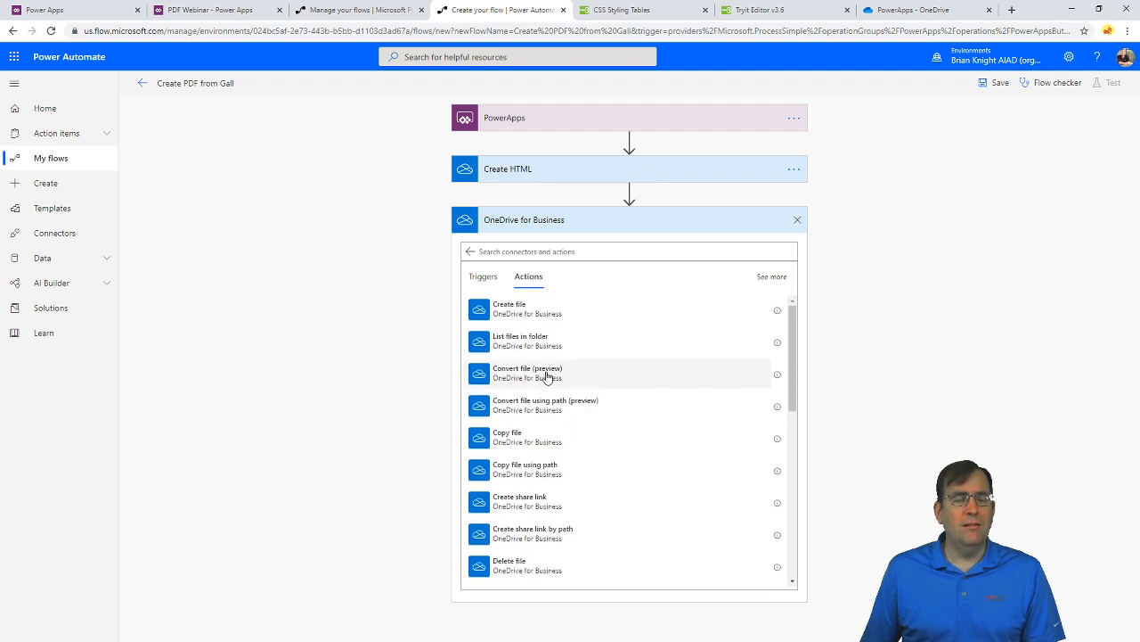
pyautogui.click(528, 372)
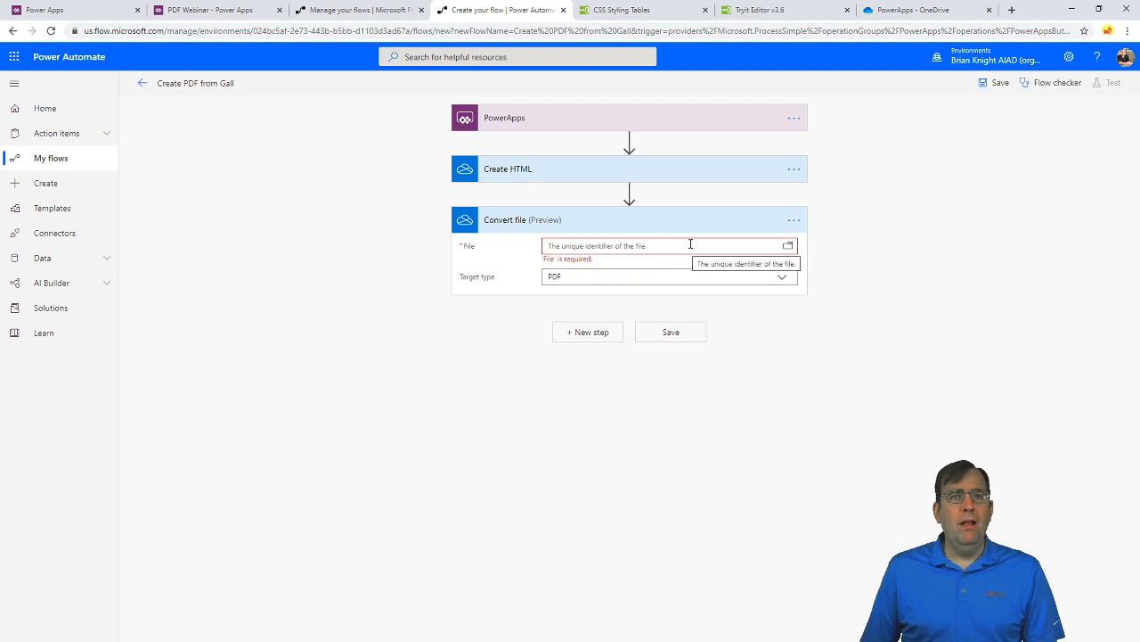
pyautogui.click(669, 246)
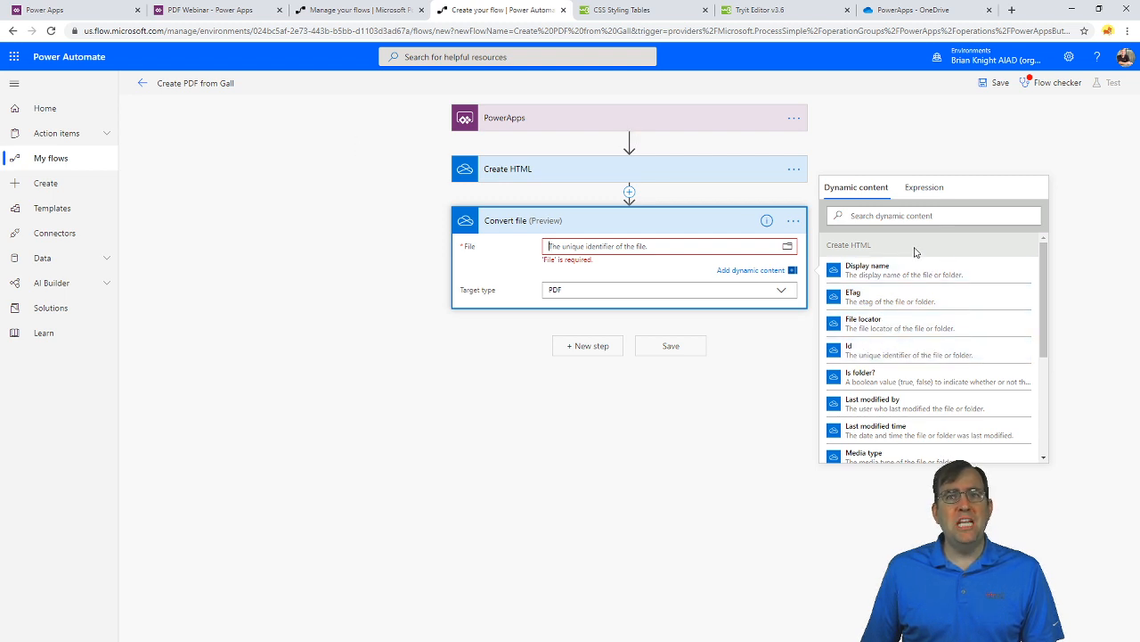
pyautogui.moveTo(873, 349)
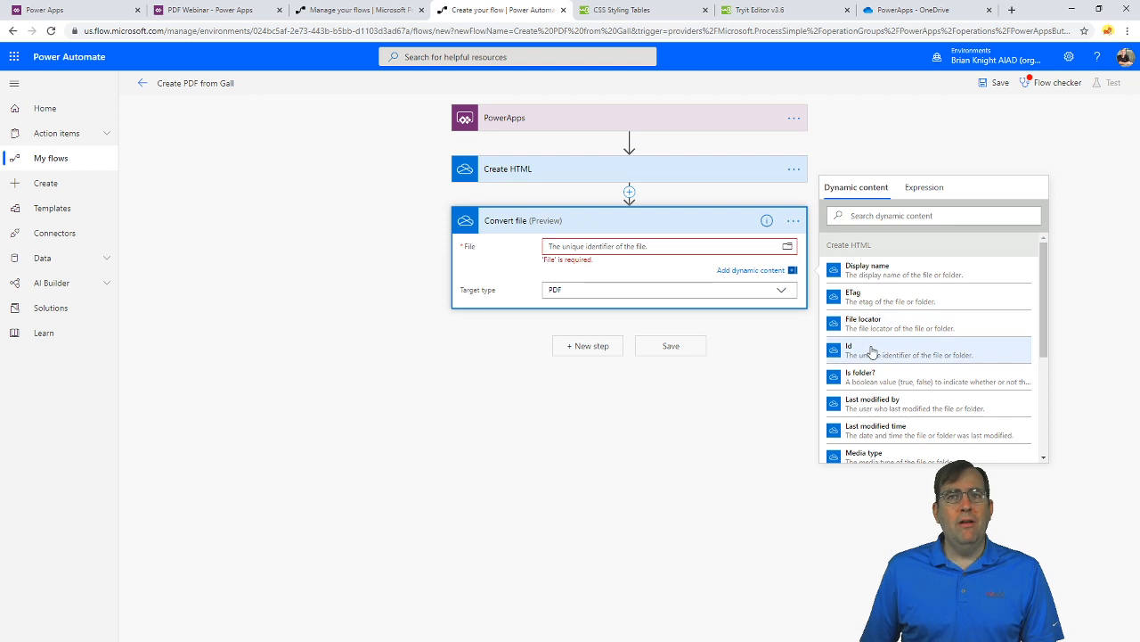
pyautogui.click(849, 350)
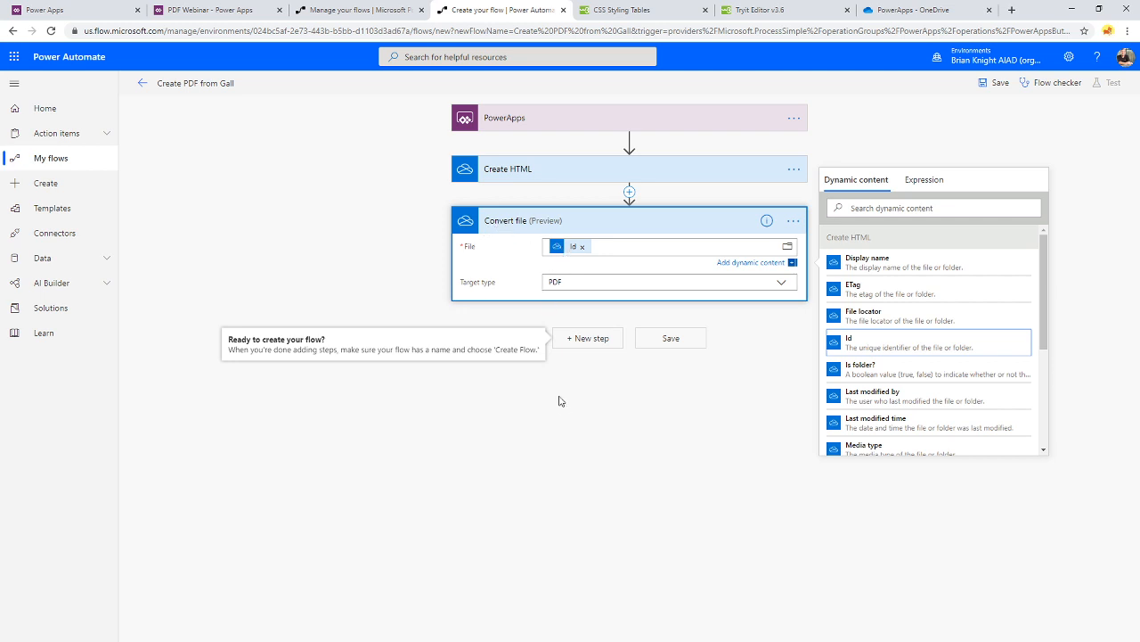
# Add a new step after the Convert file action and rename it 'Convert to PDF'
pyautogui.click(628, 193)
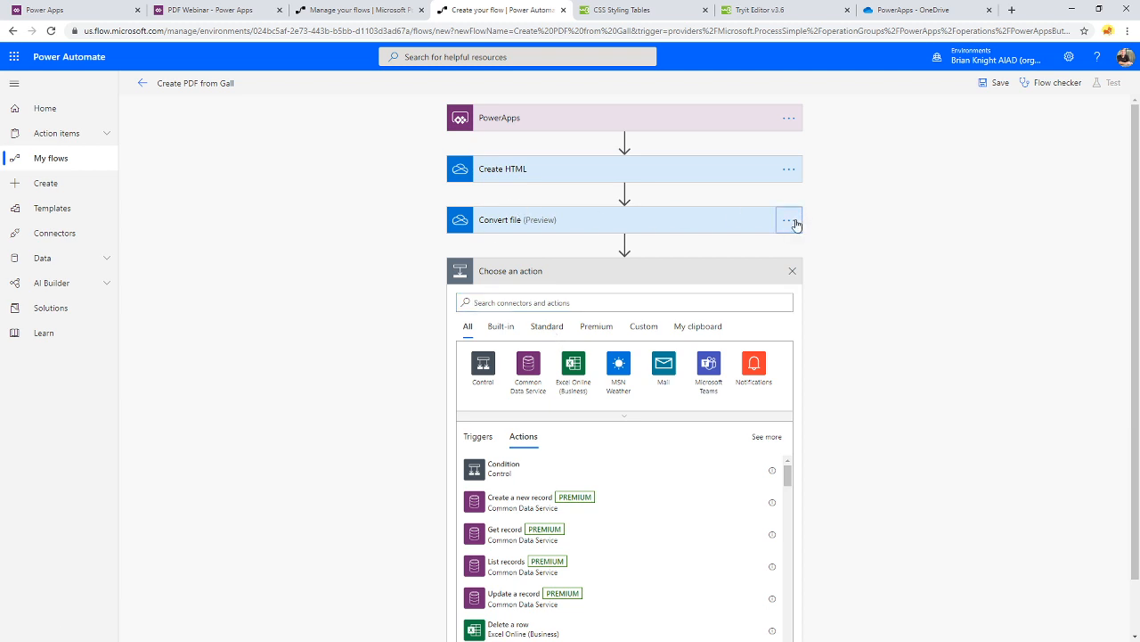
pyautogui.click(787, 220)
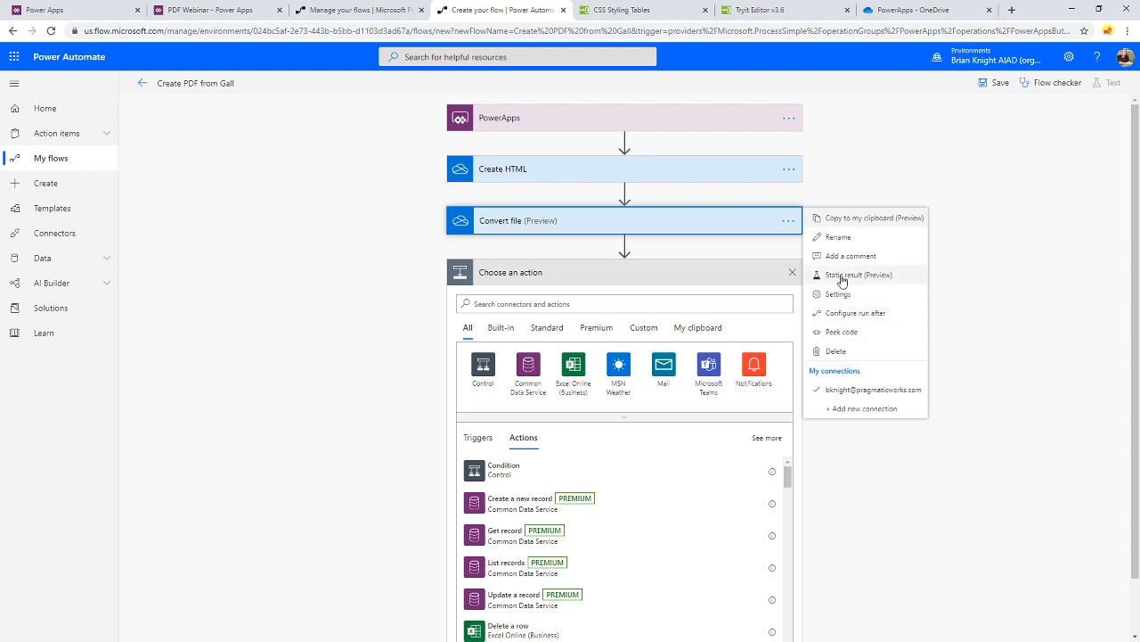
pyautogui.click(839, 237)
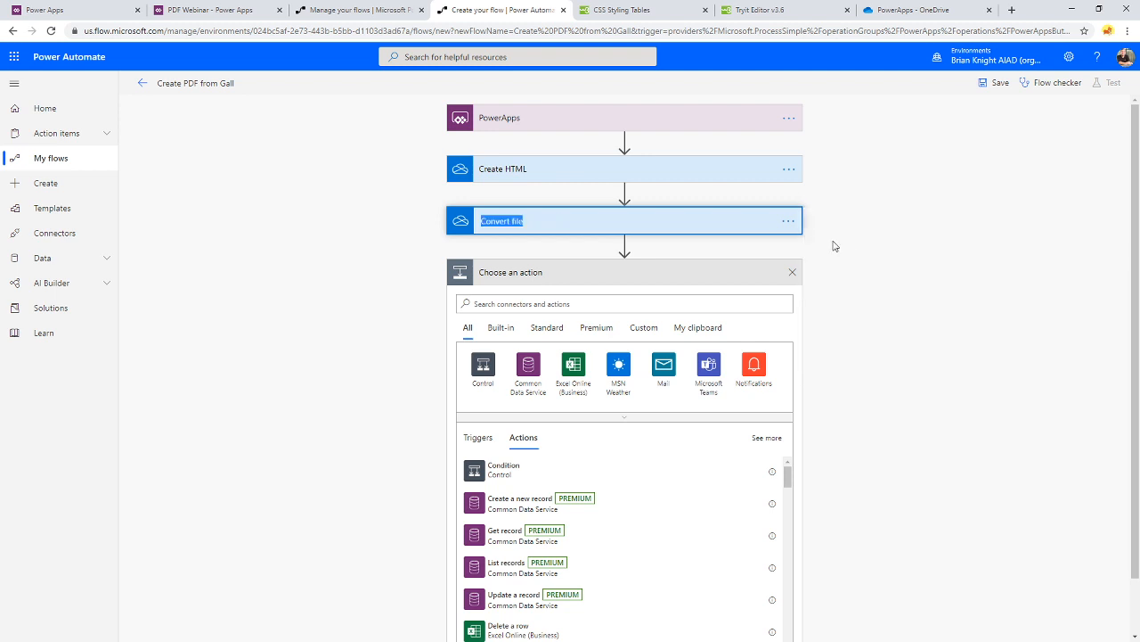
pyautogui.write('Convert to PDF')
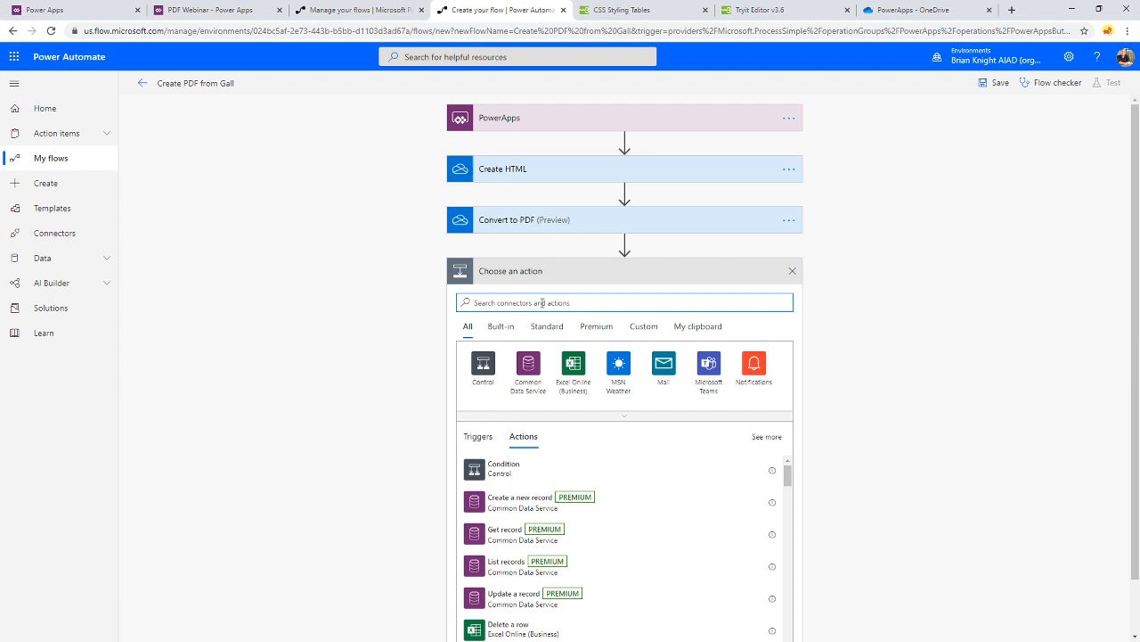
# Add a OneDrive for Business Create file action saving to the /PowerApps folder
pyautogui.write('create file')
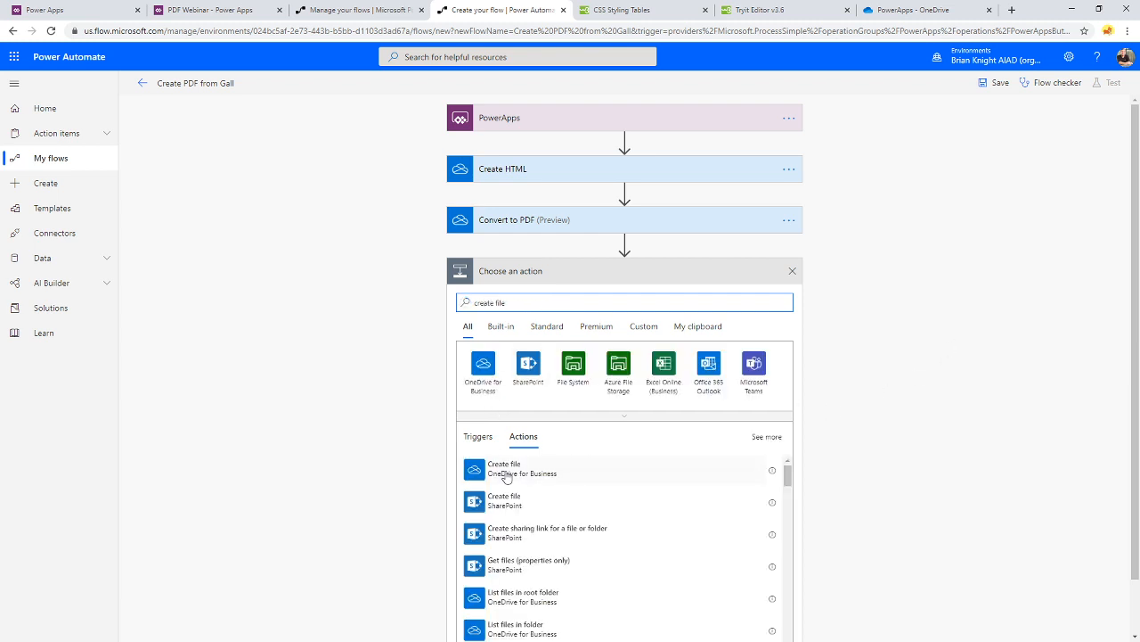
pyautogui.click(505, 467)
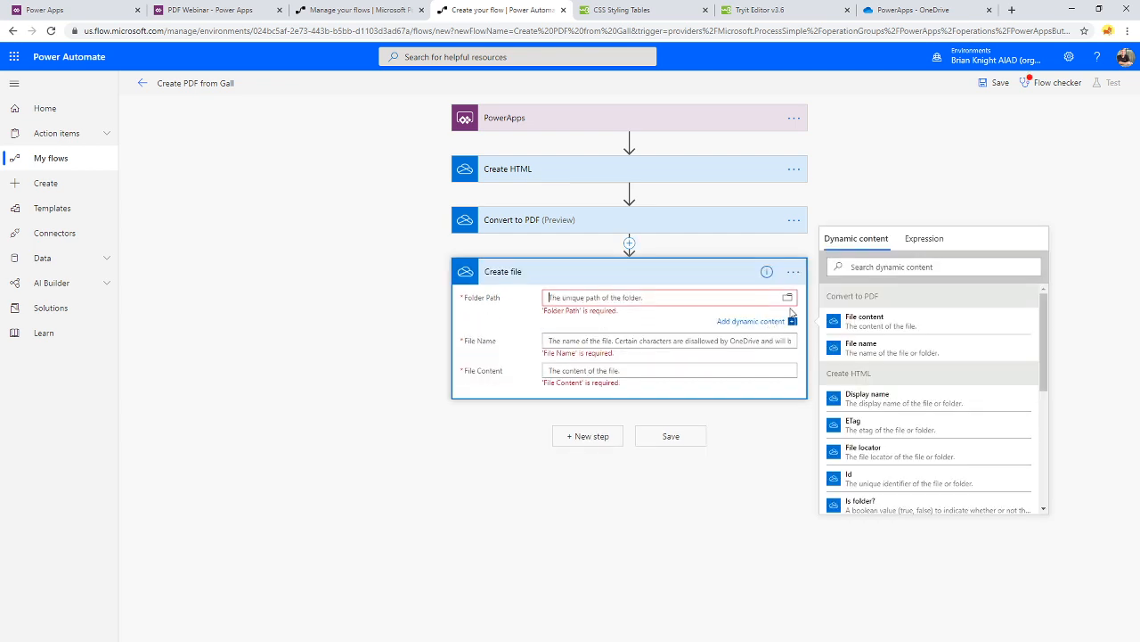
pyautogui.click(788, 298)
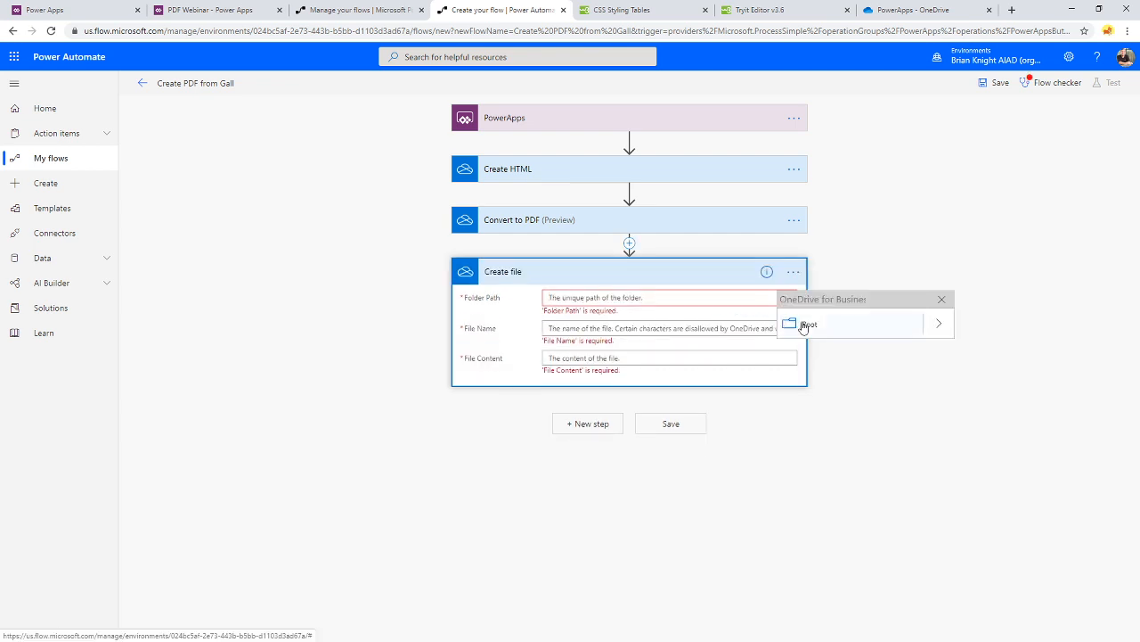
pyautogui.click(793, 323)
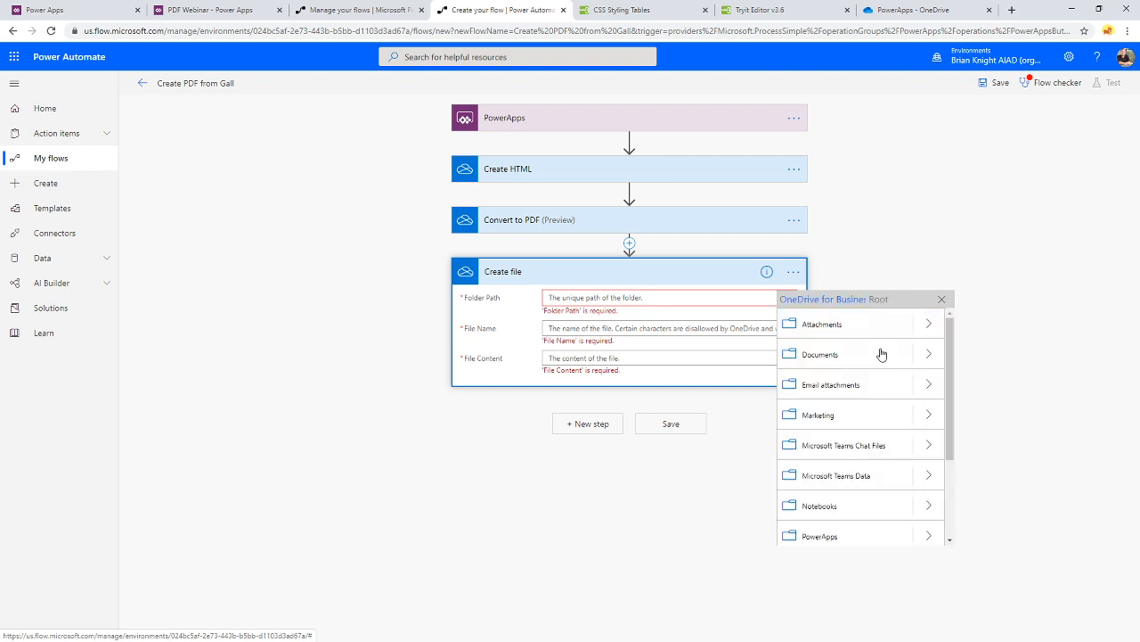
pyautogui.scroll(-3)
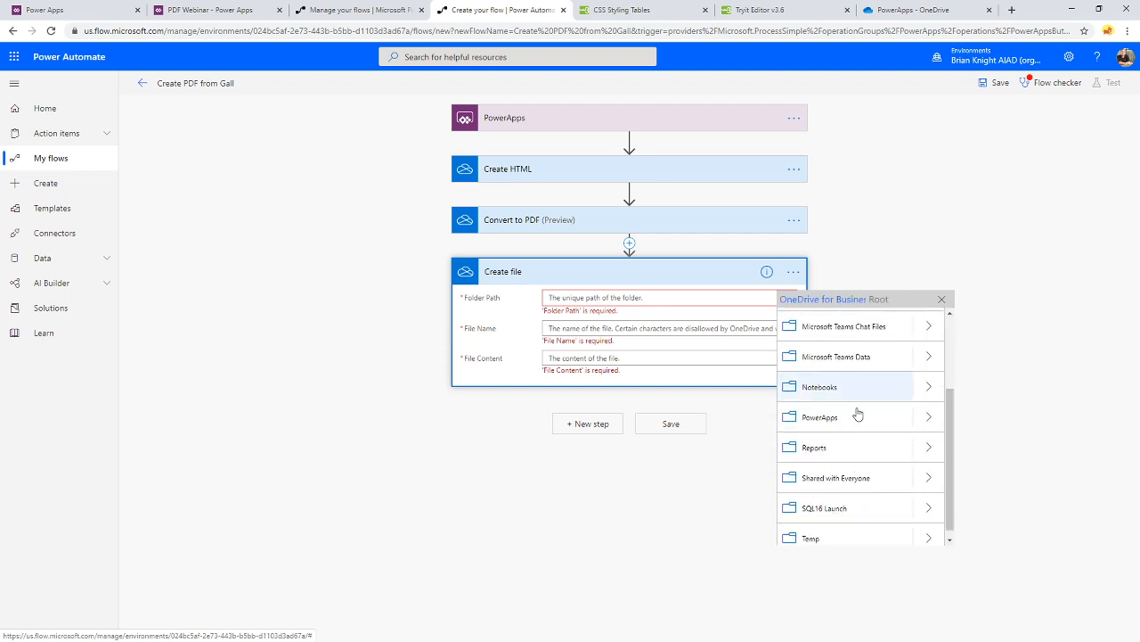
pyautogui.click(819, 416)
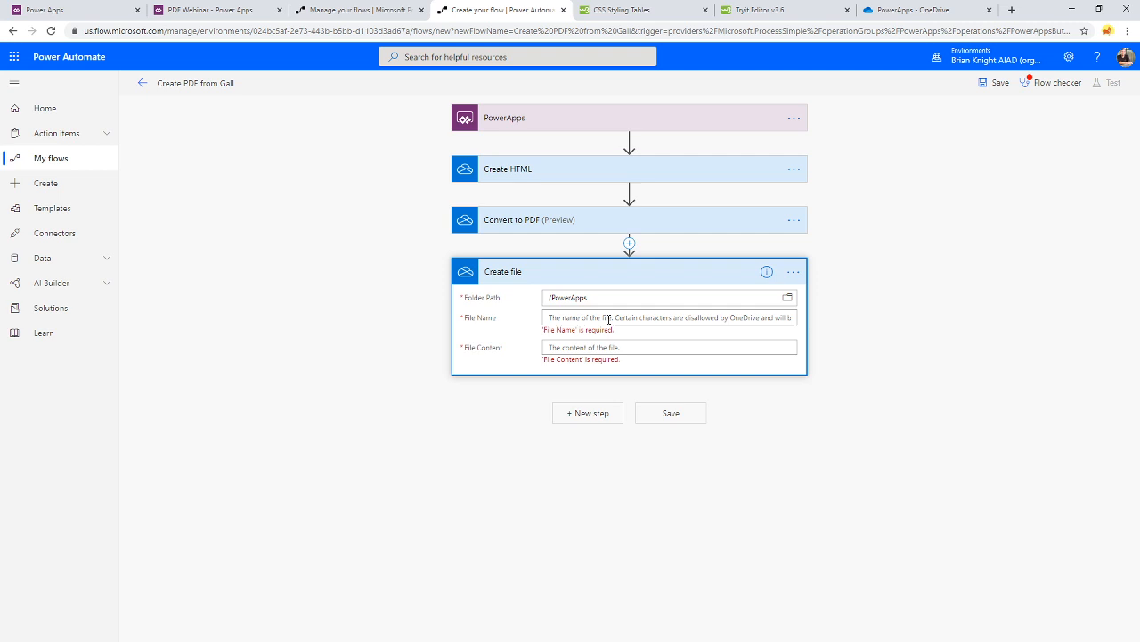
# Set File Name and File Content from the Convert to PDF output
pyautogui.click(668, 317)
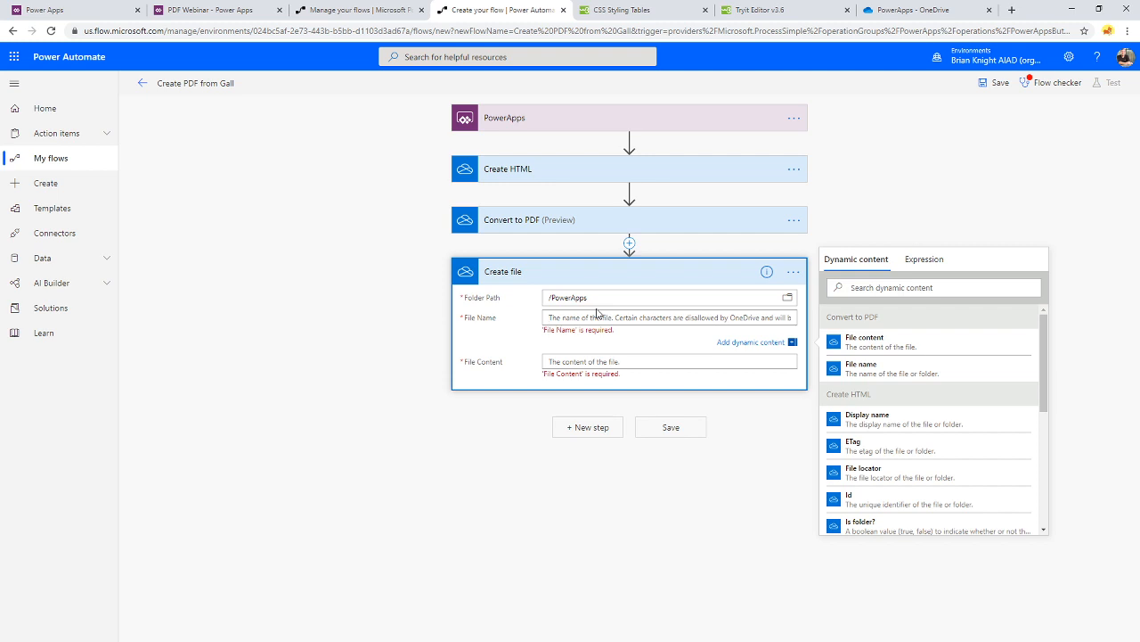
pyautogui.click(669, 317)
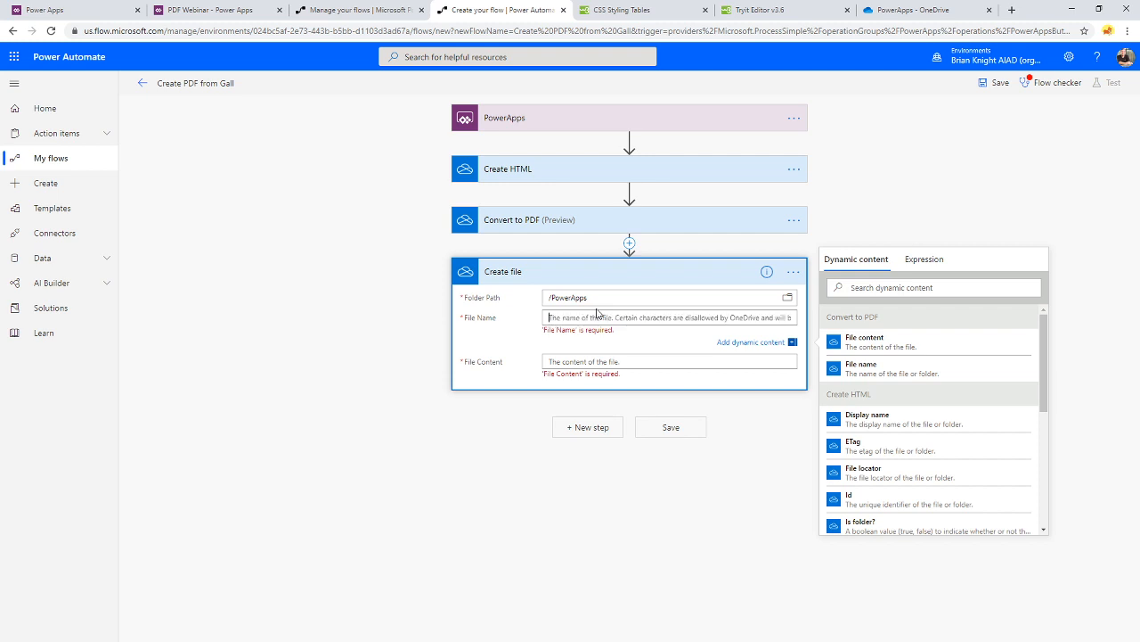
pyautogui.write('Brian.pdf')
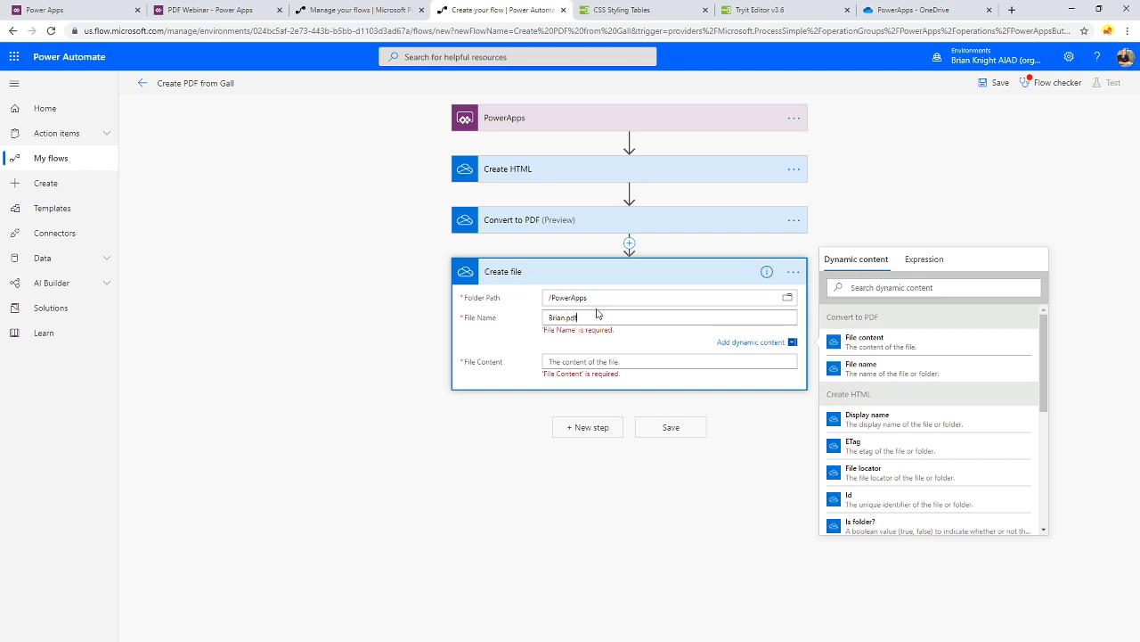
pyautogui.moveTo(547, 170)
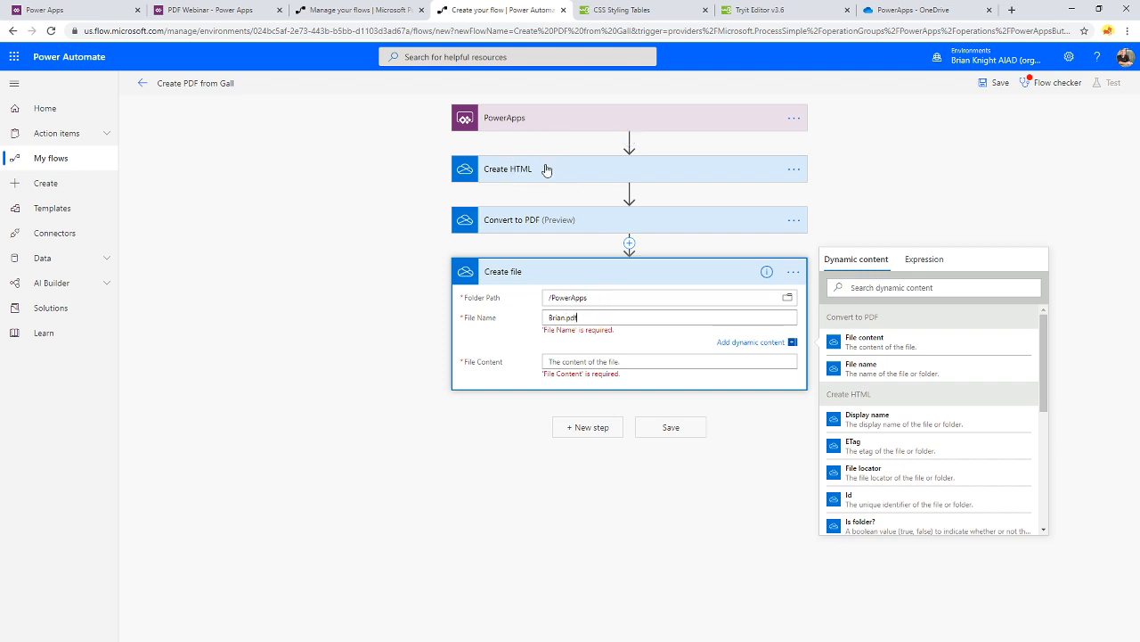
pyautogui.moveTo(520, 163)
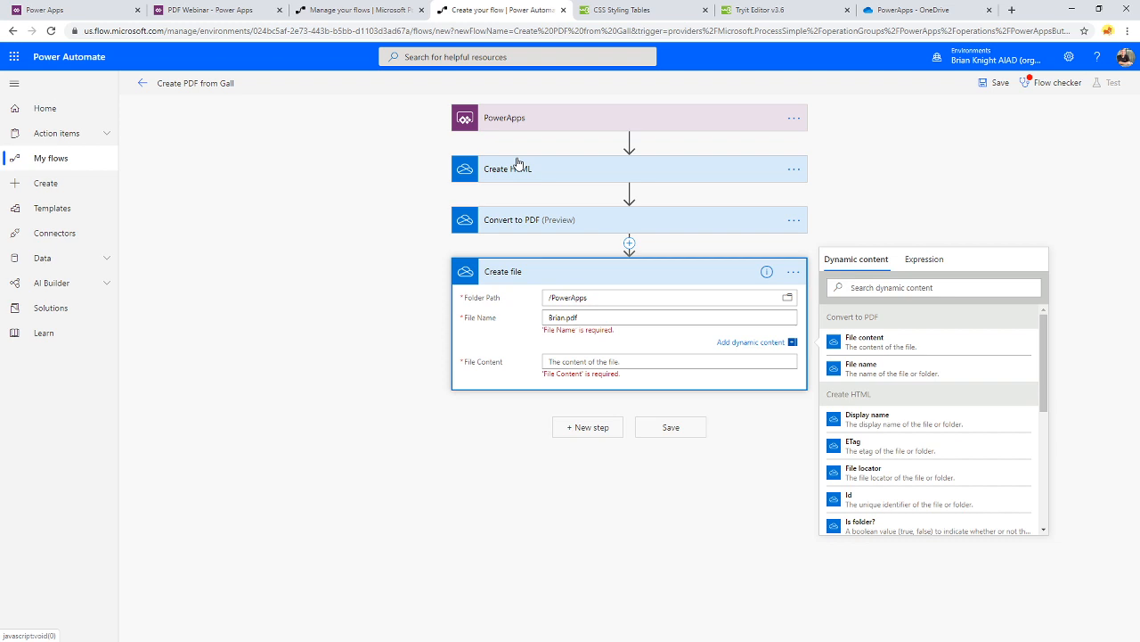
pyautogui.moveTo(617, 236)
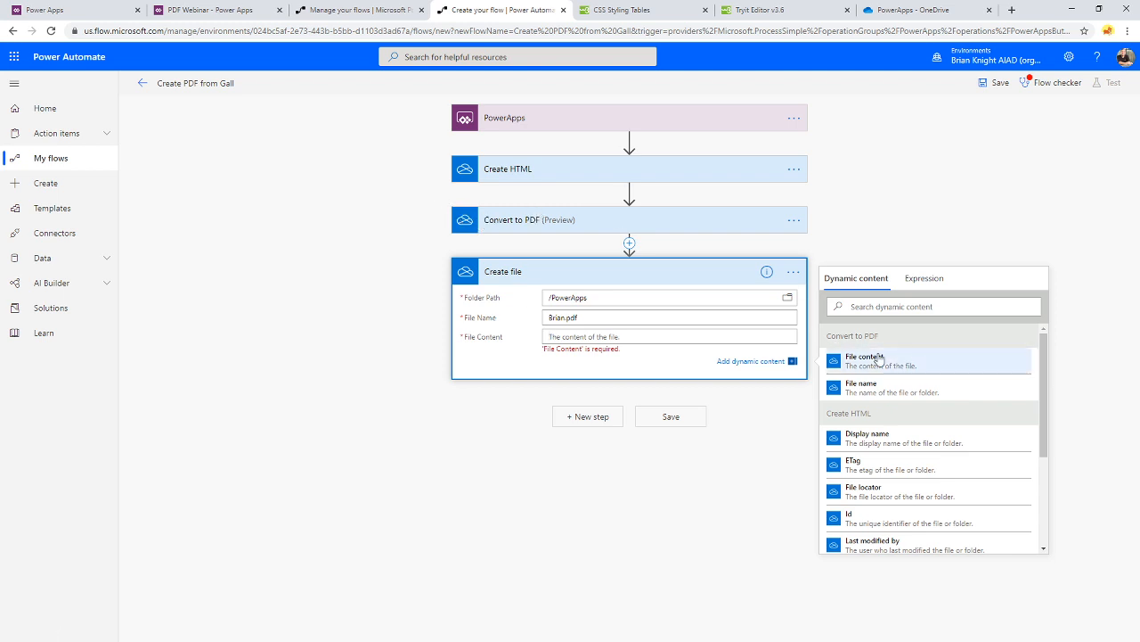
pyautogui.click(863, 361)
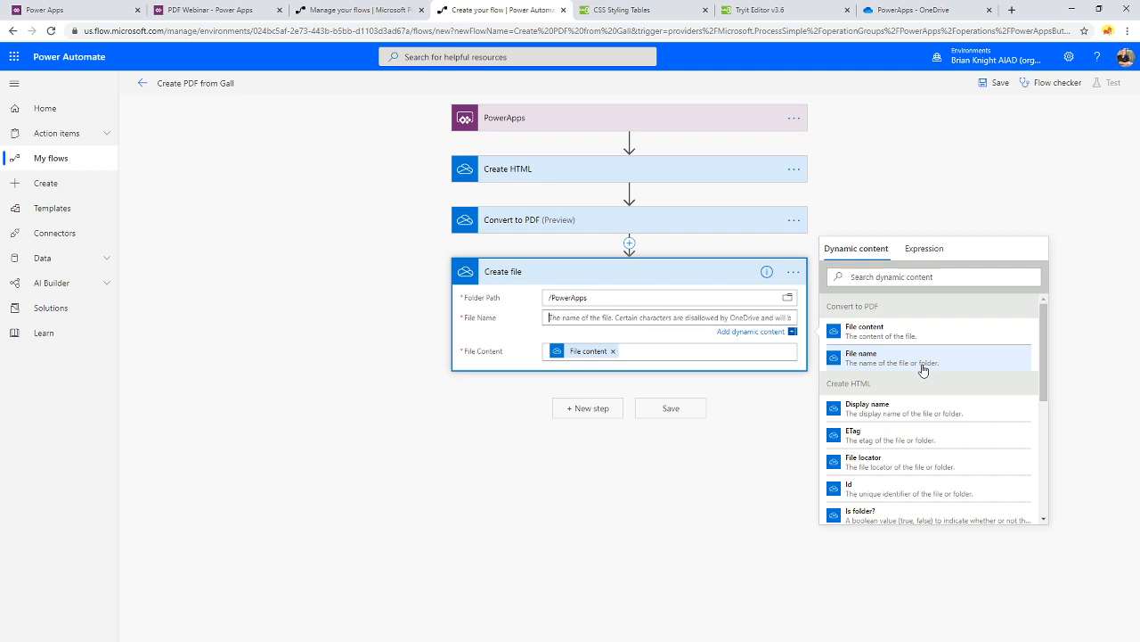
pyautogui.click(862, 354)
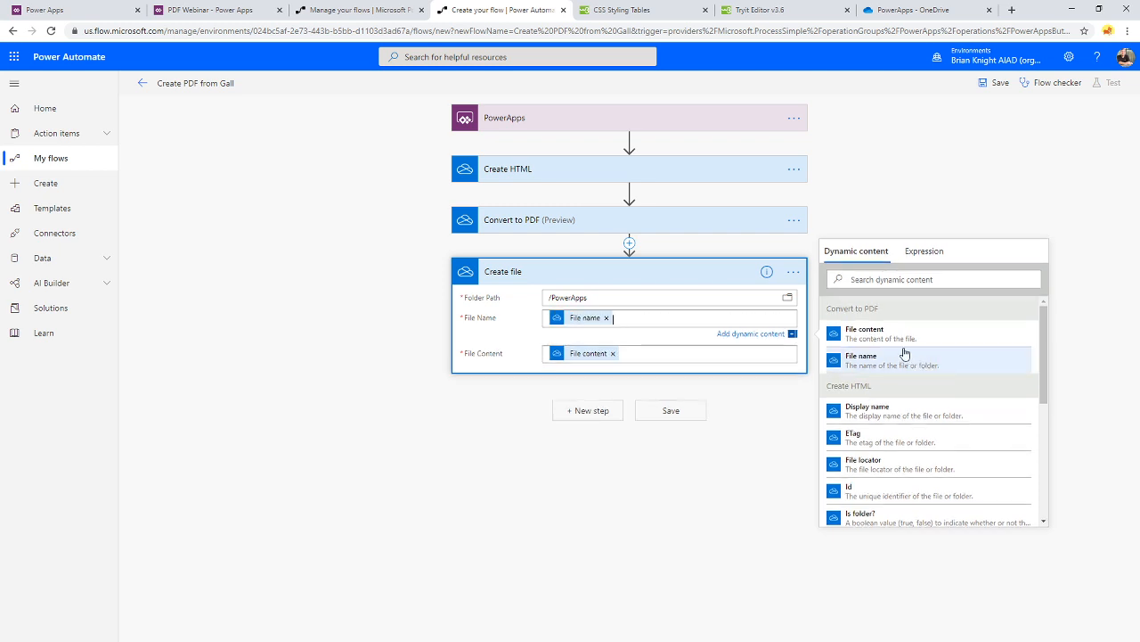
pyautogui.moveTo(867, 410)
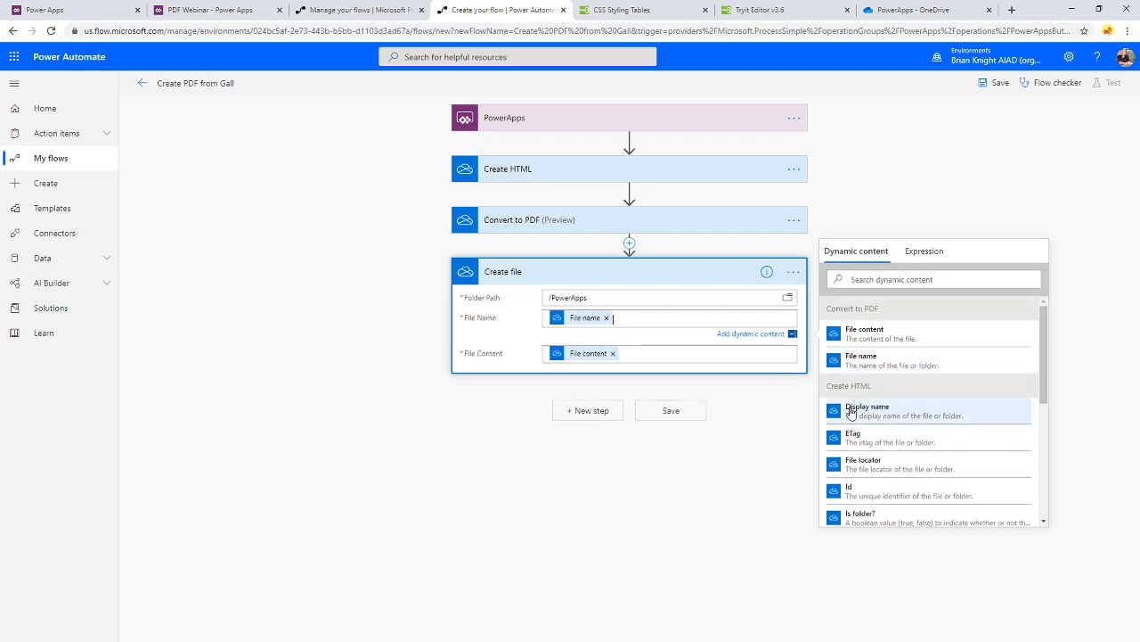
pyautogui.click(670, 410)
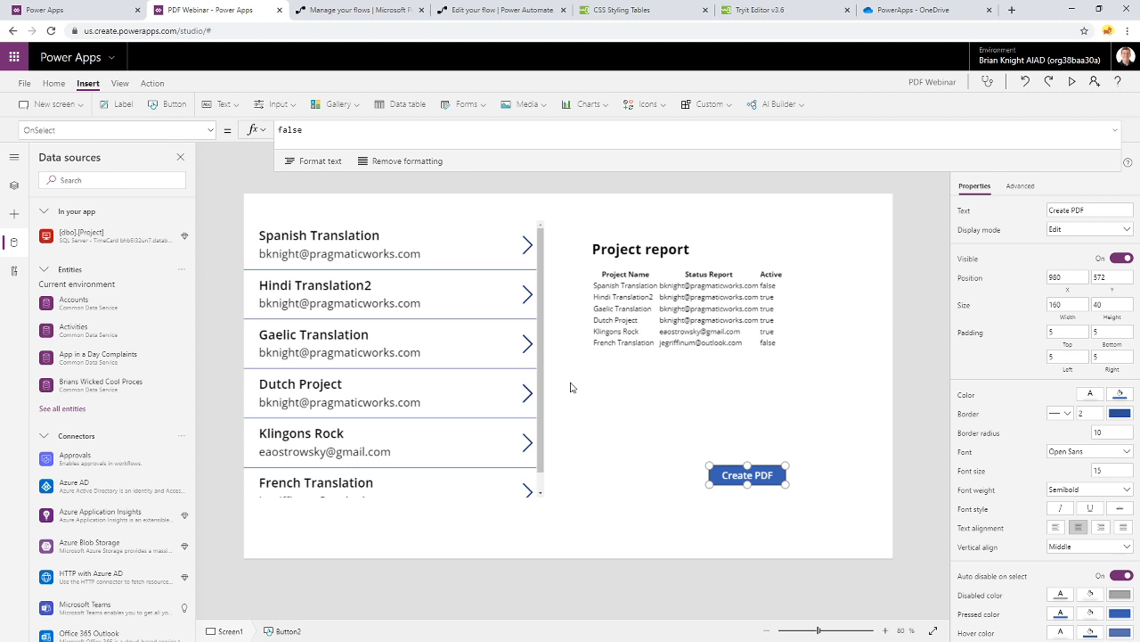
pyautogui.moveTo(639, 381)
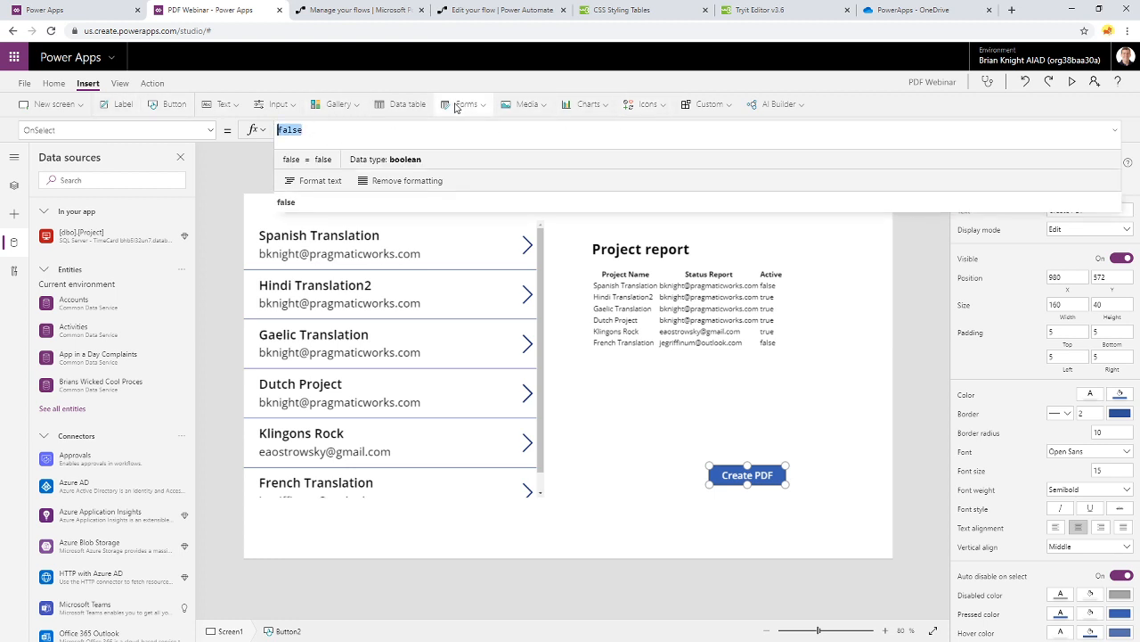
# From the Action commands, list the Power Automate flows available for the Create PDF button
pyautogui.click(151, 83)
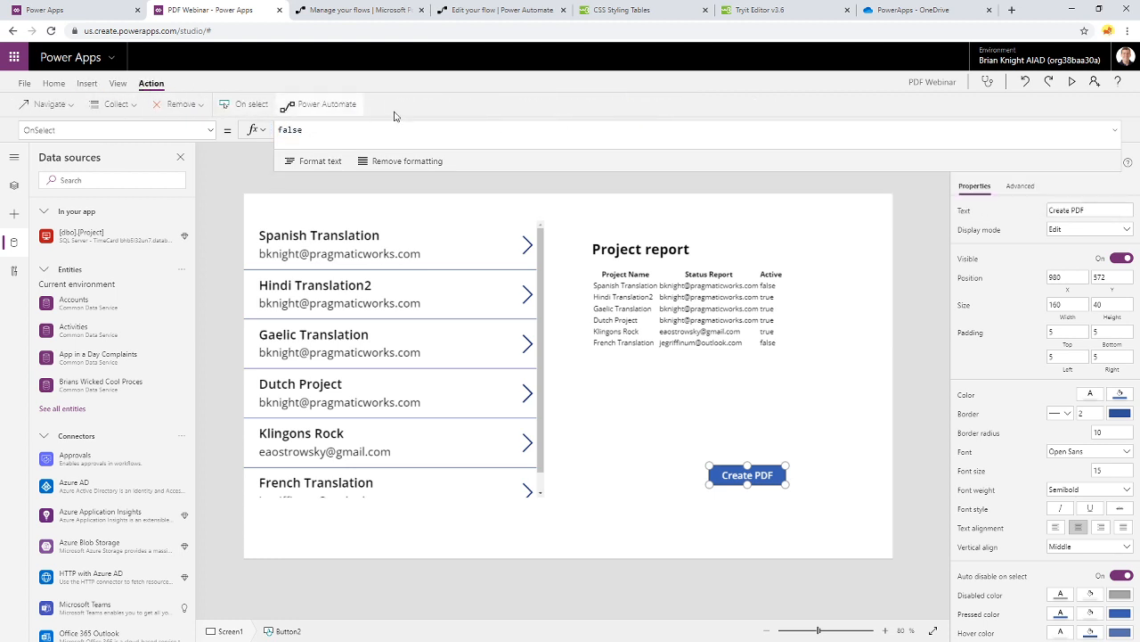
pyautogui.click(321, 104)
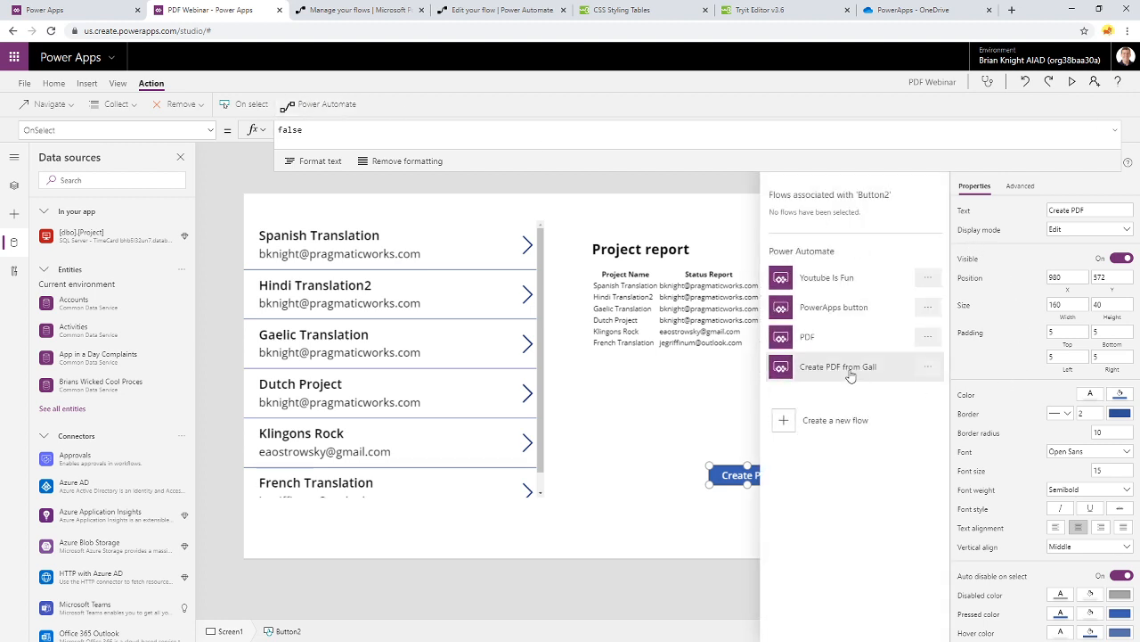
# Attach the Create PDF from Gall flow, passing "test.html" and HtmlText2 to Run()
pyautogui.click(838, 367)
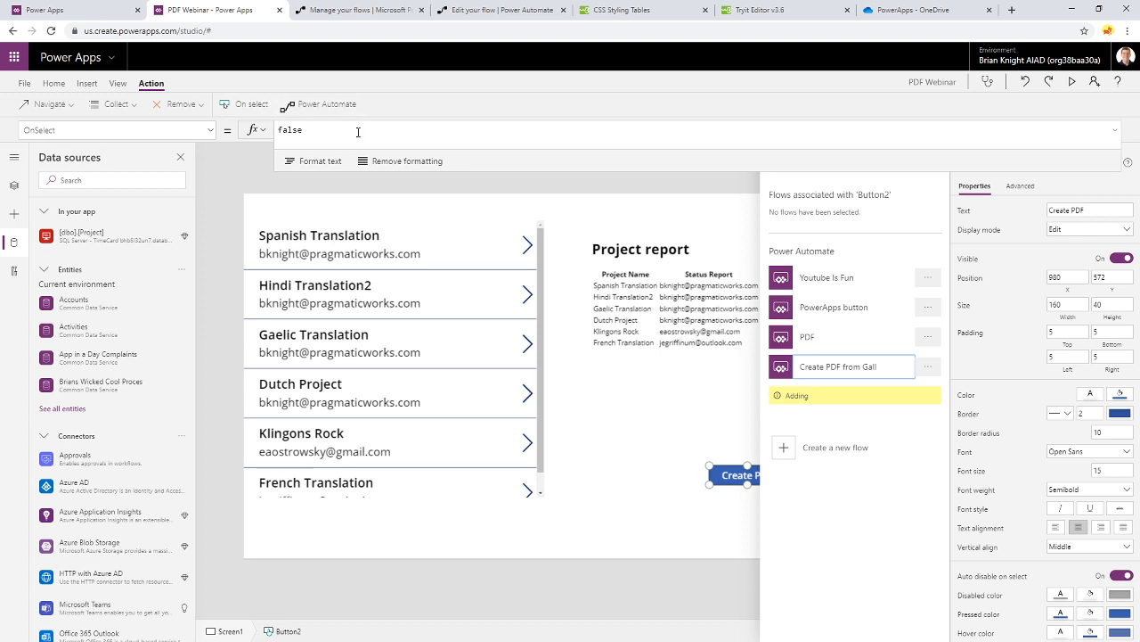
pyautogui.click(837, 366)
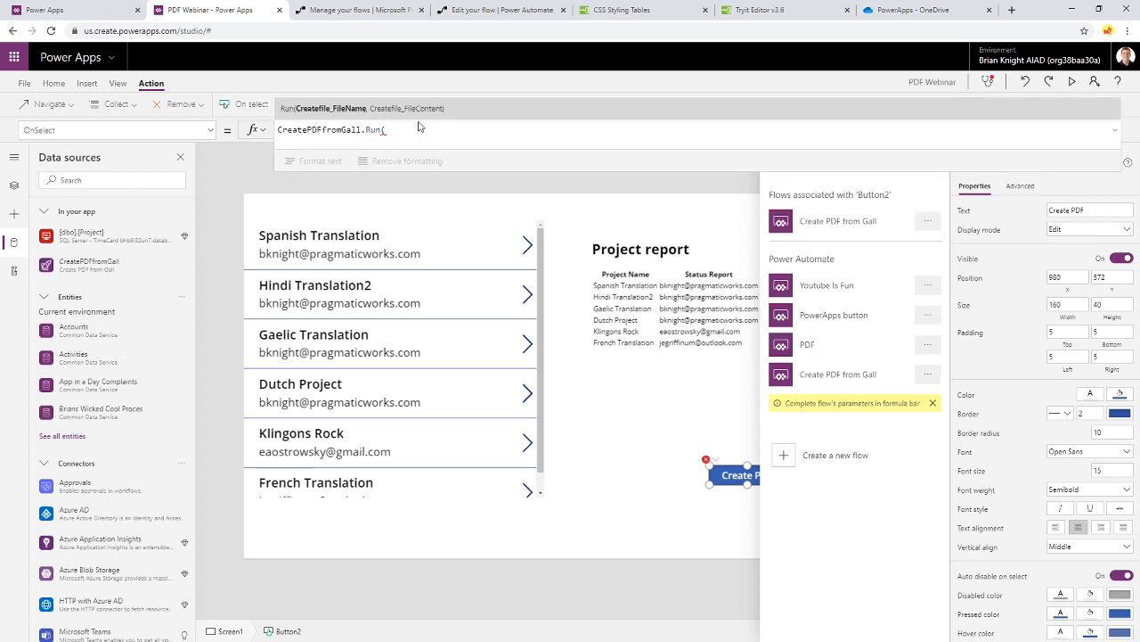
pyautogui.write('"test.html"')
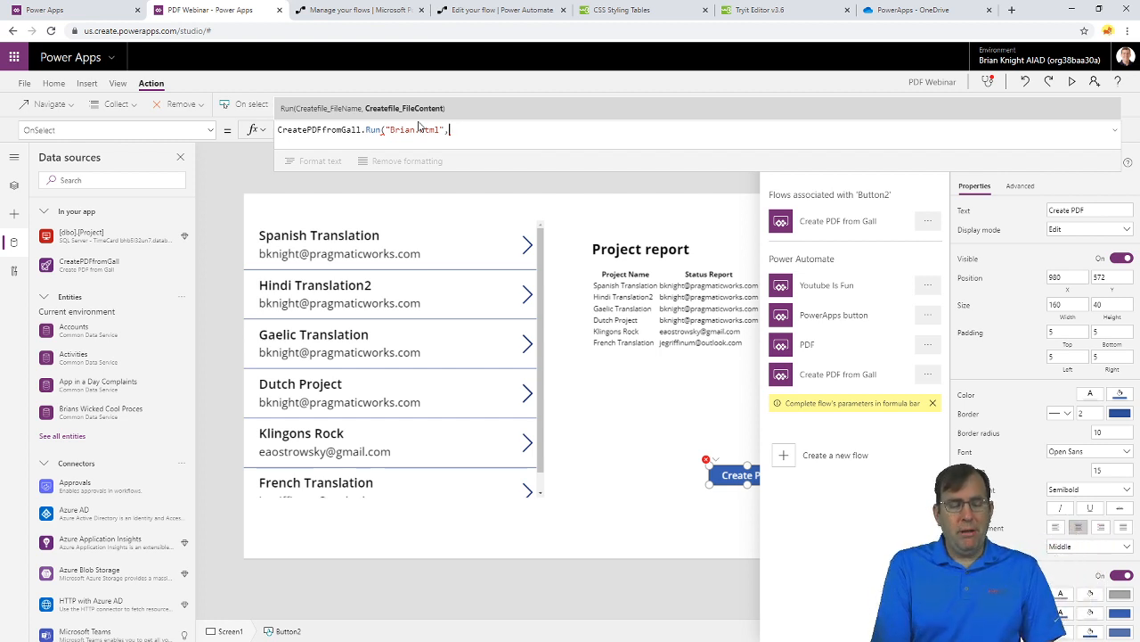
pyautogui.write('HtmlText2')
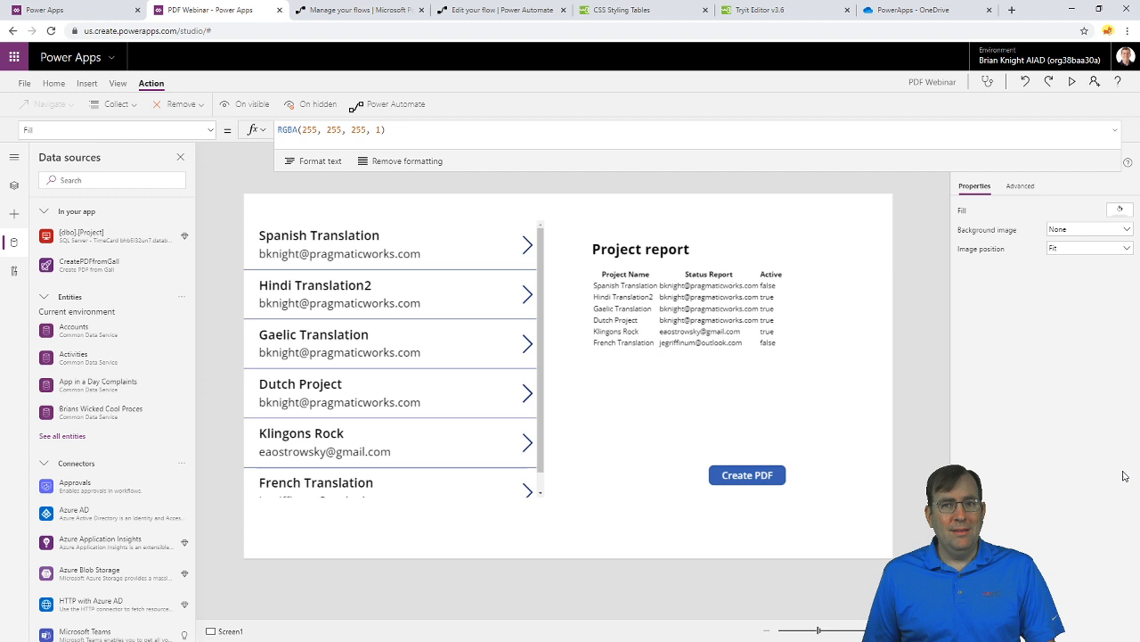
pyautogui.moveTo(721, 458)
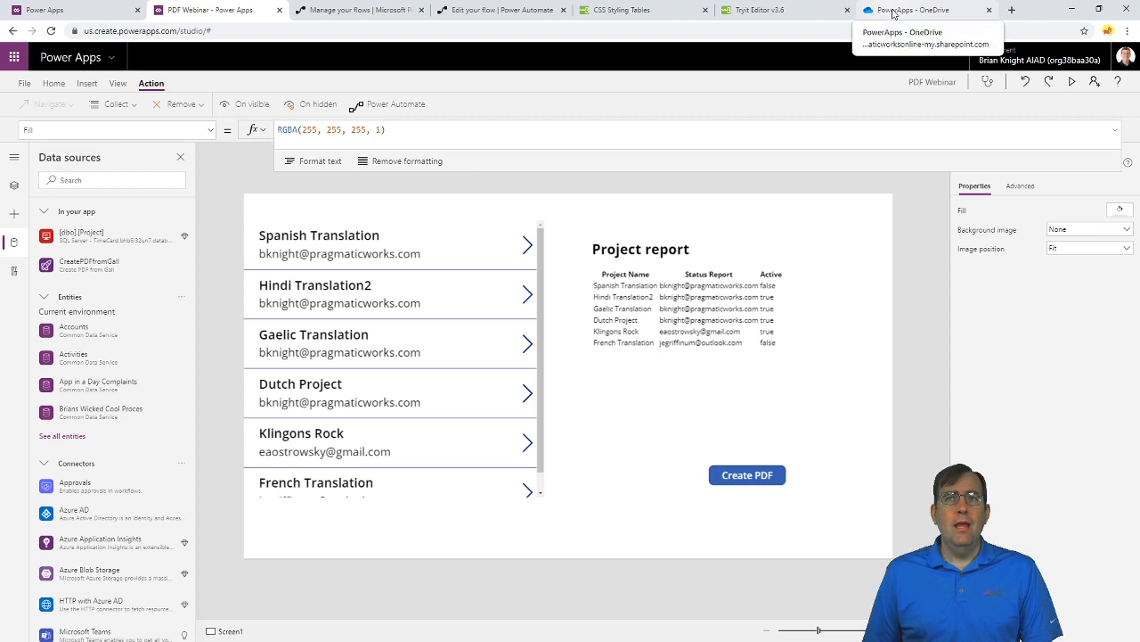
# Switch to the PowerApps - OneDrive browser tab
pyautogui.click(909, 10)
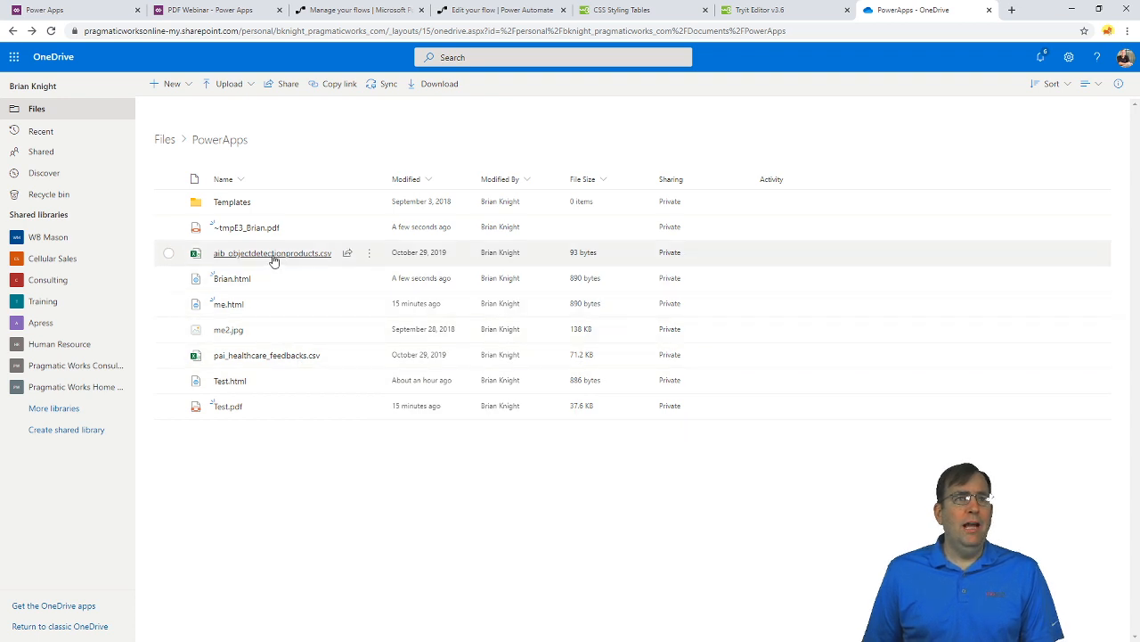
pyautogui.moveTo(247, 227)
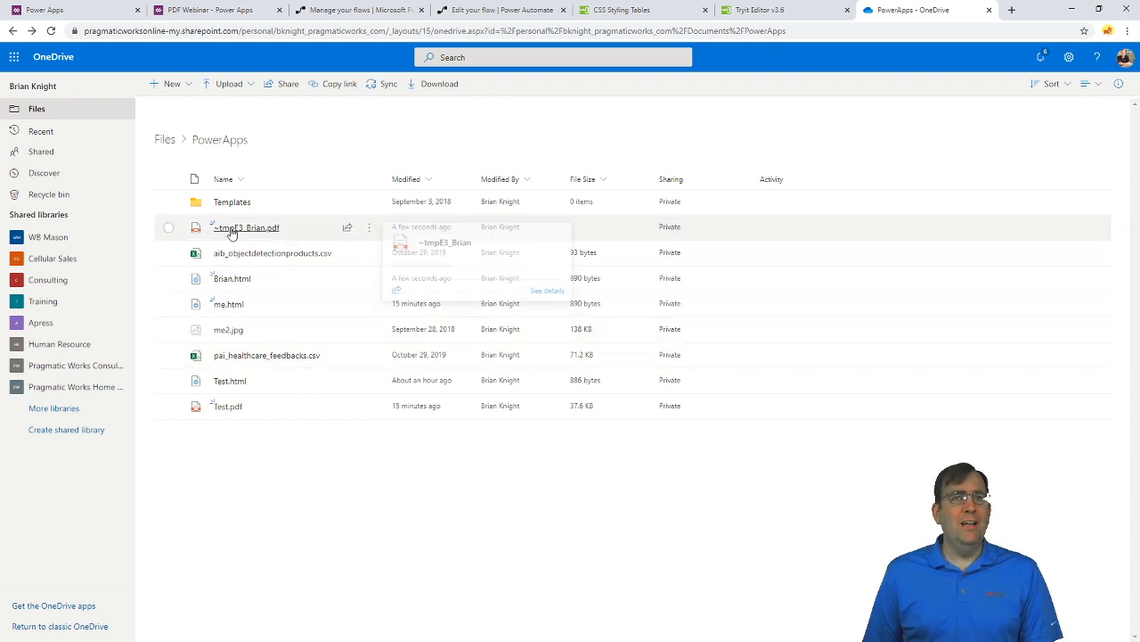
pyautogui.moveTo(477, 429)
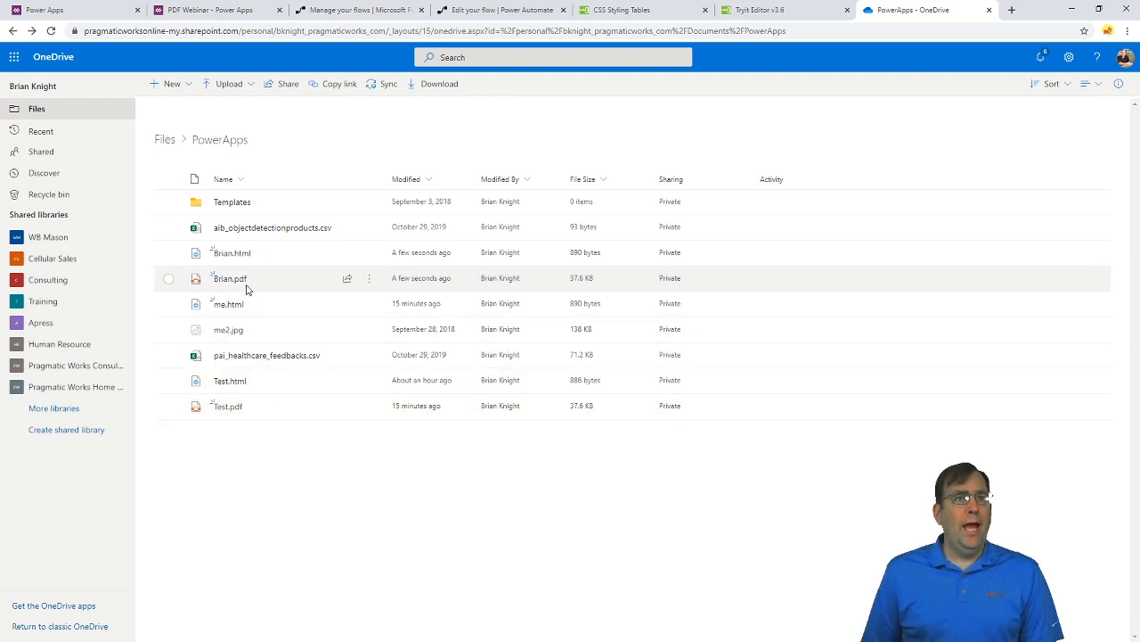
pyautogui.moveTo(230, 278)
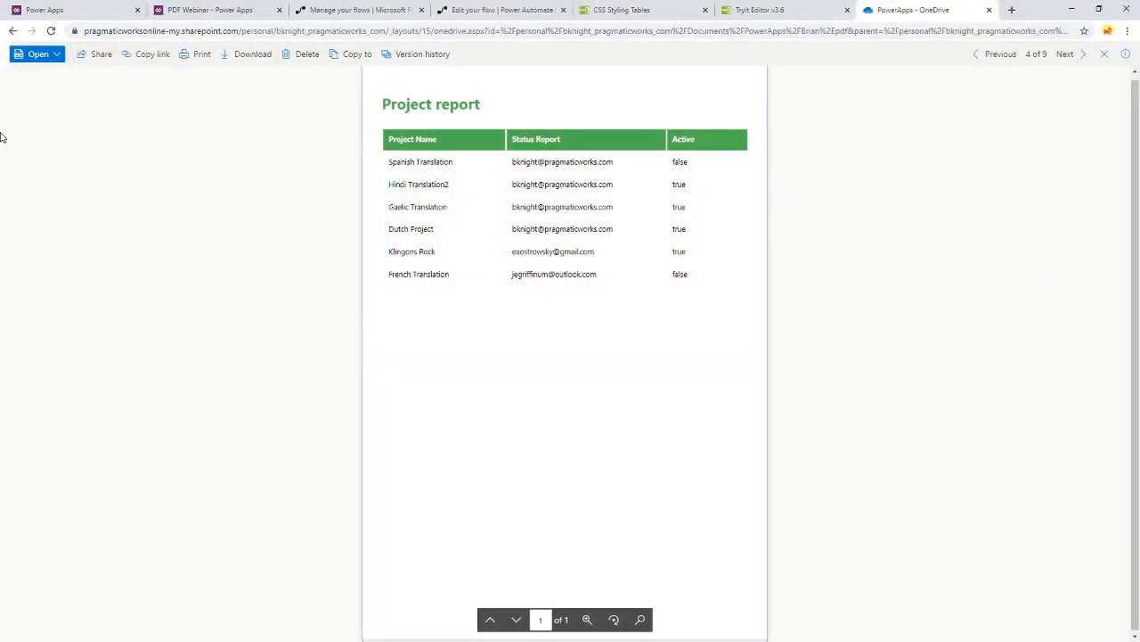
# Close the report preview and switch to the Create PDF from Gall flow editor
pyautogui.click(12, 30)
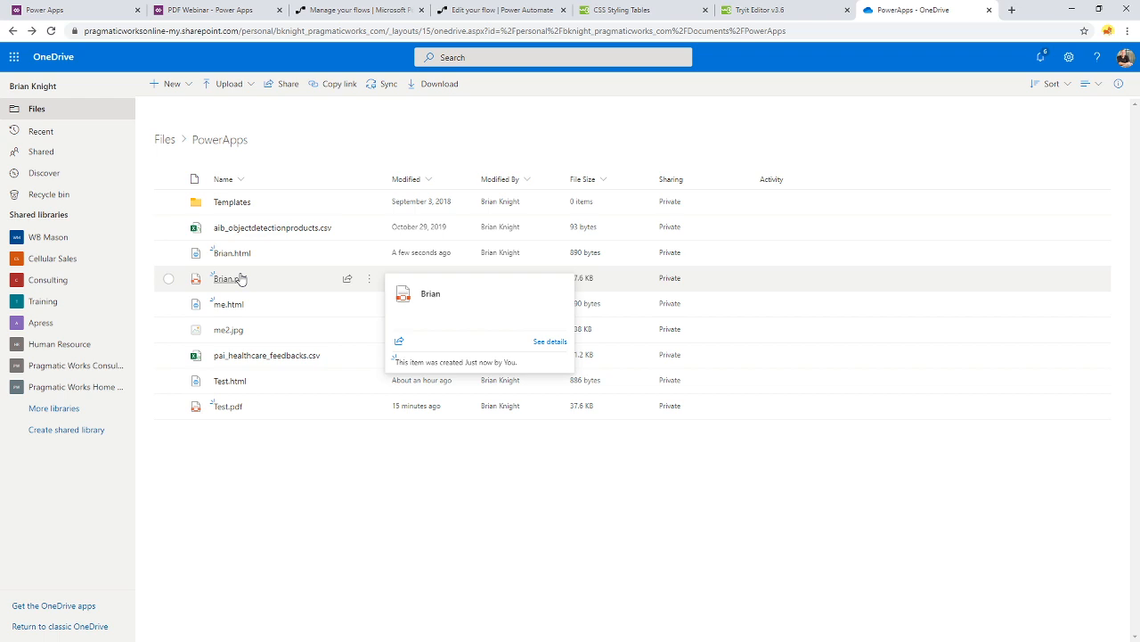
pyautogui.moveTo(276, 276)
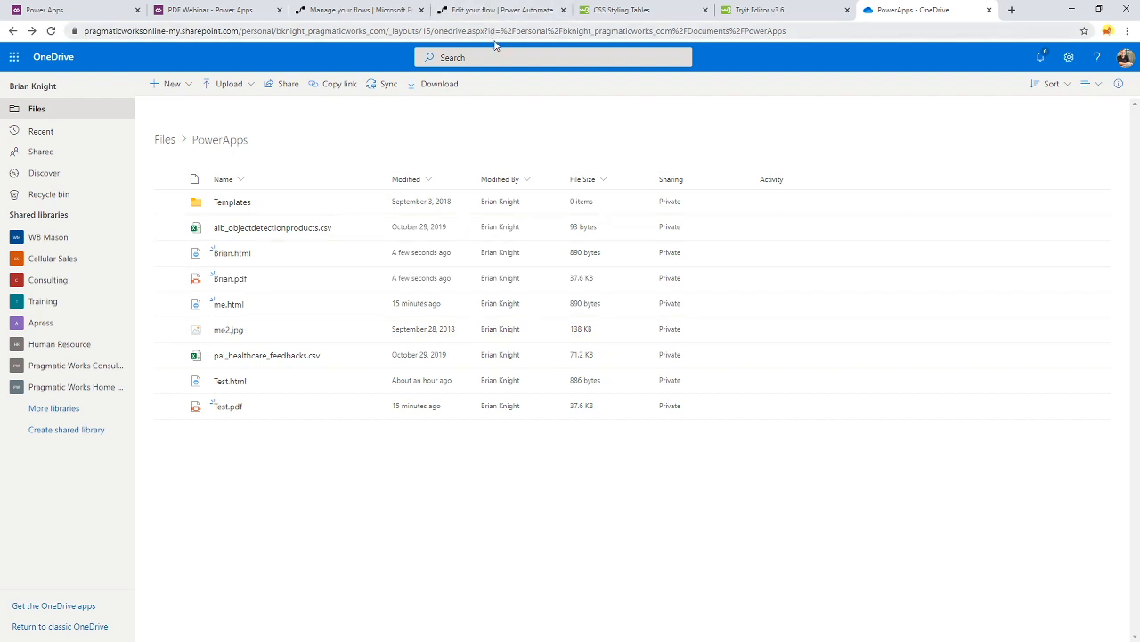
pyautogui.click(499, 9)
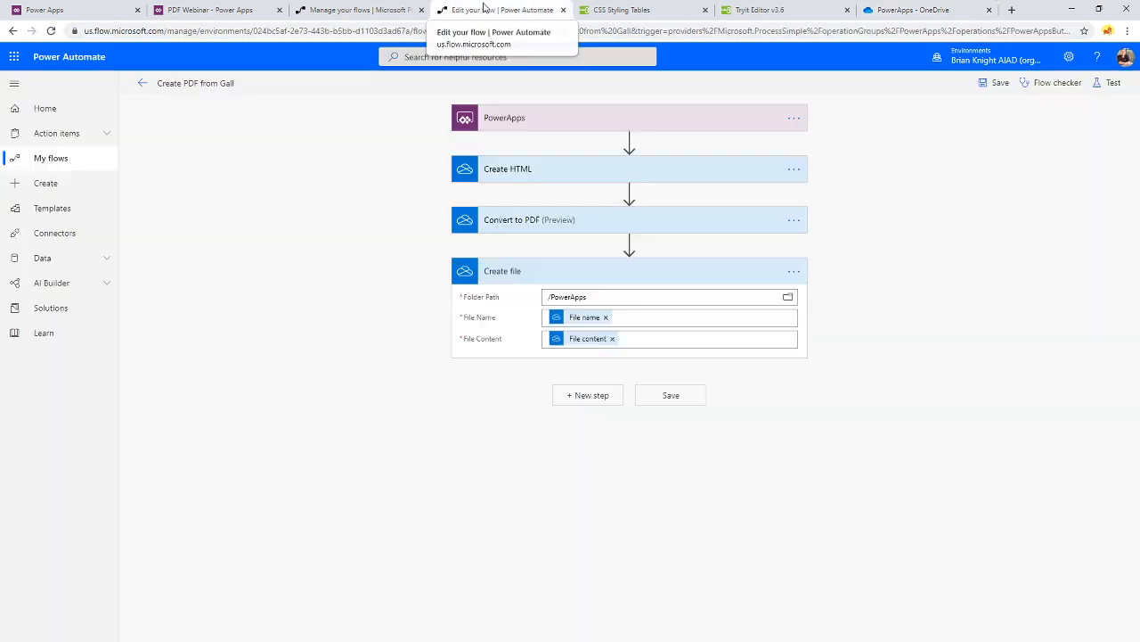
# Return to the Power Apps editor to review the HtmlText2 report formula
pyautogui.click(213, 10)
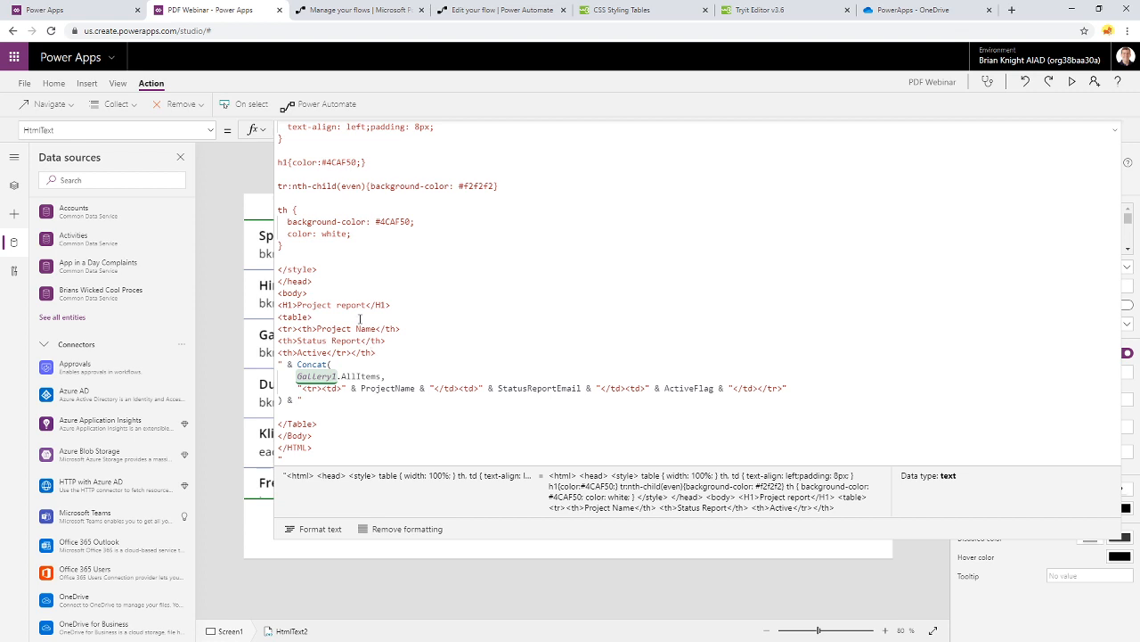
pyautogui.moveTo(346, 363)
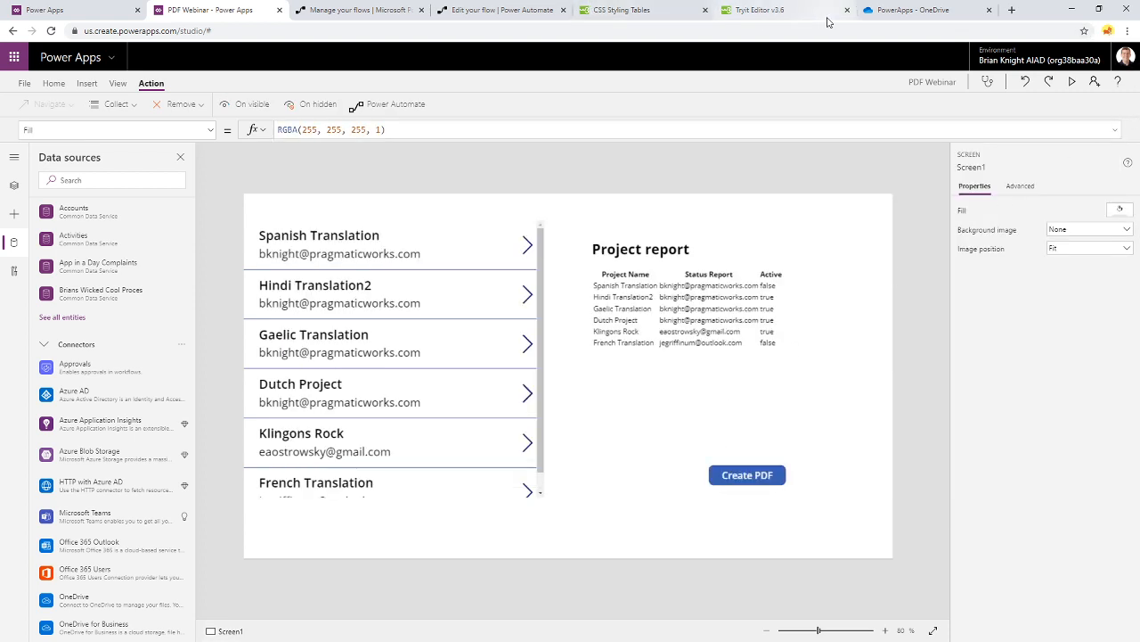
# Switch to OneDrive and preview the regenerated Brian.pdf showing only report headers
pyautogui.click(909, 10)
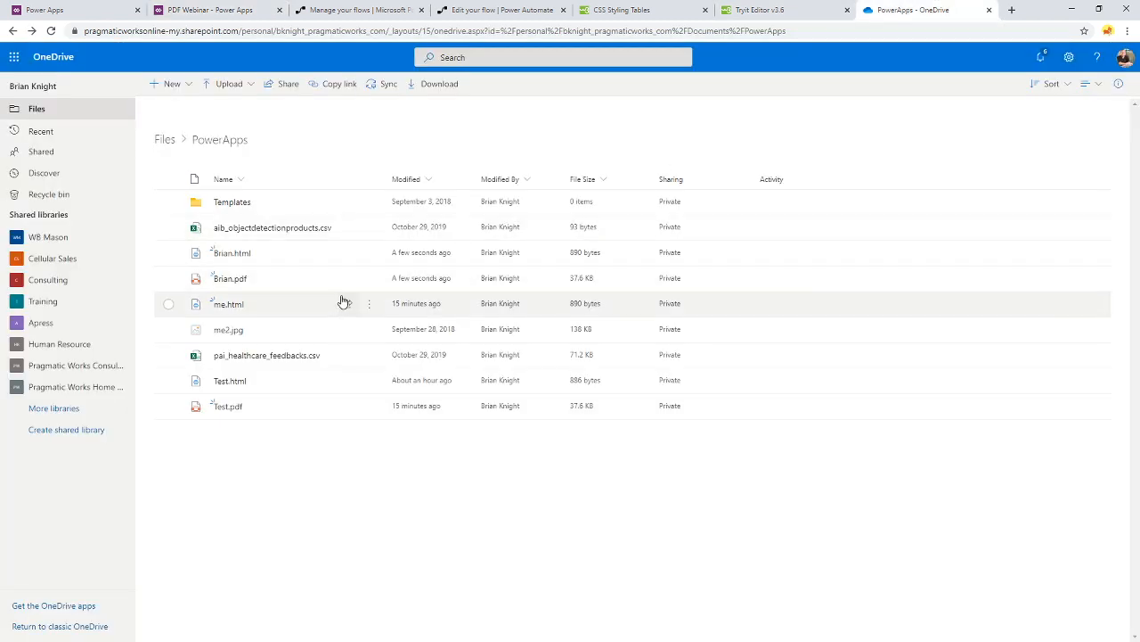
pyautogui.moveTo(301, 278)
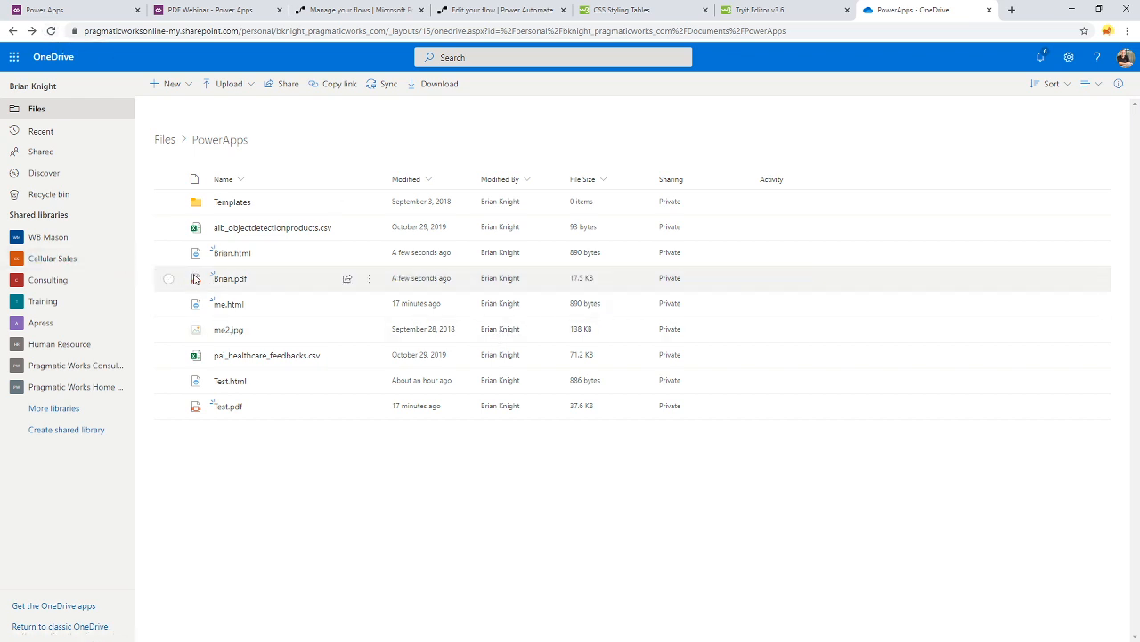
pyautogui.doubleClick(230, 278)
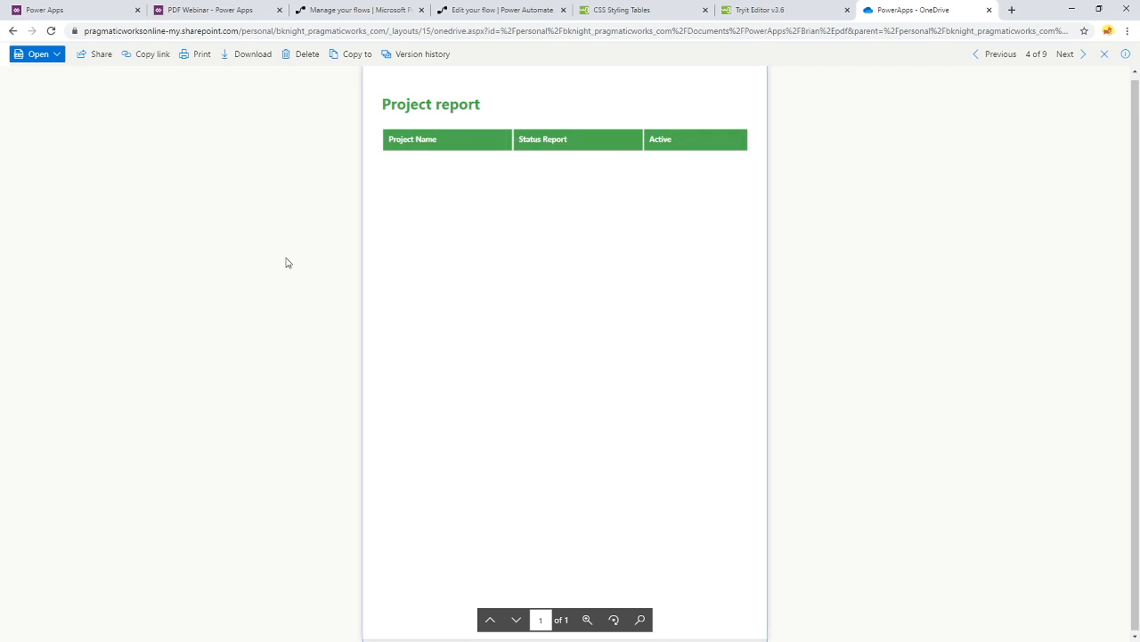
pyautogui.moveTo(568, 201)
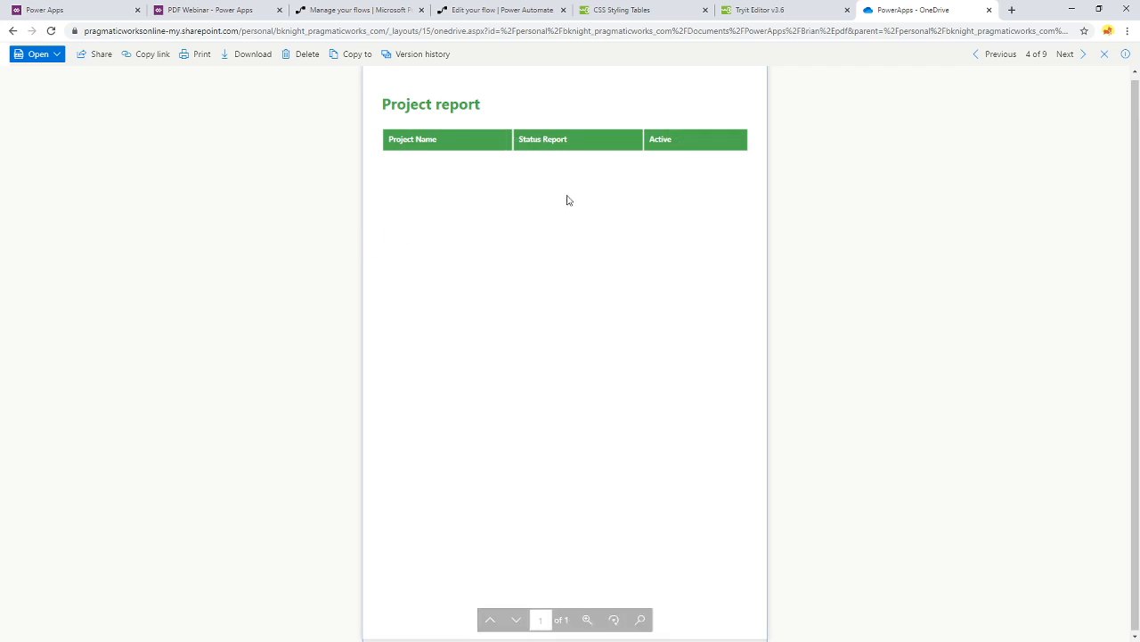
pyautogui.moveTo(510, 212)
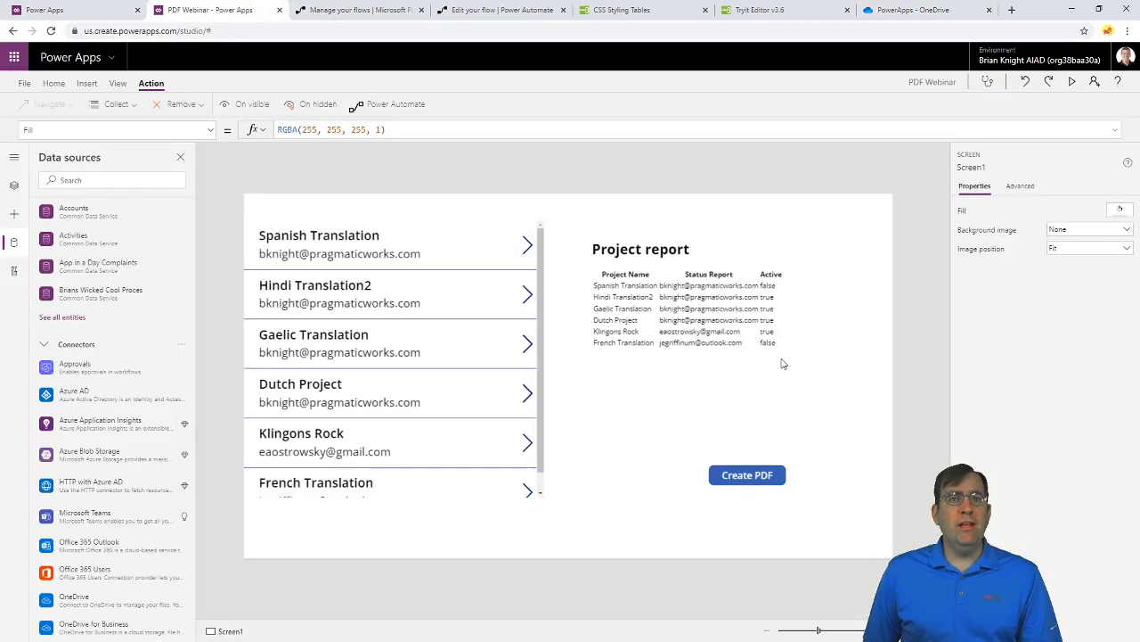
# Select HtmlText2 to inspect its formula, then switch to the OneDrive PowerApps folder
pyautogui.click(722, 357)
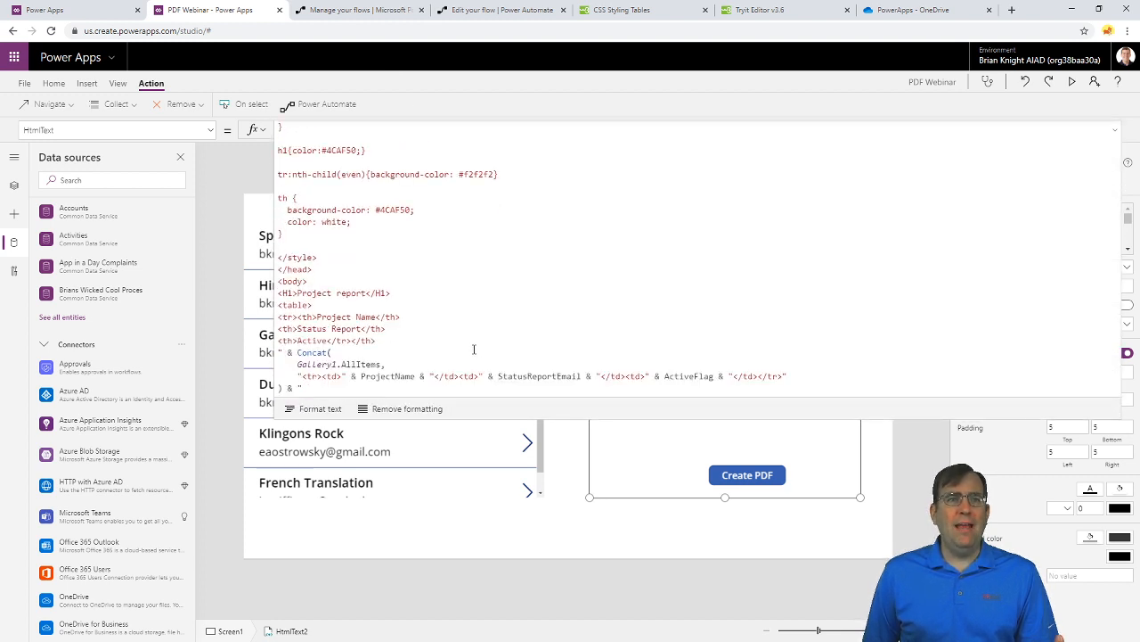
pyautogui.click(909, 10)
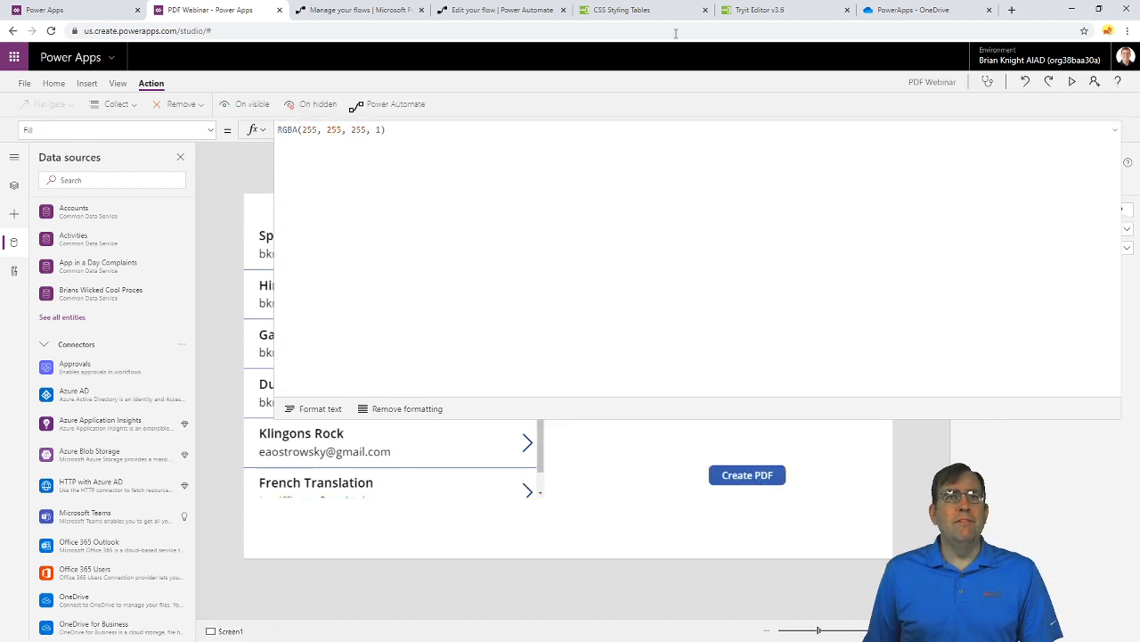
pyautogui.click(909, 9)
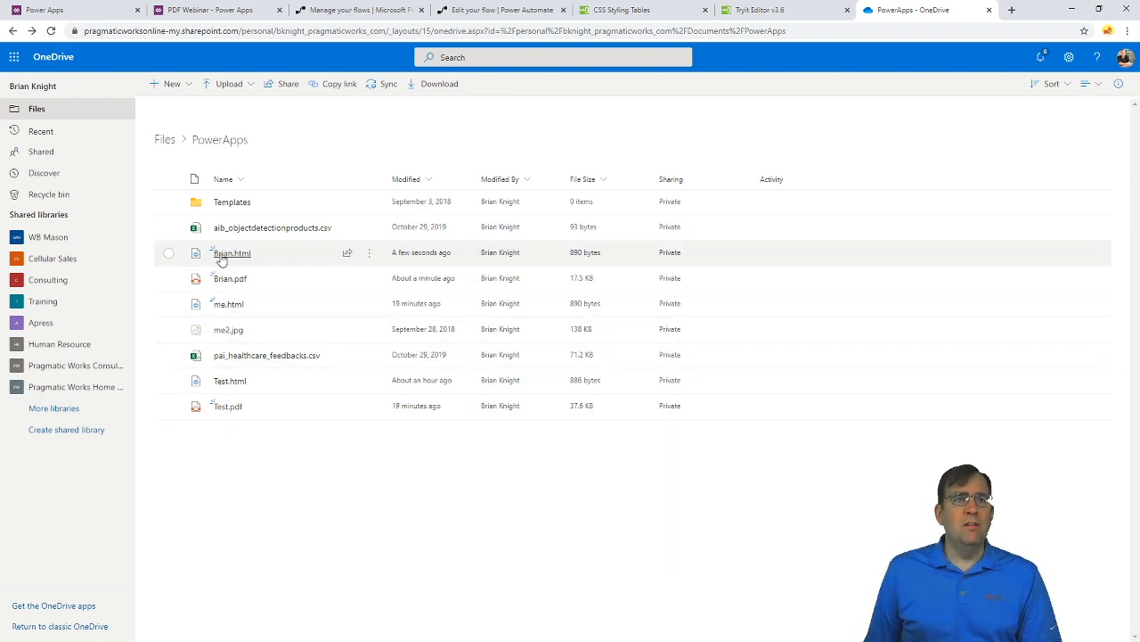
# Open the latest Brian.pdf from the PowerApps folder
pyautogui.doubleClick(232, 252)
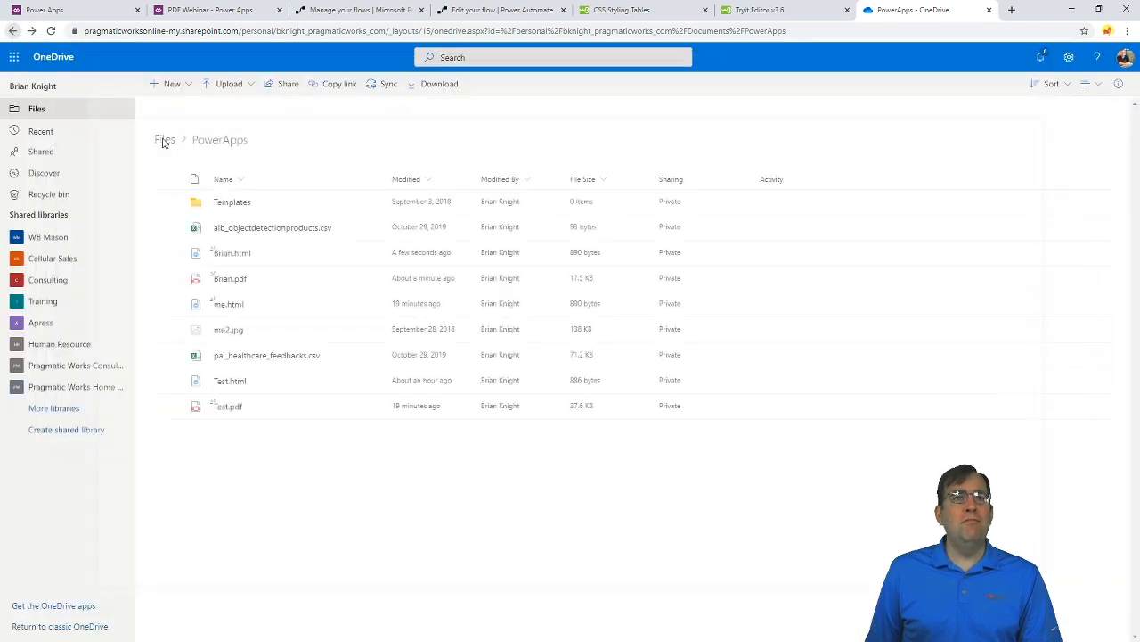
pyautogui.moveTo(230, 278)
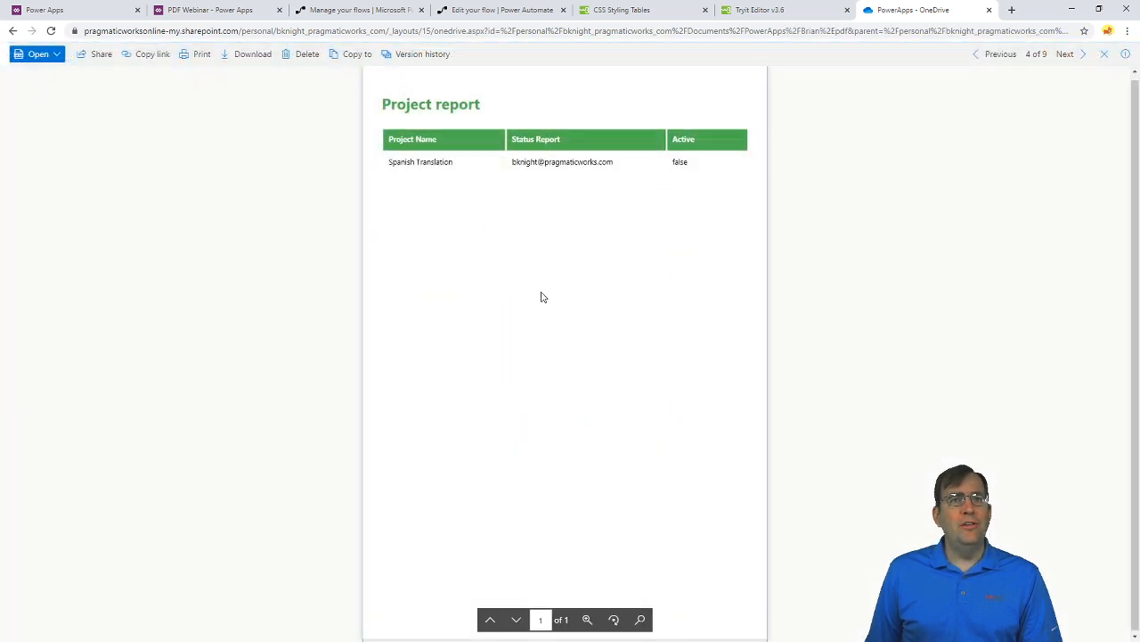
pyautogui.moveTo(449, 169)
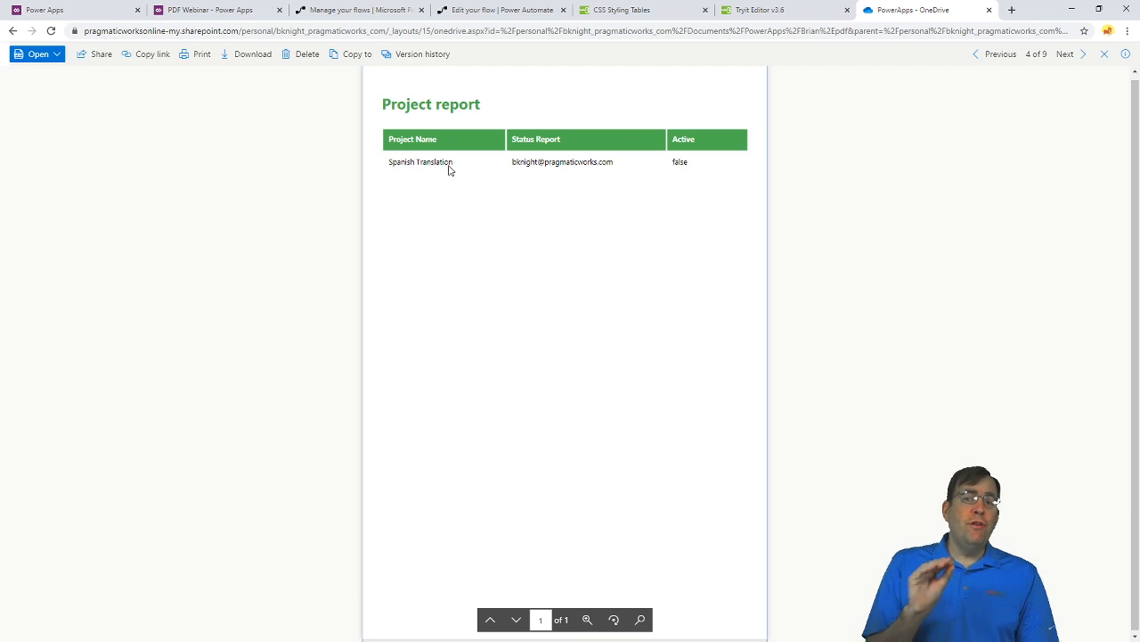